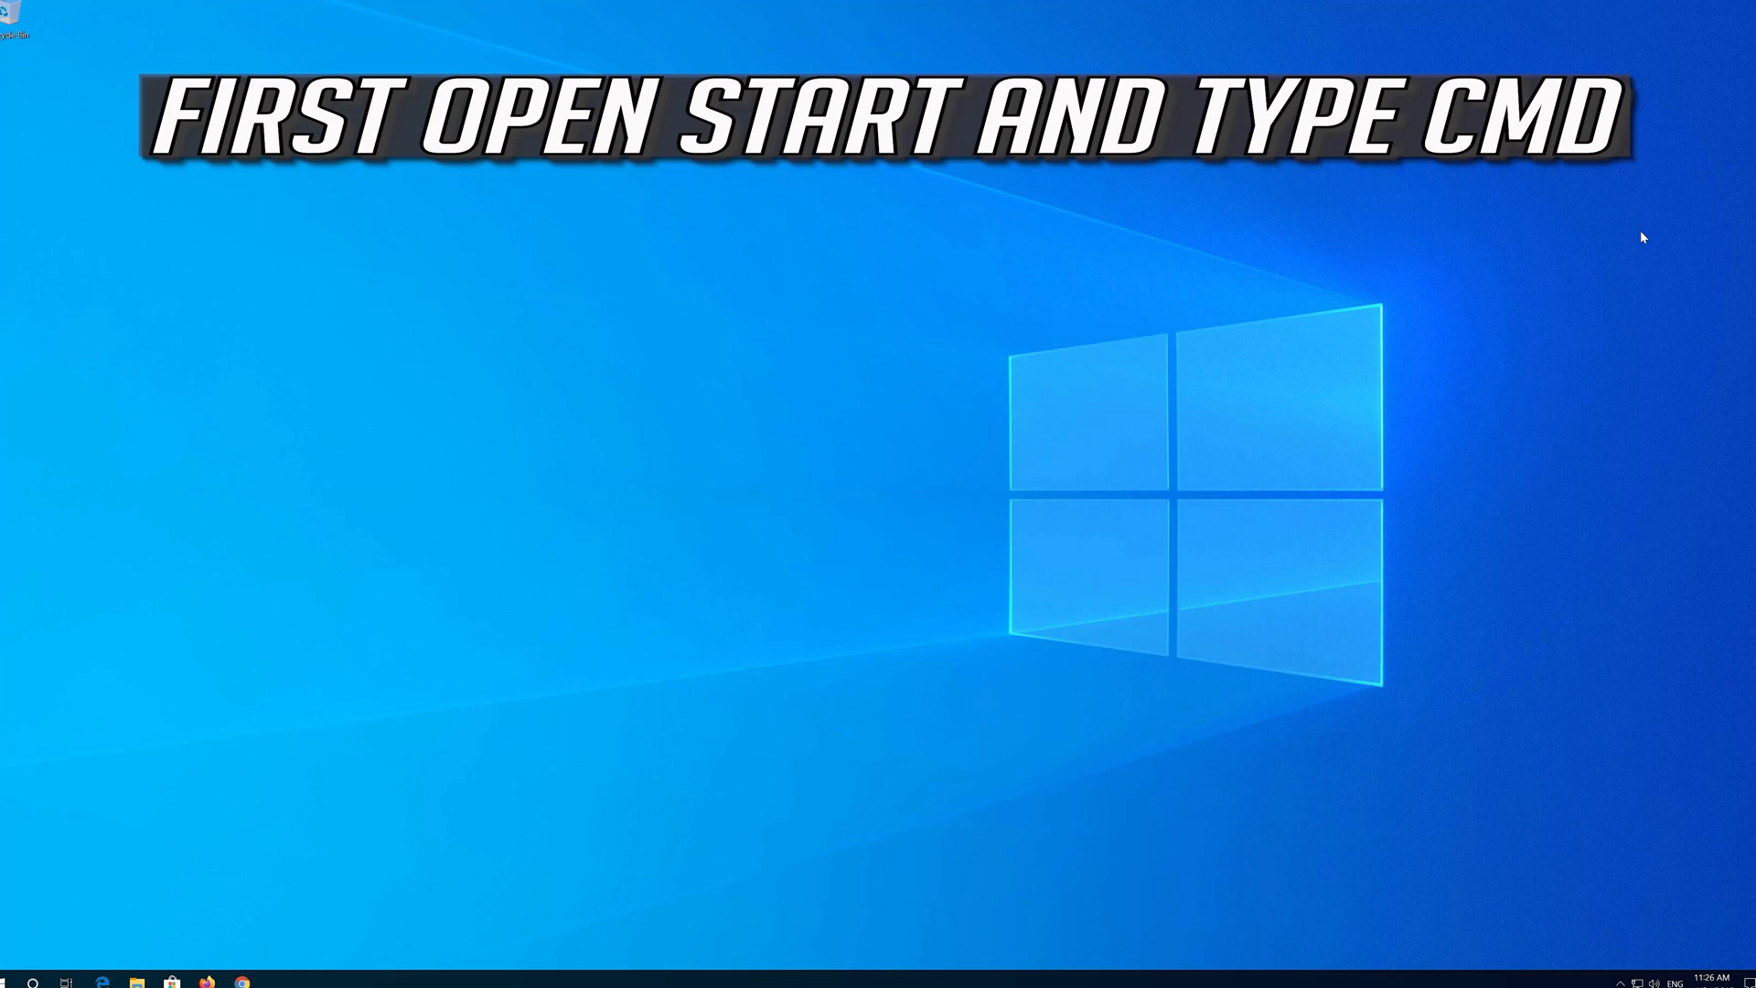
Launch Command Prompt as administrator from a cmd Start search, approving the UAC prompt.
type("cmd")
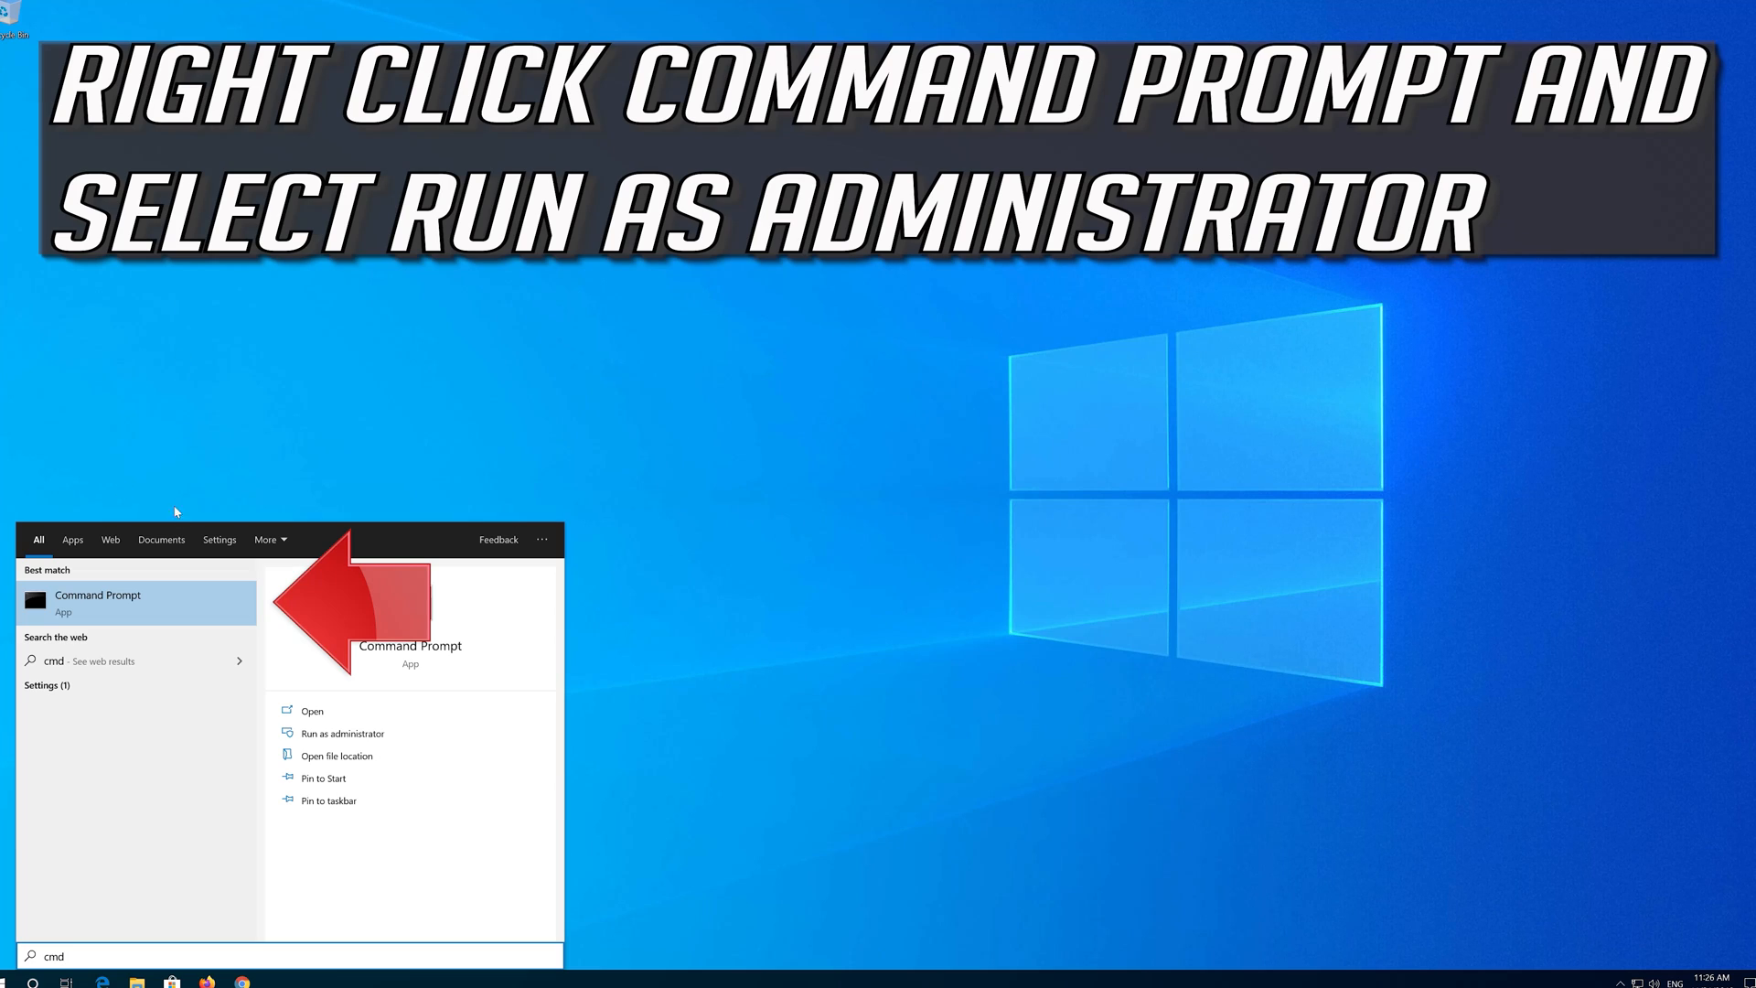
right_click(98, 599)
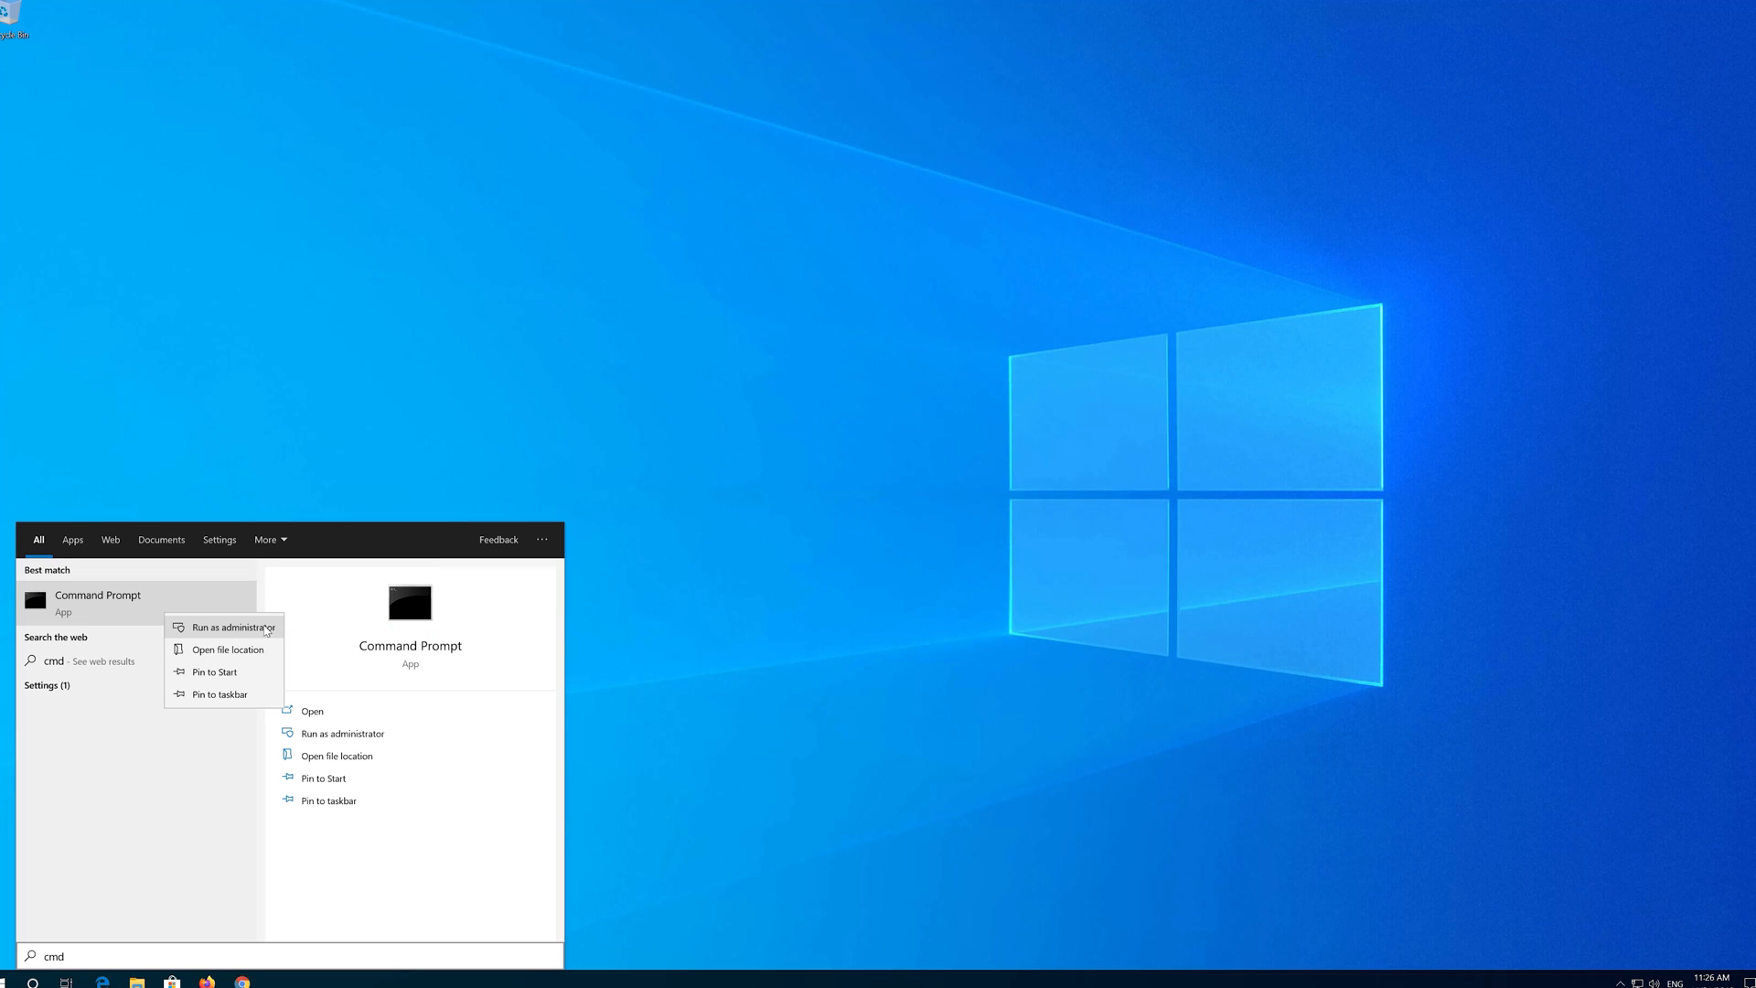
left_click(229, 627)
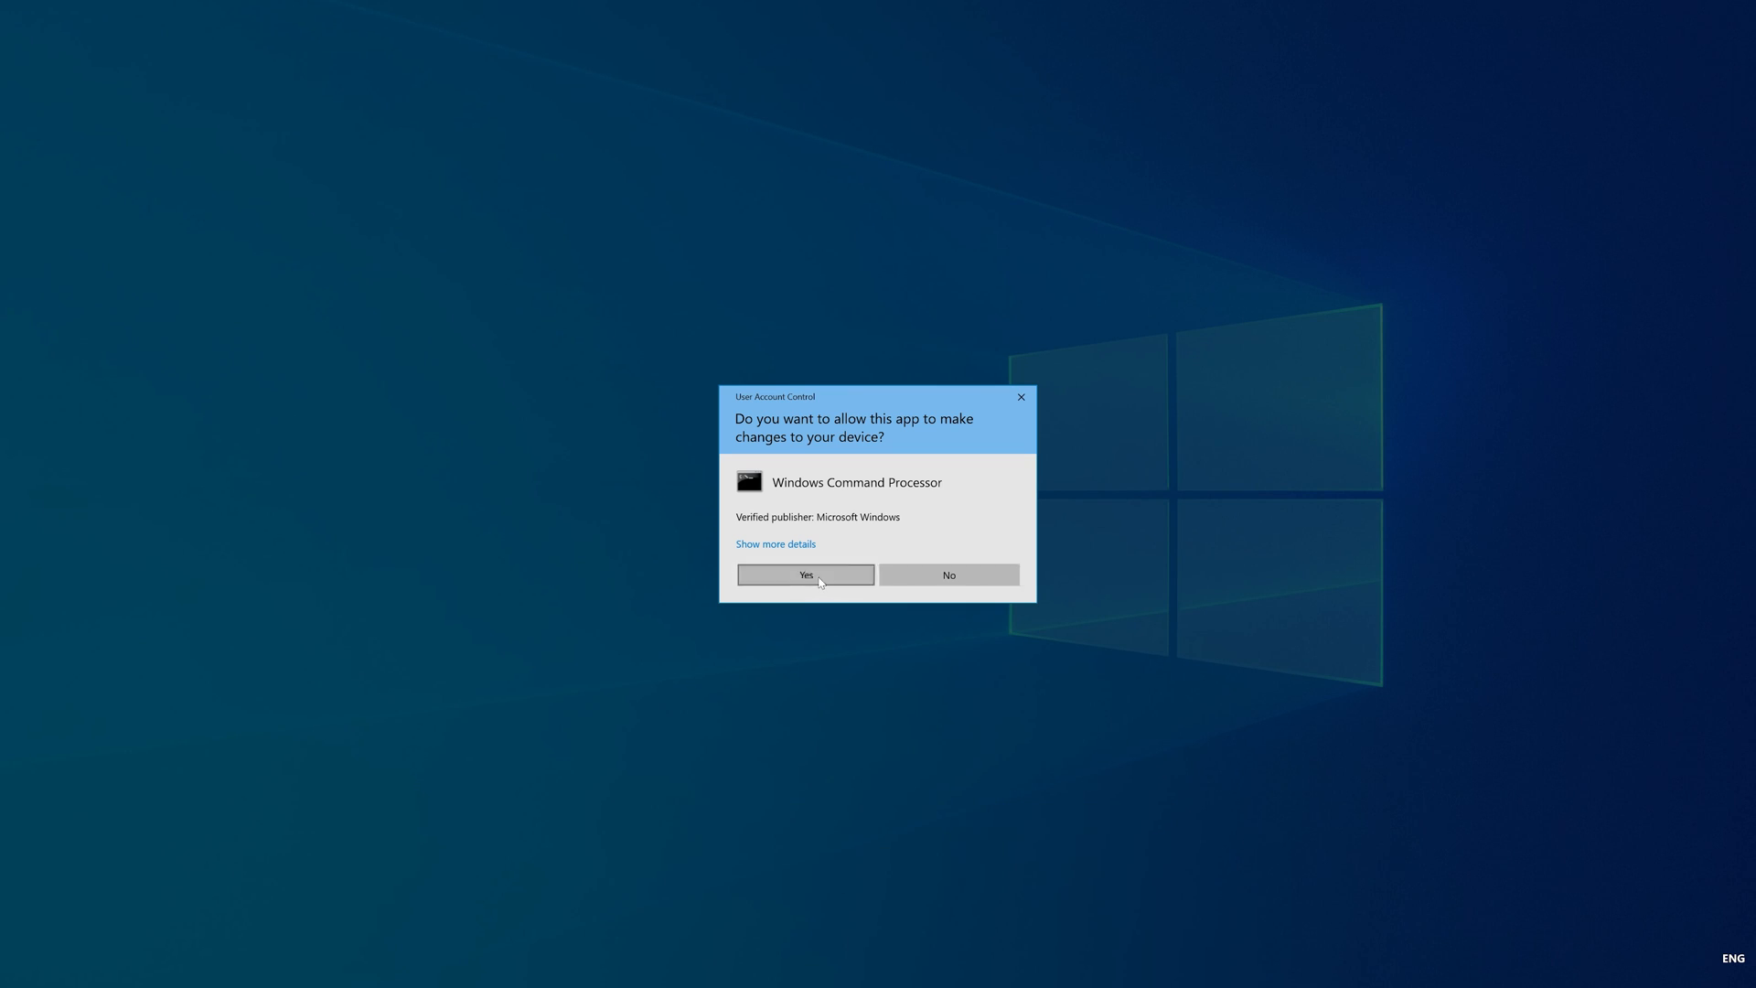
left_click(804, 574)
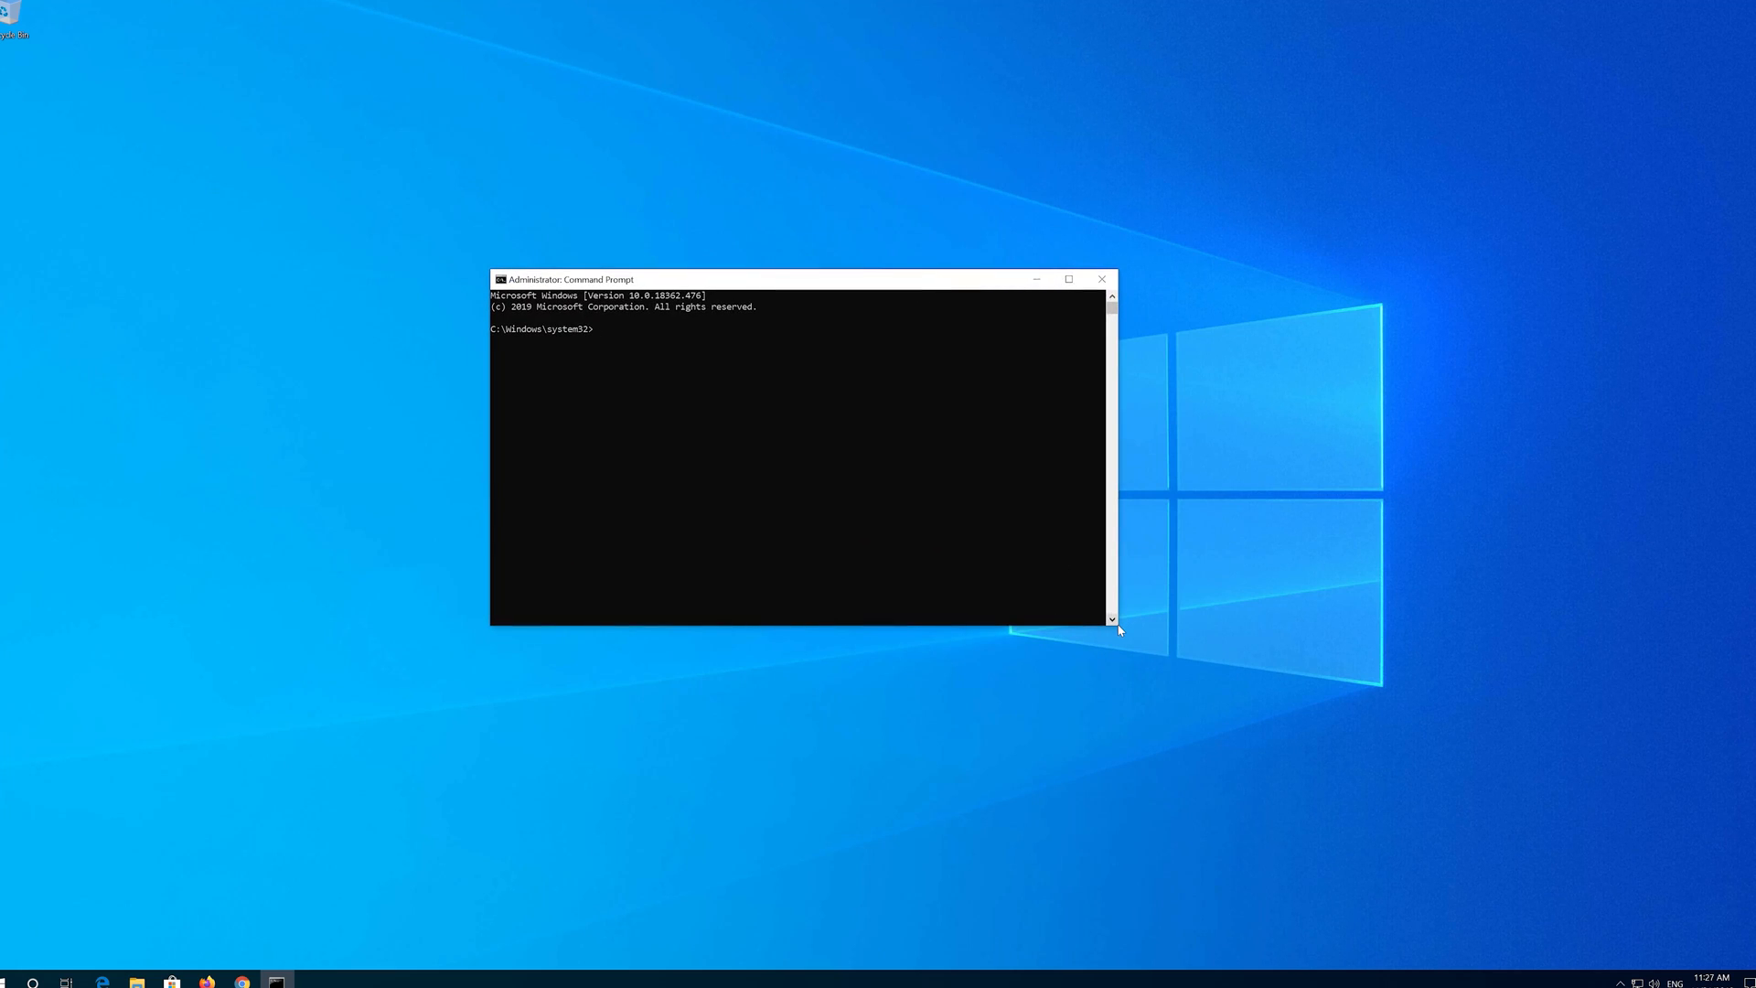
Run netsh int ip reset C:\resetlog.txt to reset TCP/IP with a log.
left_click_drag(1113, 627, 1218, 660)
type("n")
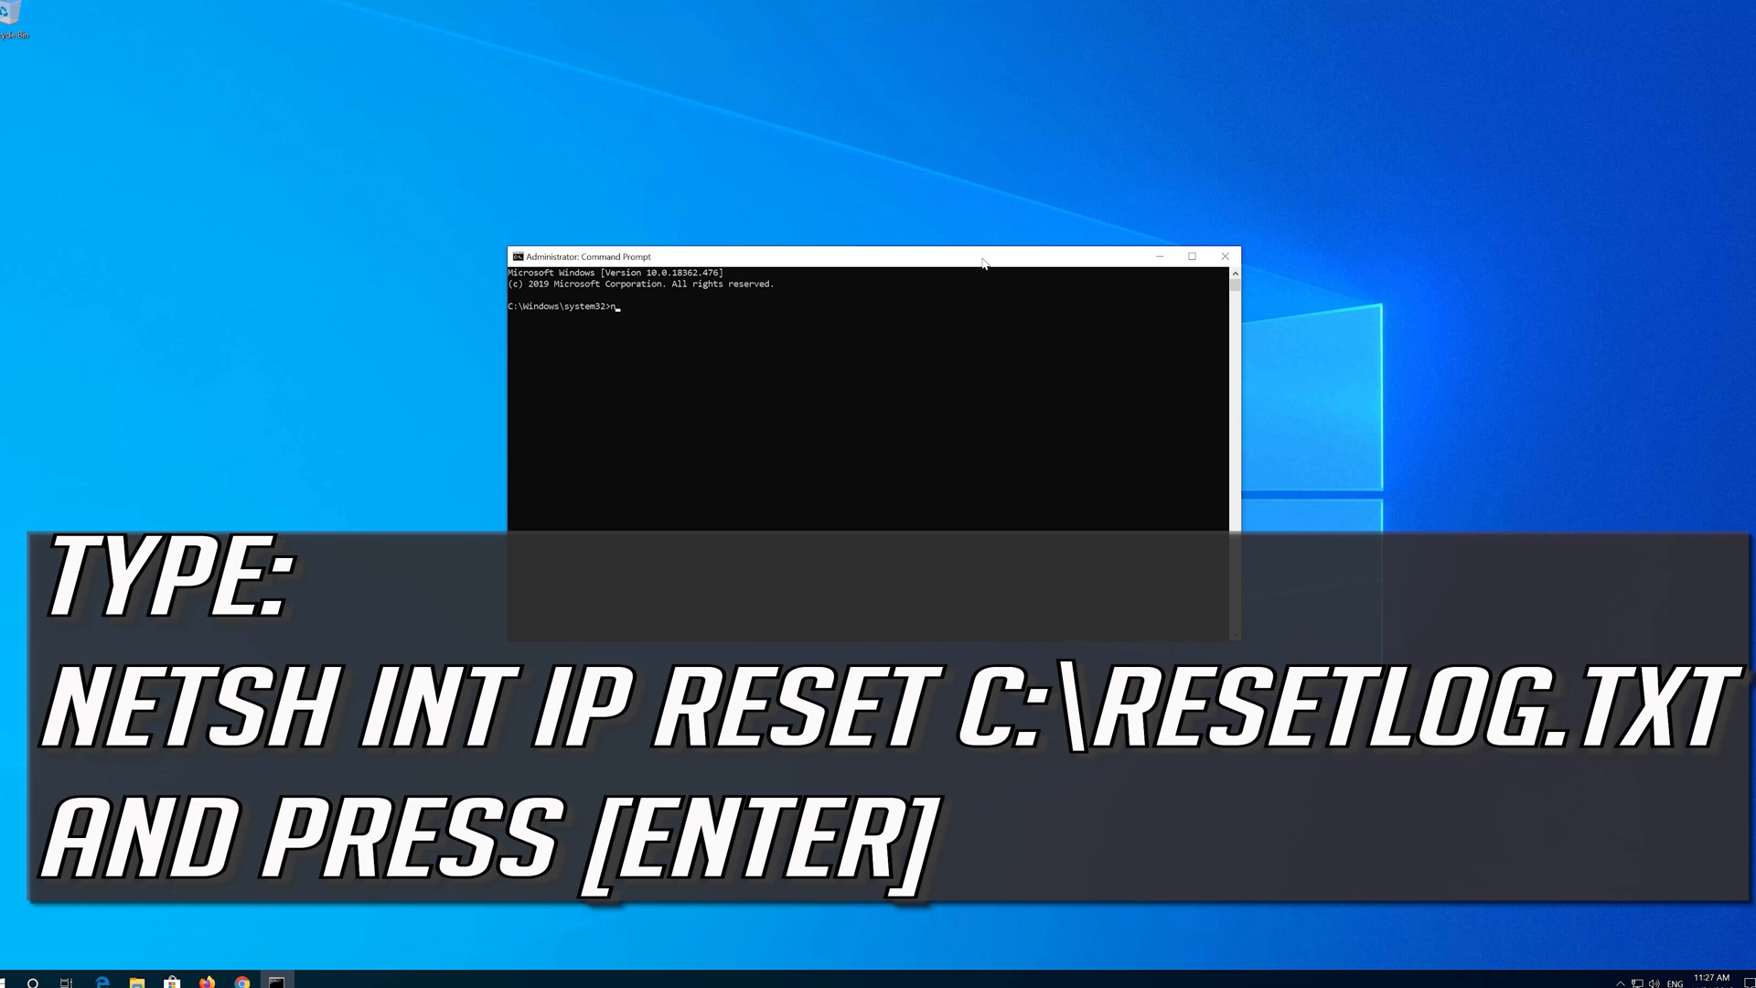
type("etsh int")
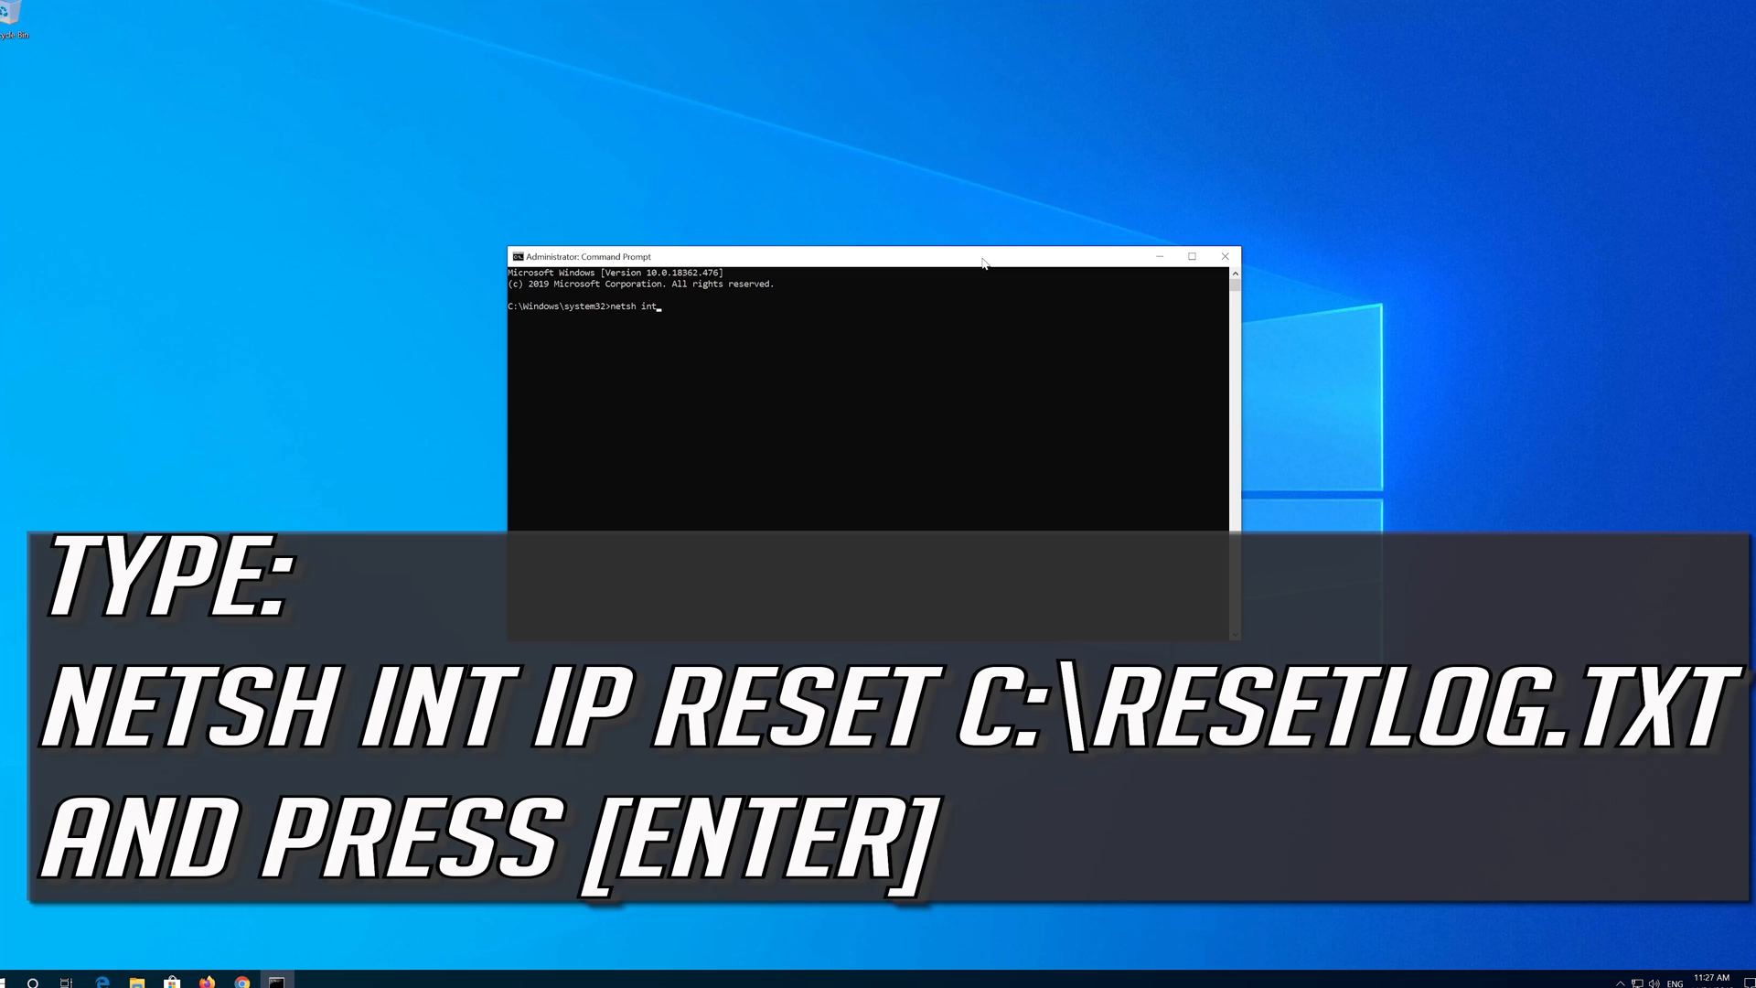
type("i")
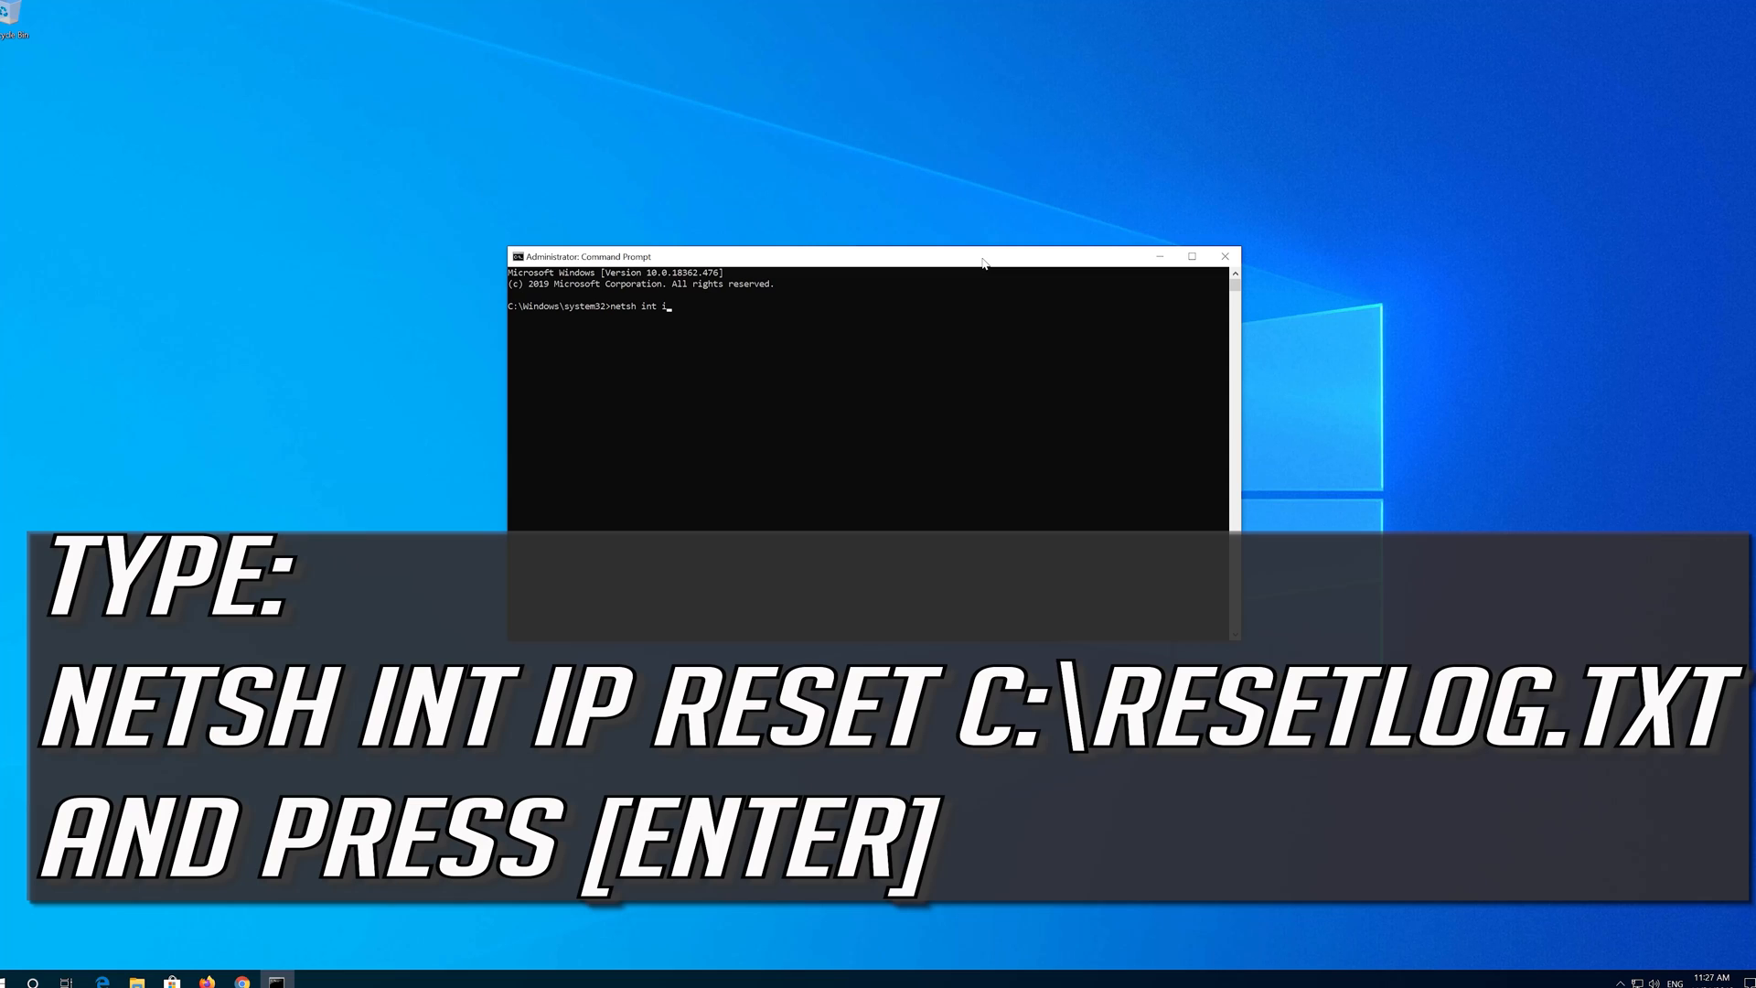
type("p reset")
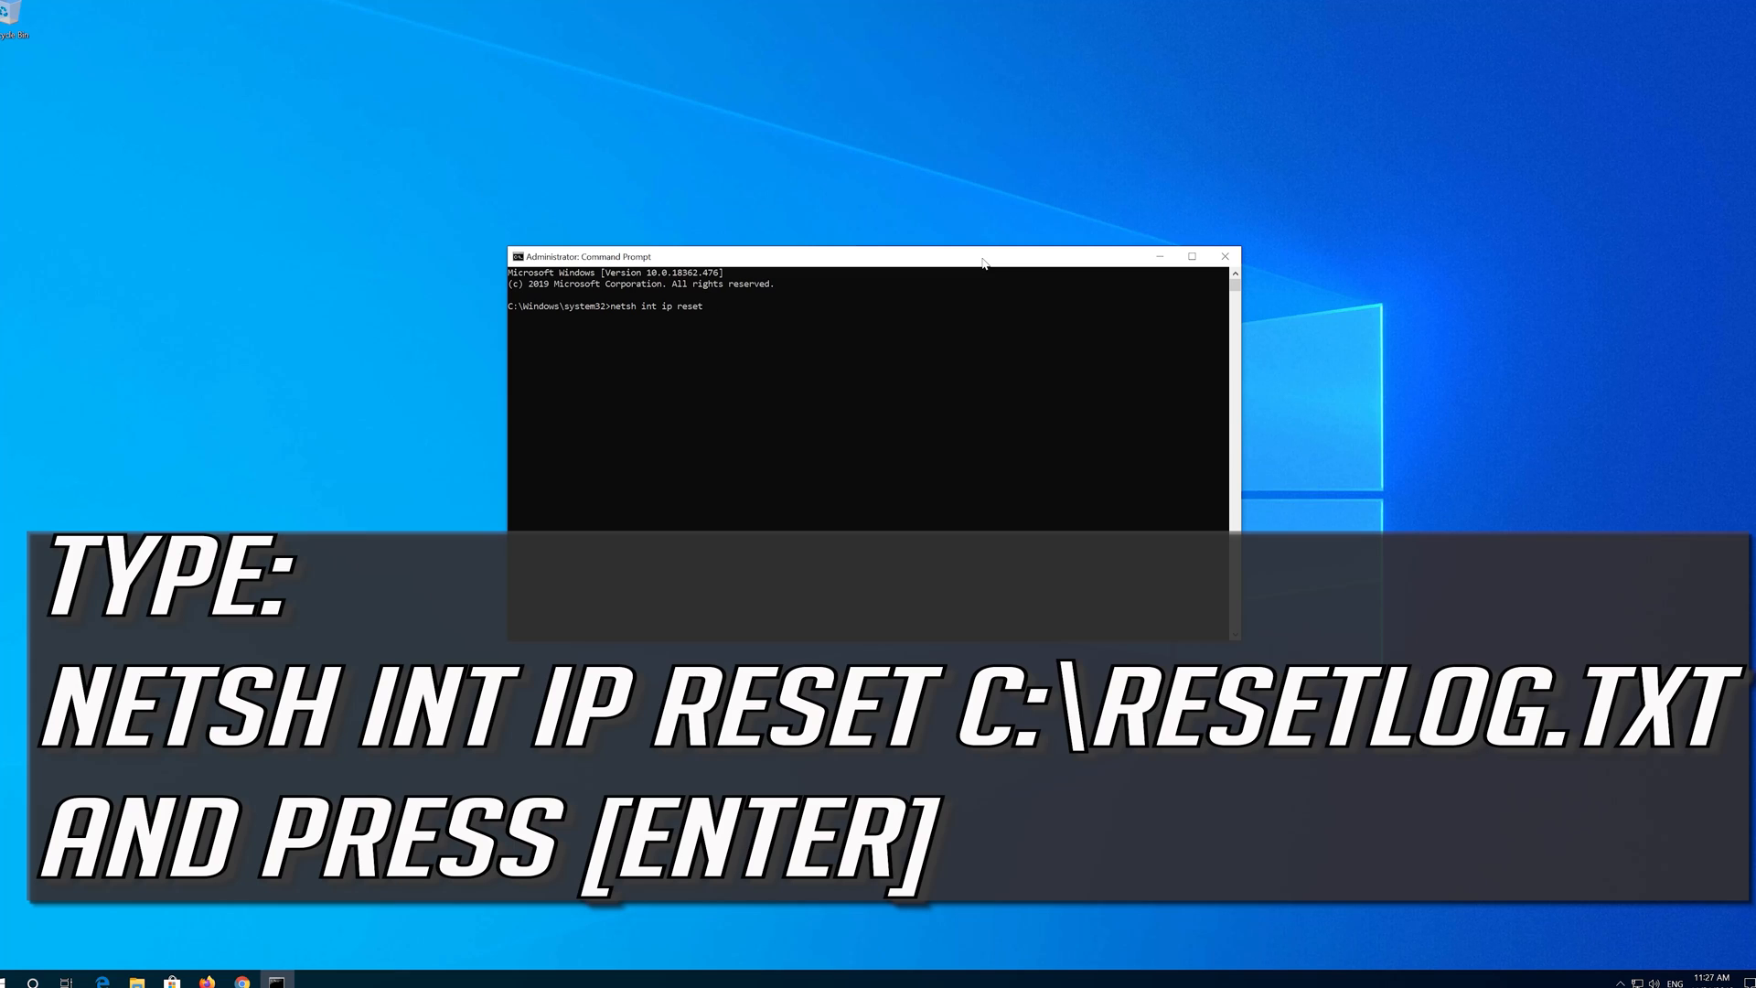
type("C:\\reset")
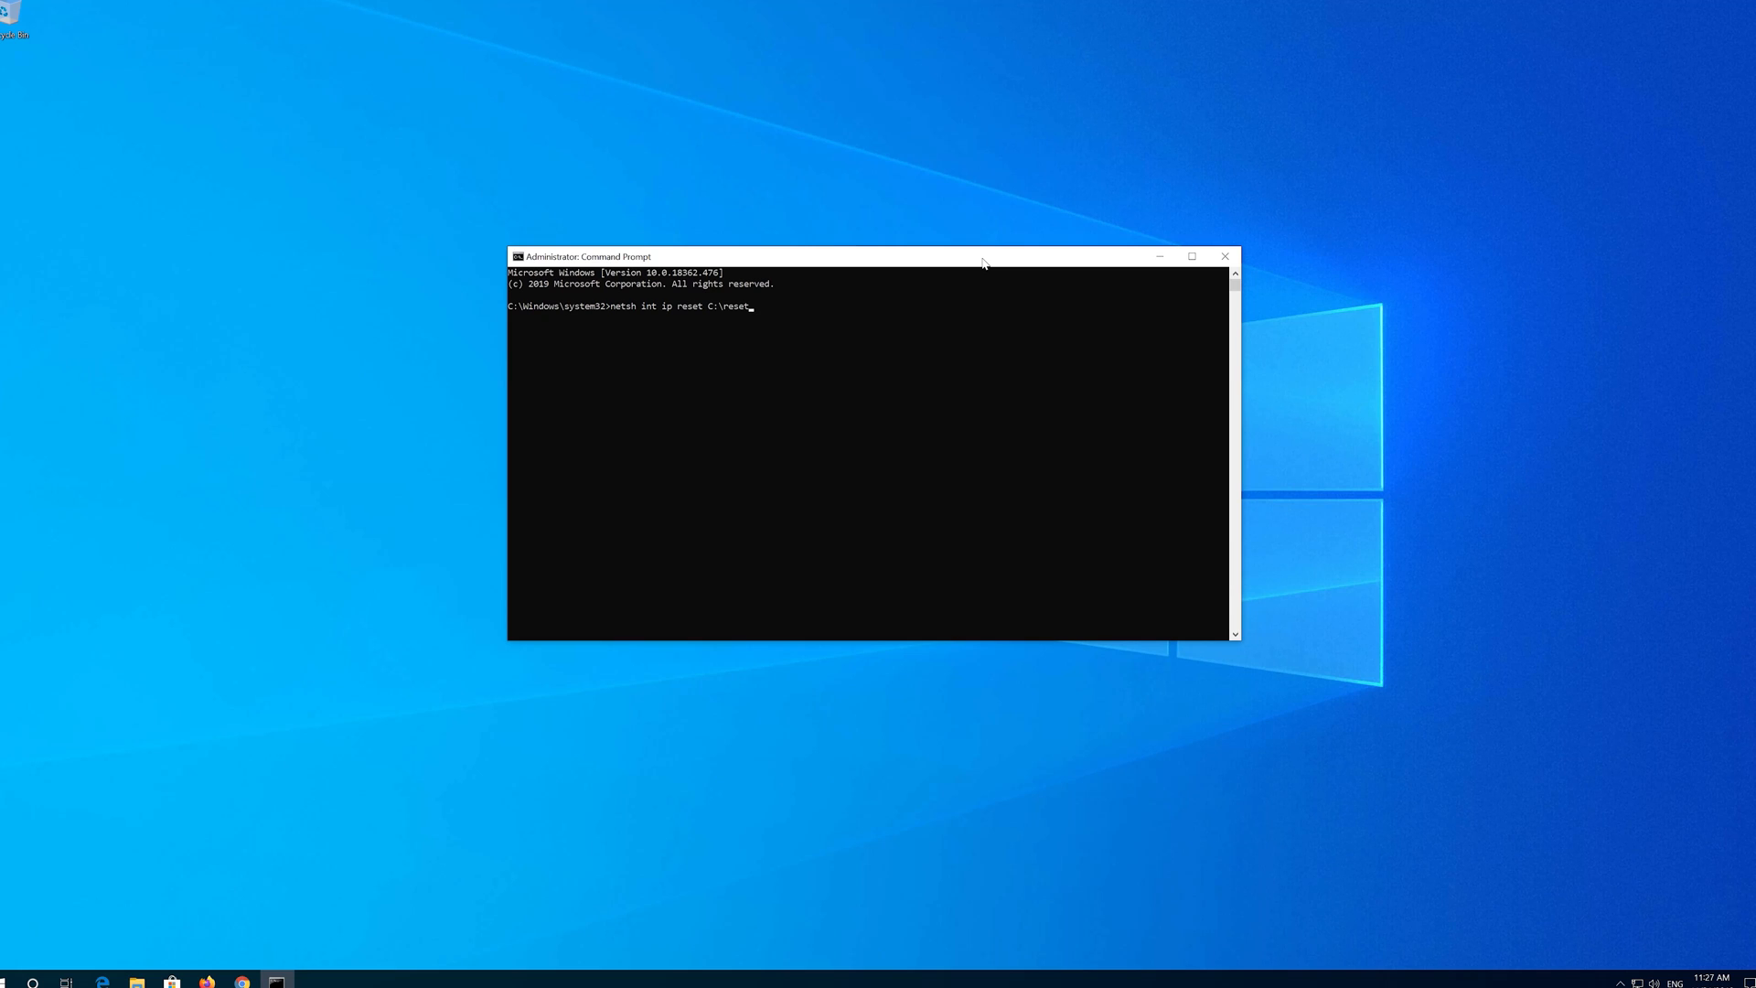
type("log.")
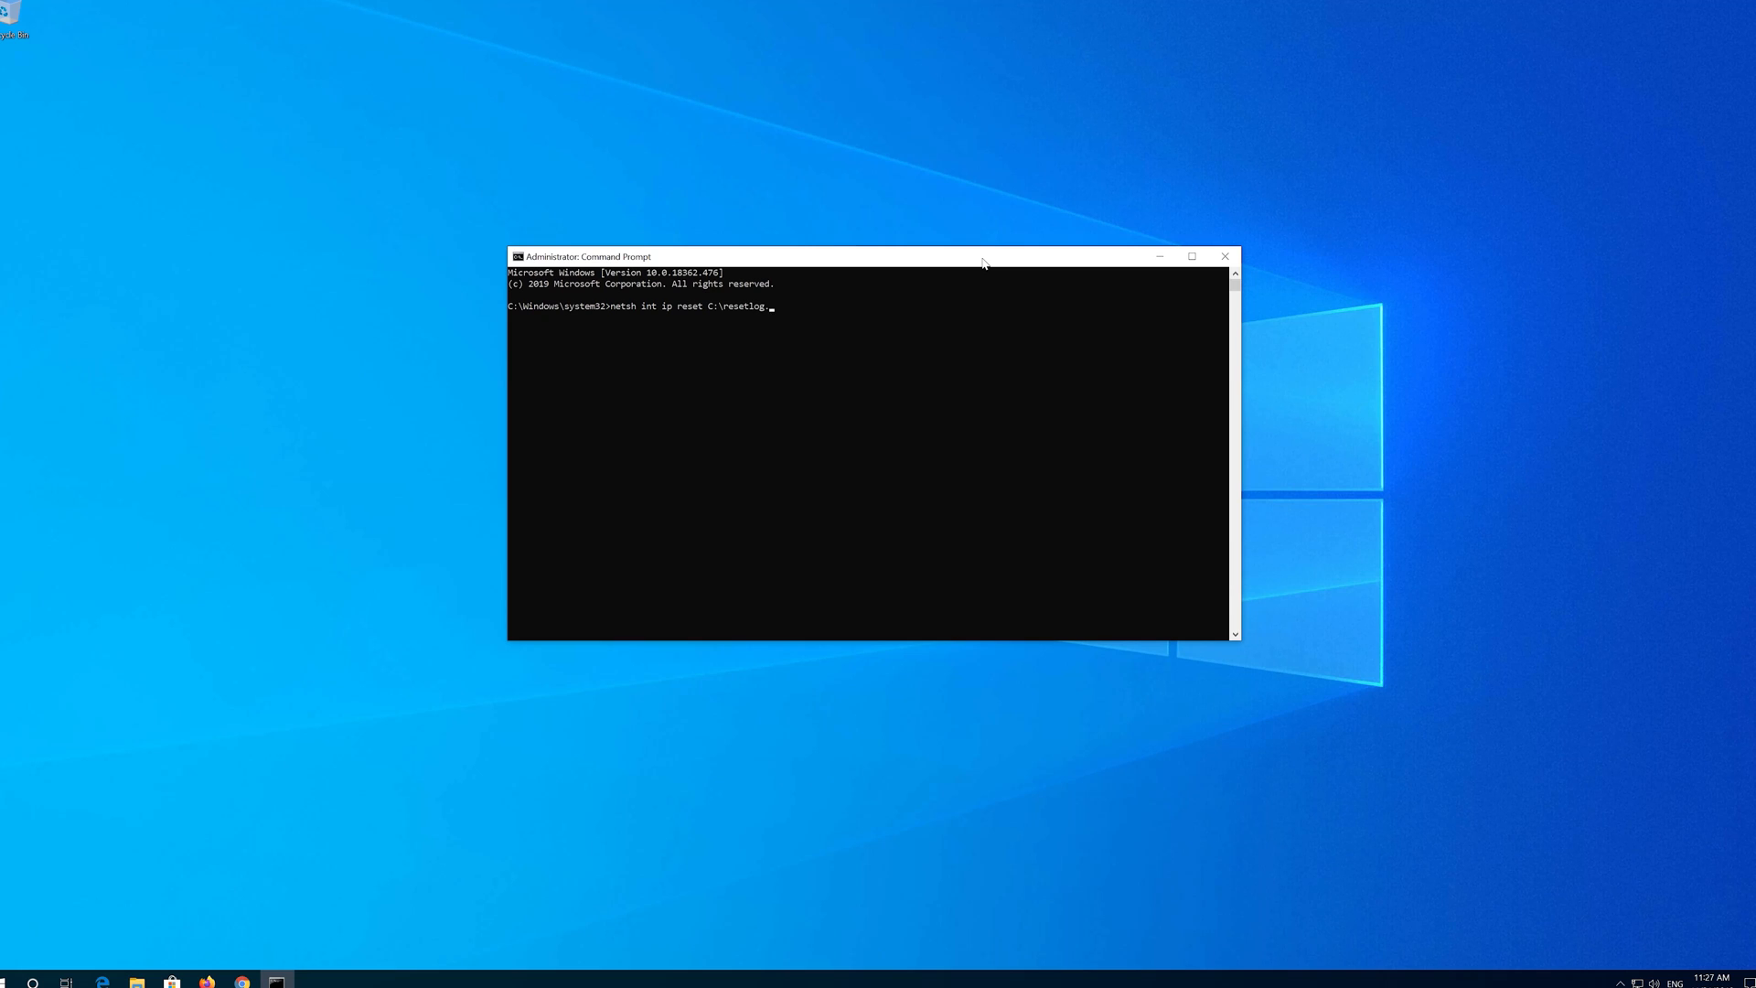
type("txt")
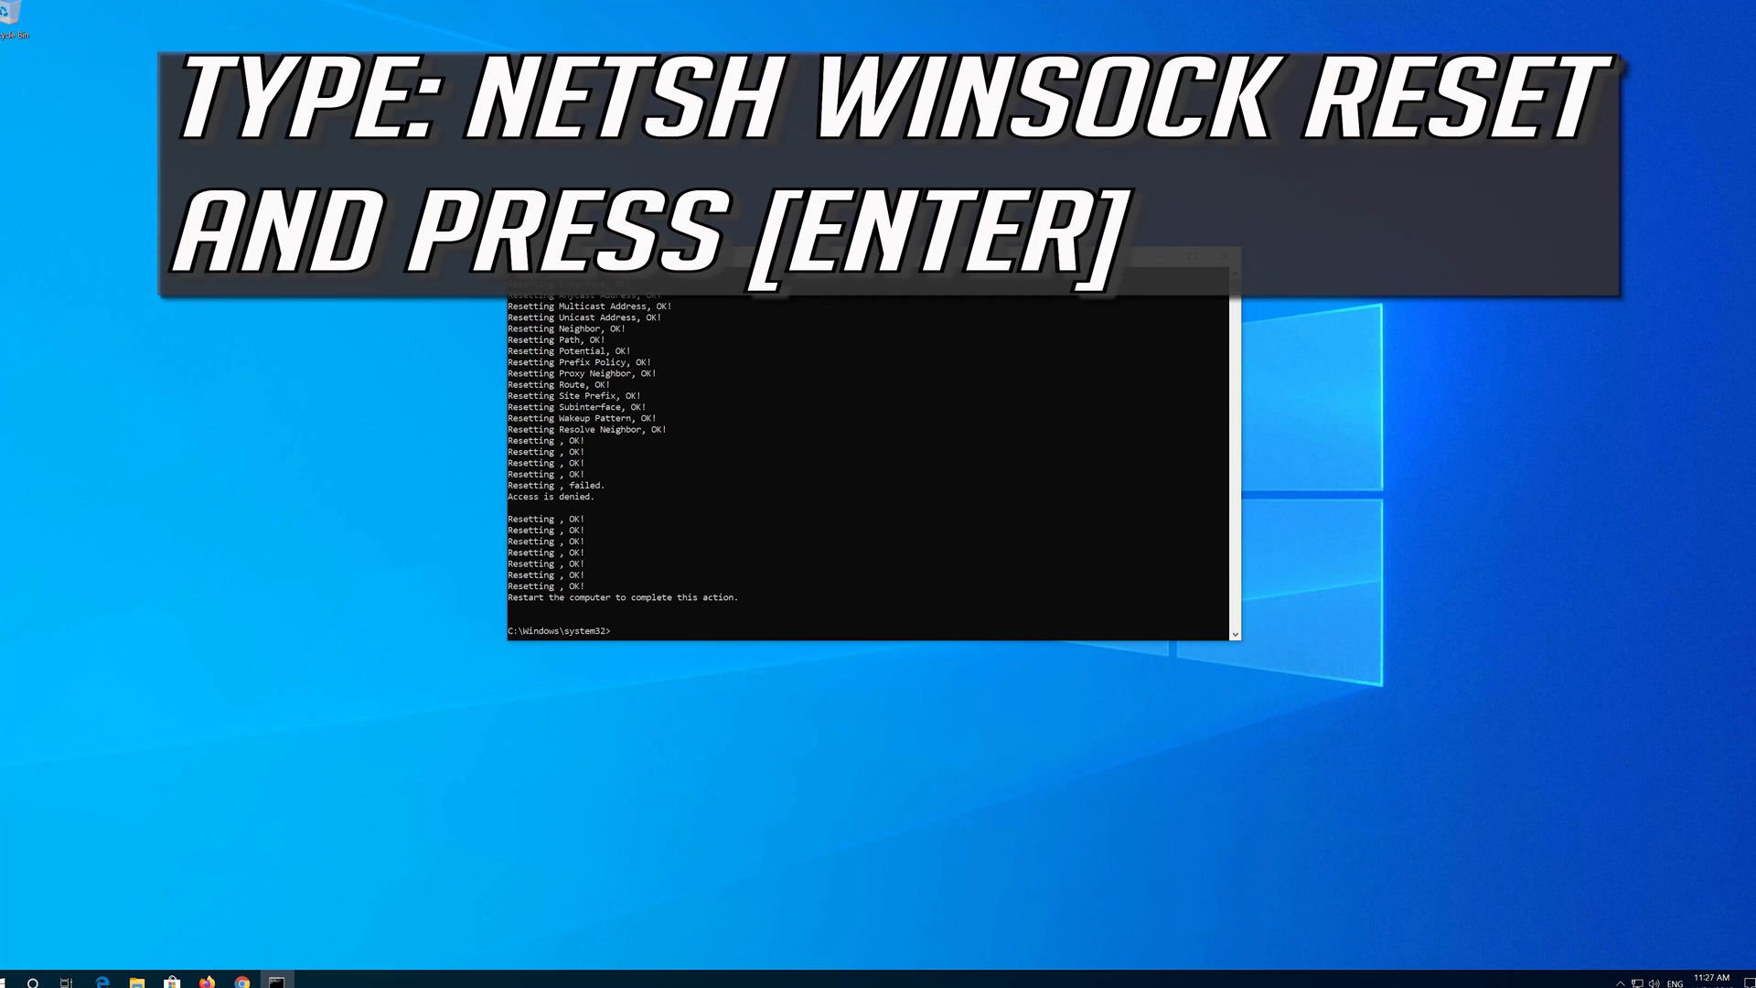
Run netsh winsock reset to reset the Winsock catalog.
type("nets")
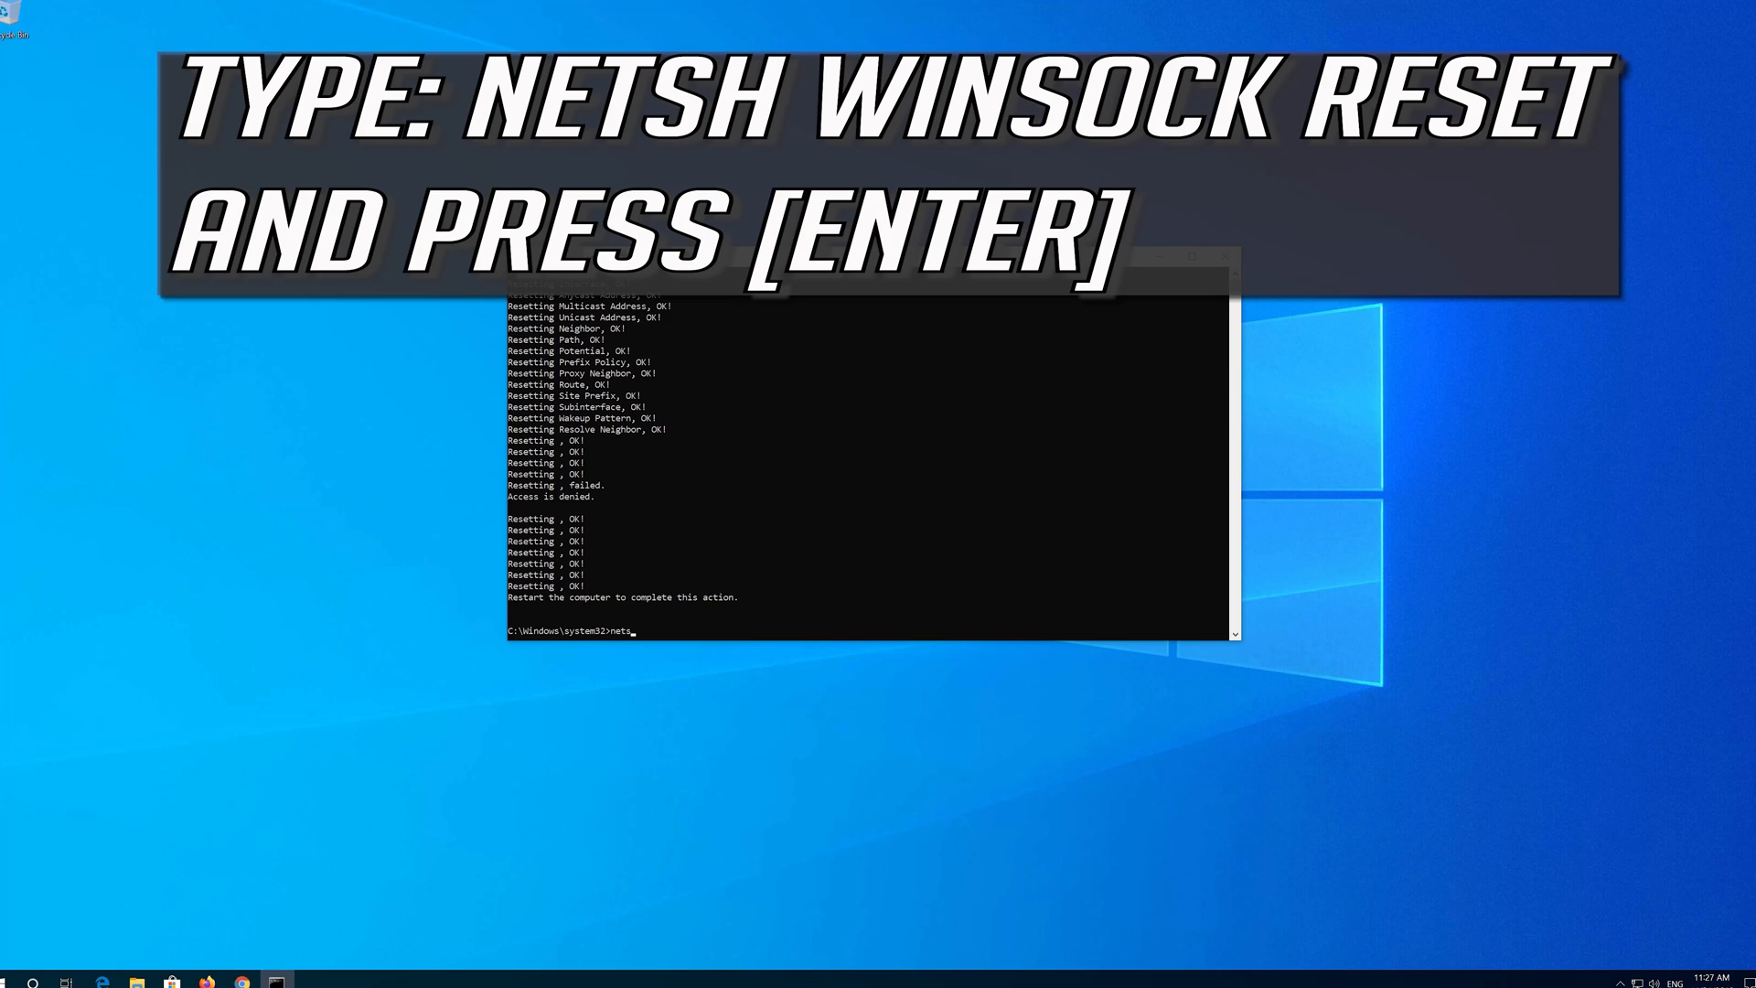
type("h")
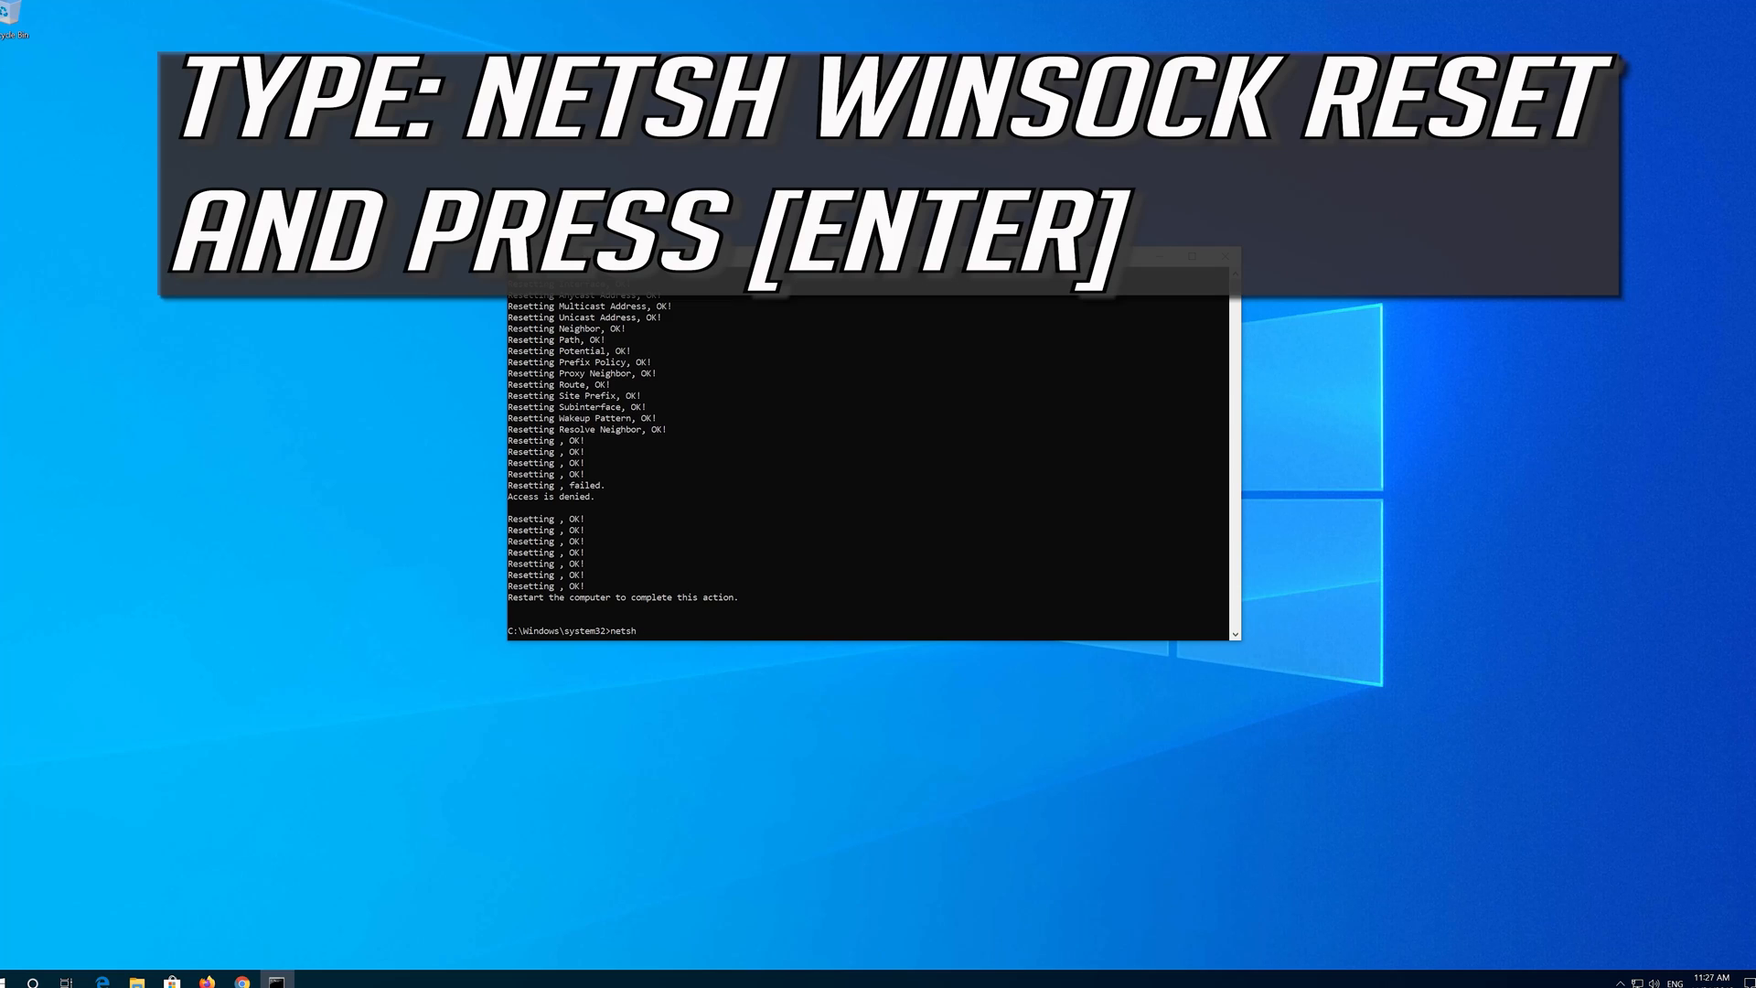
type("winsock reset")
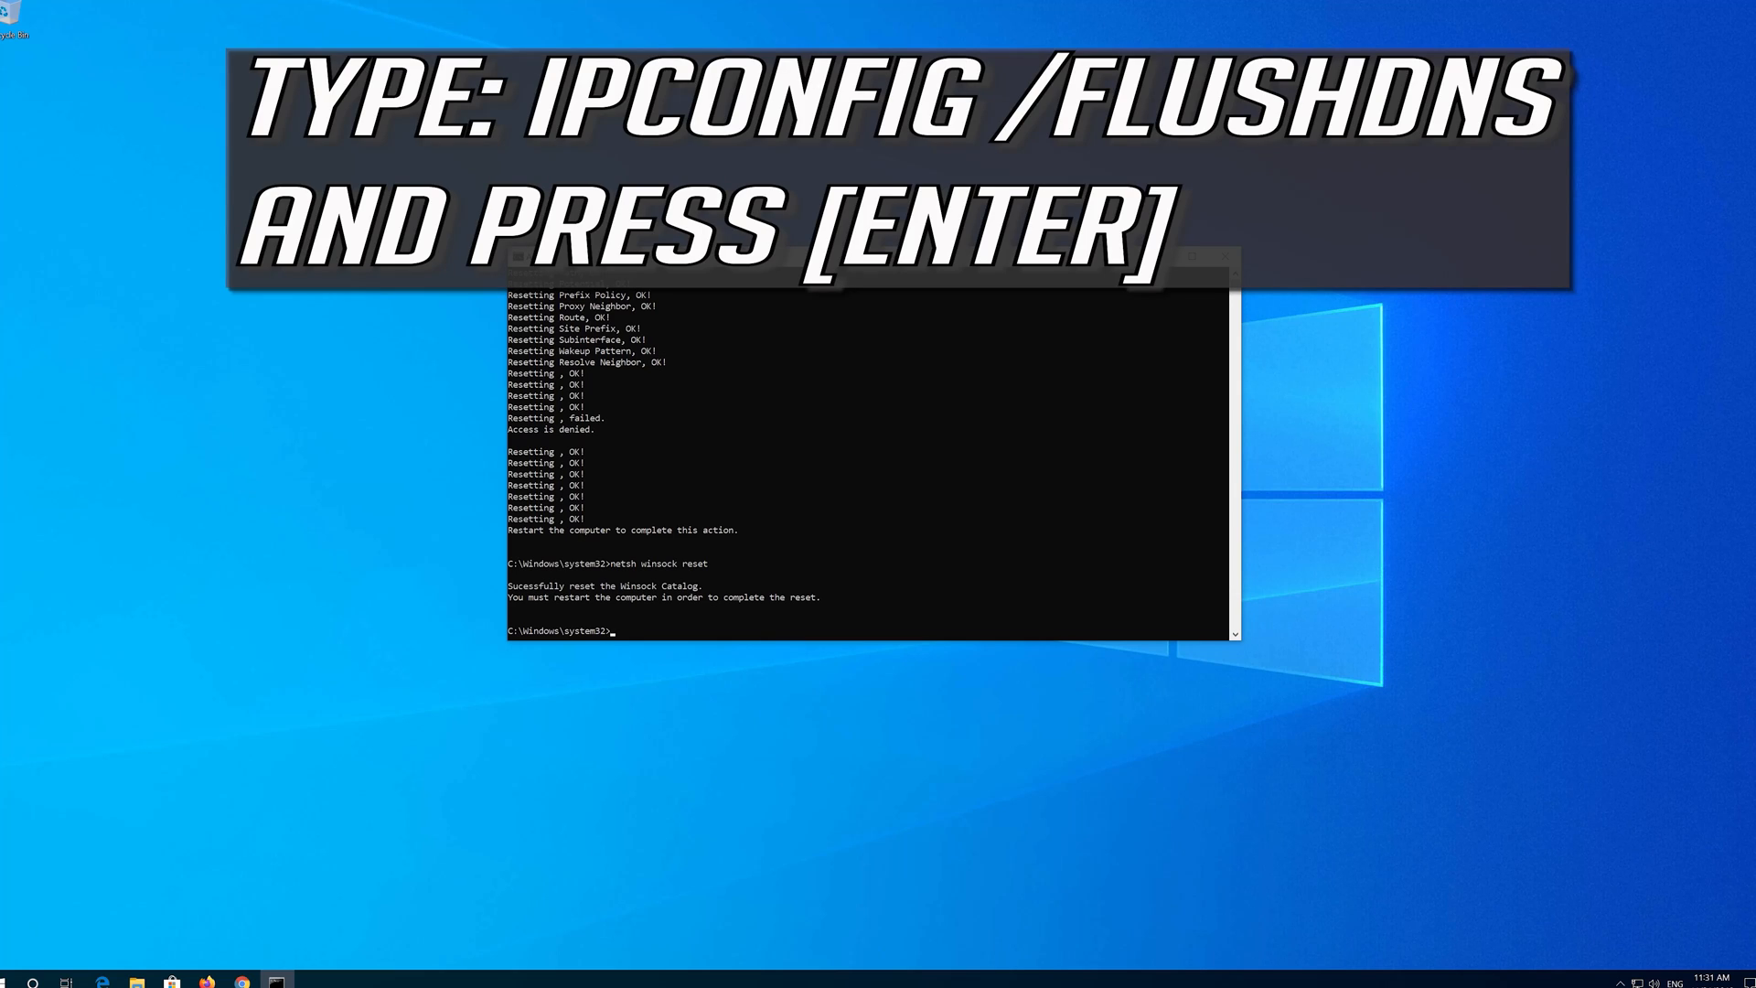
Run ipconfig /flushdns to clear the DNS resolver cache.
type("ipcon")
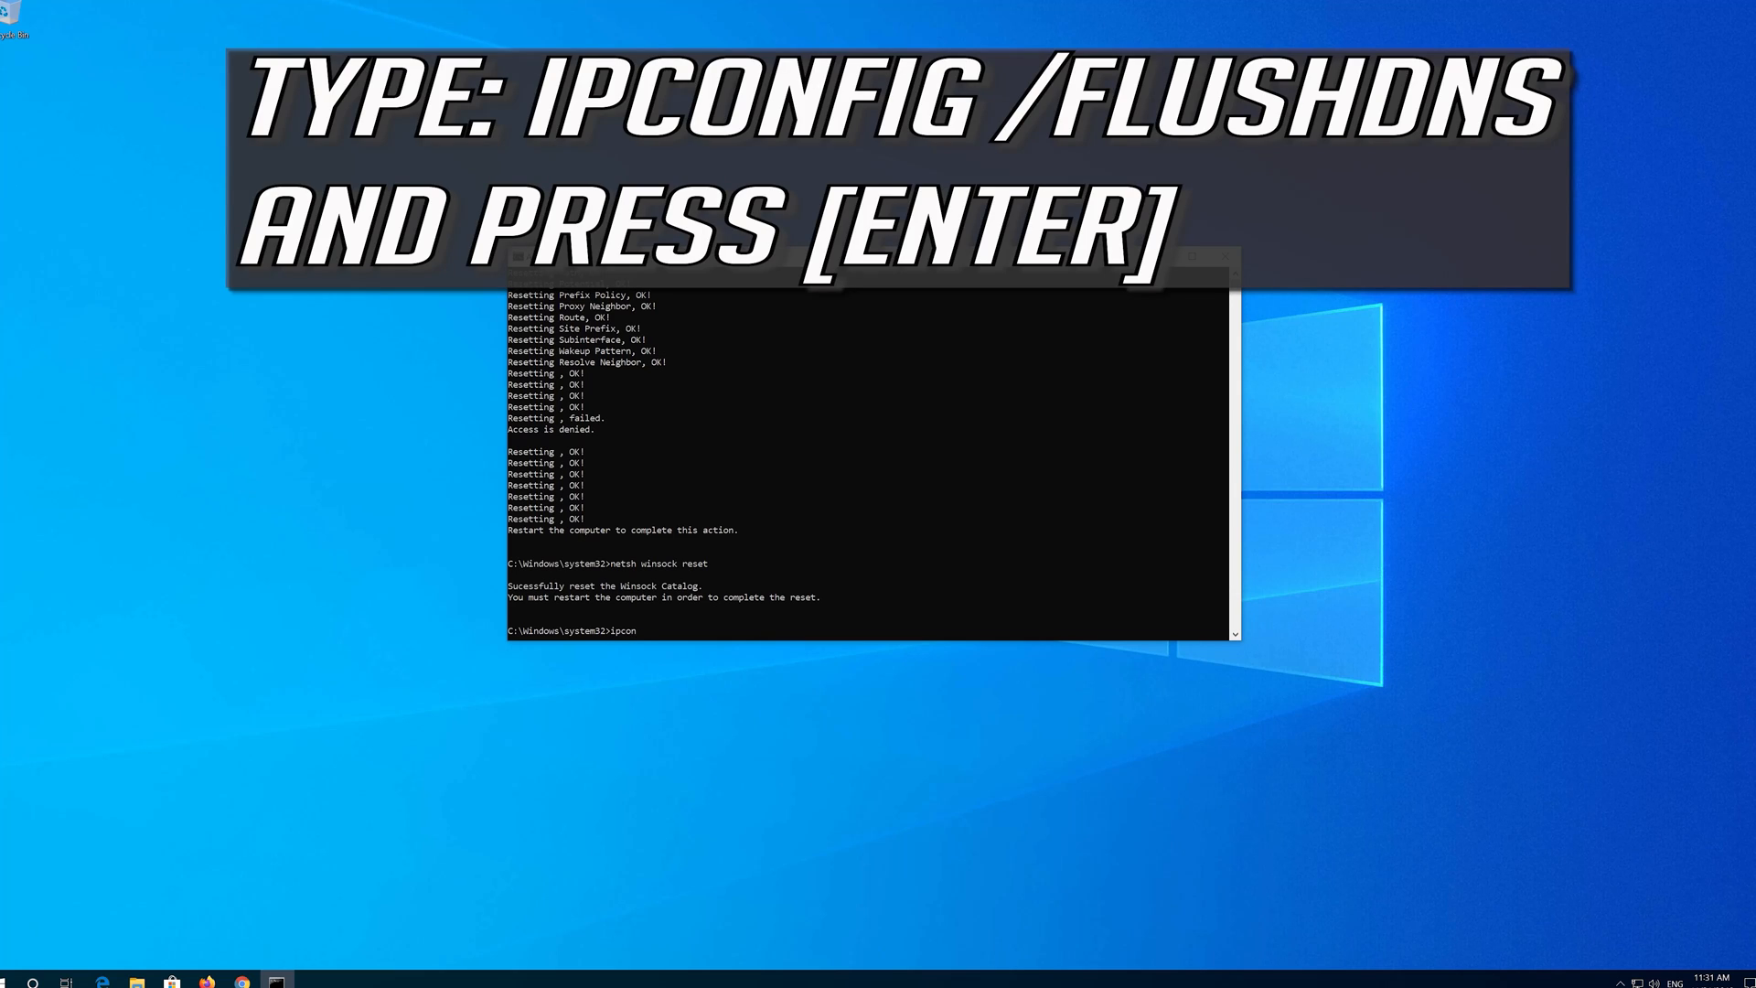
type("fig /fl")
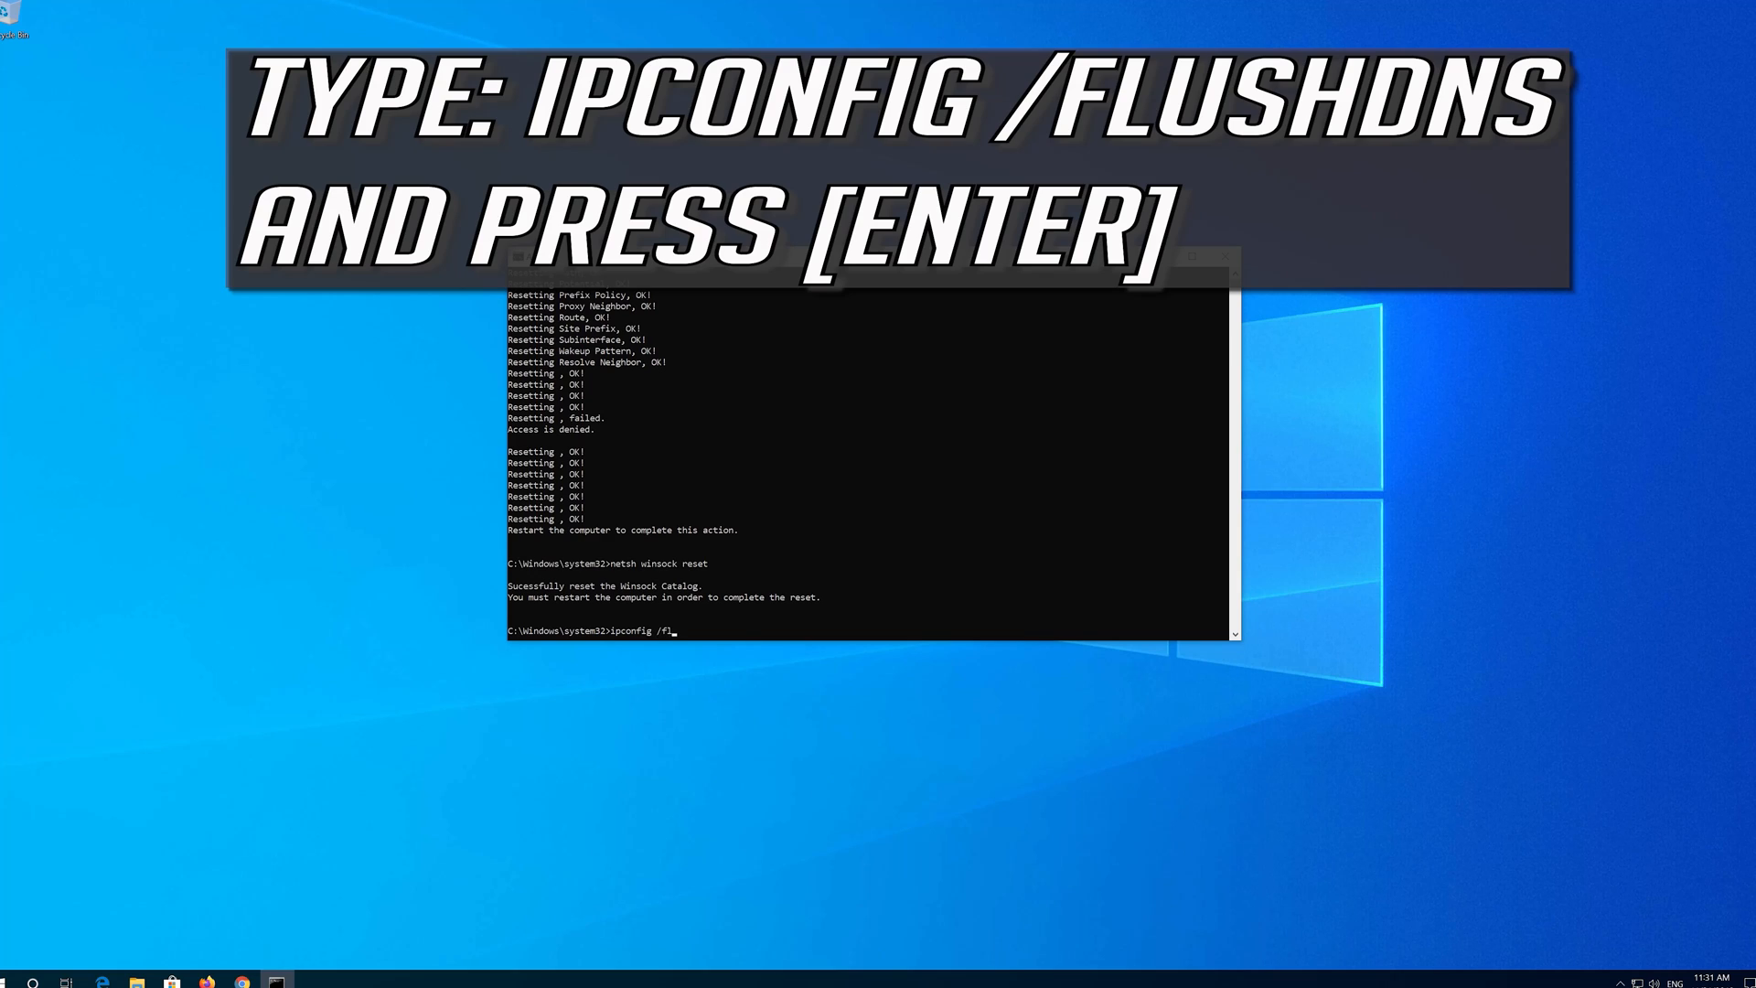
type("ush")
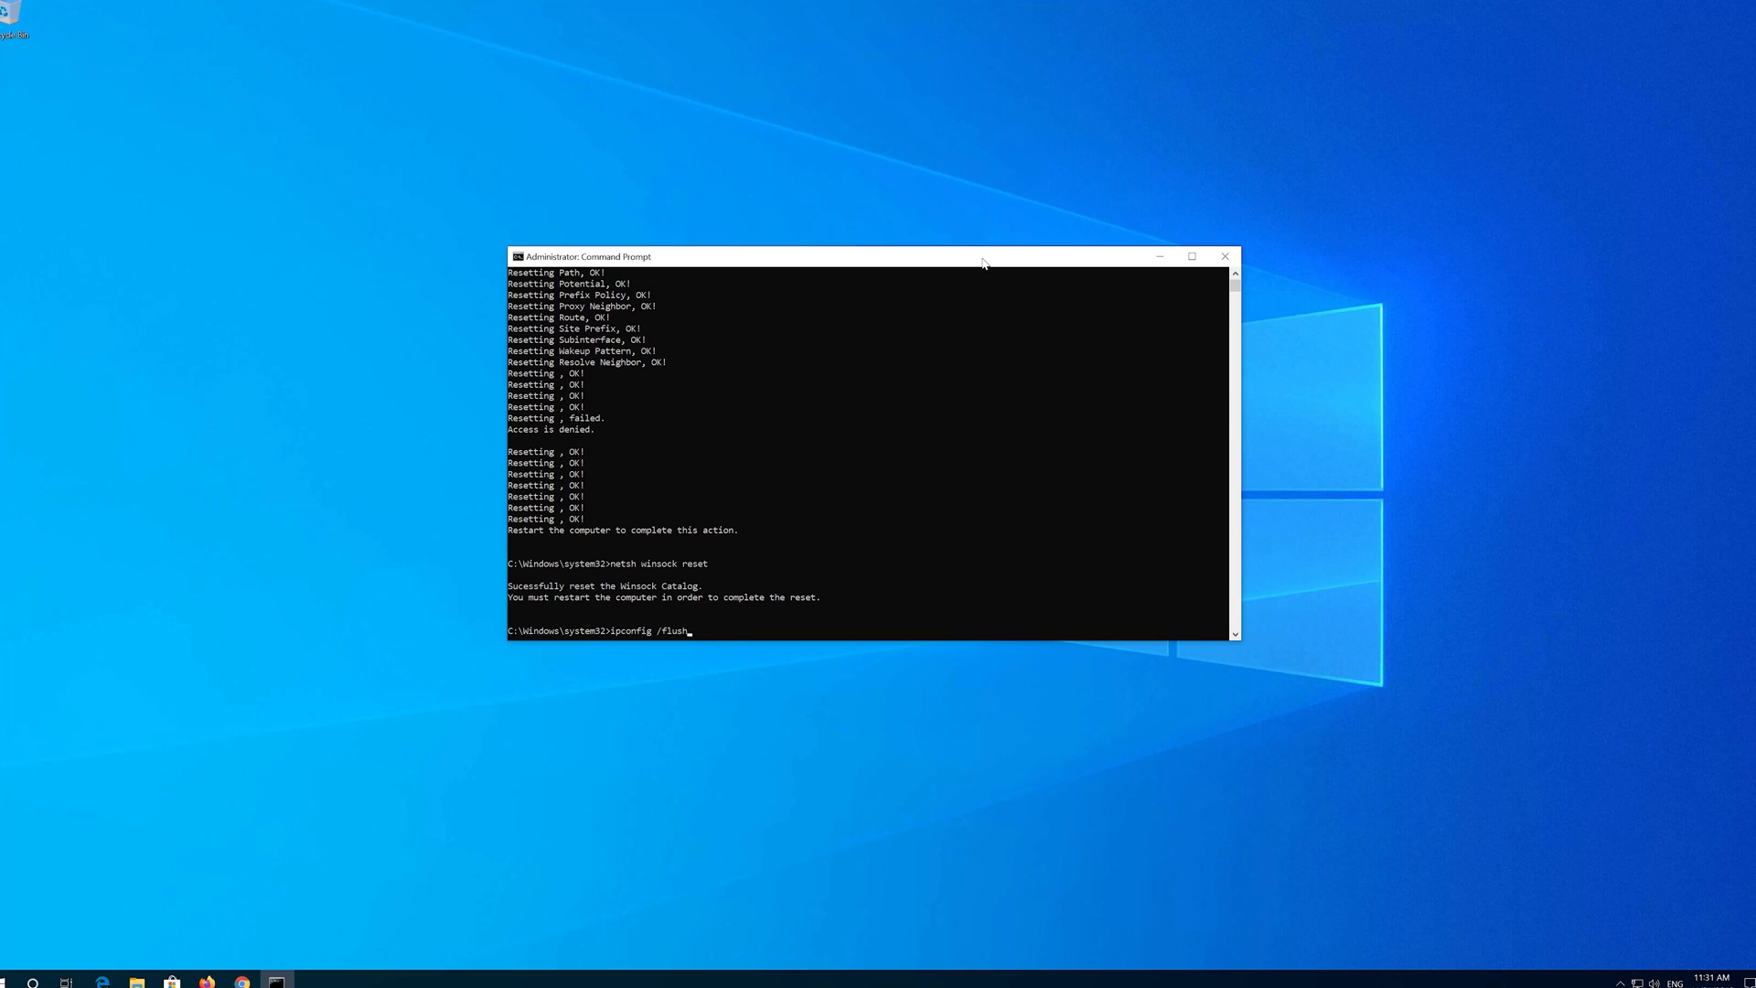
type("dns")
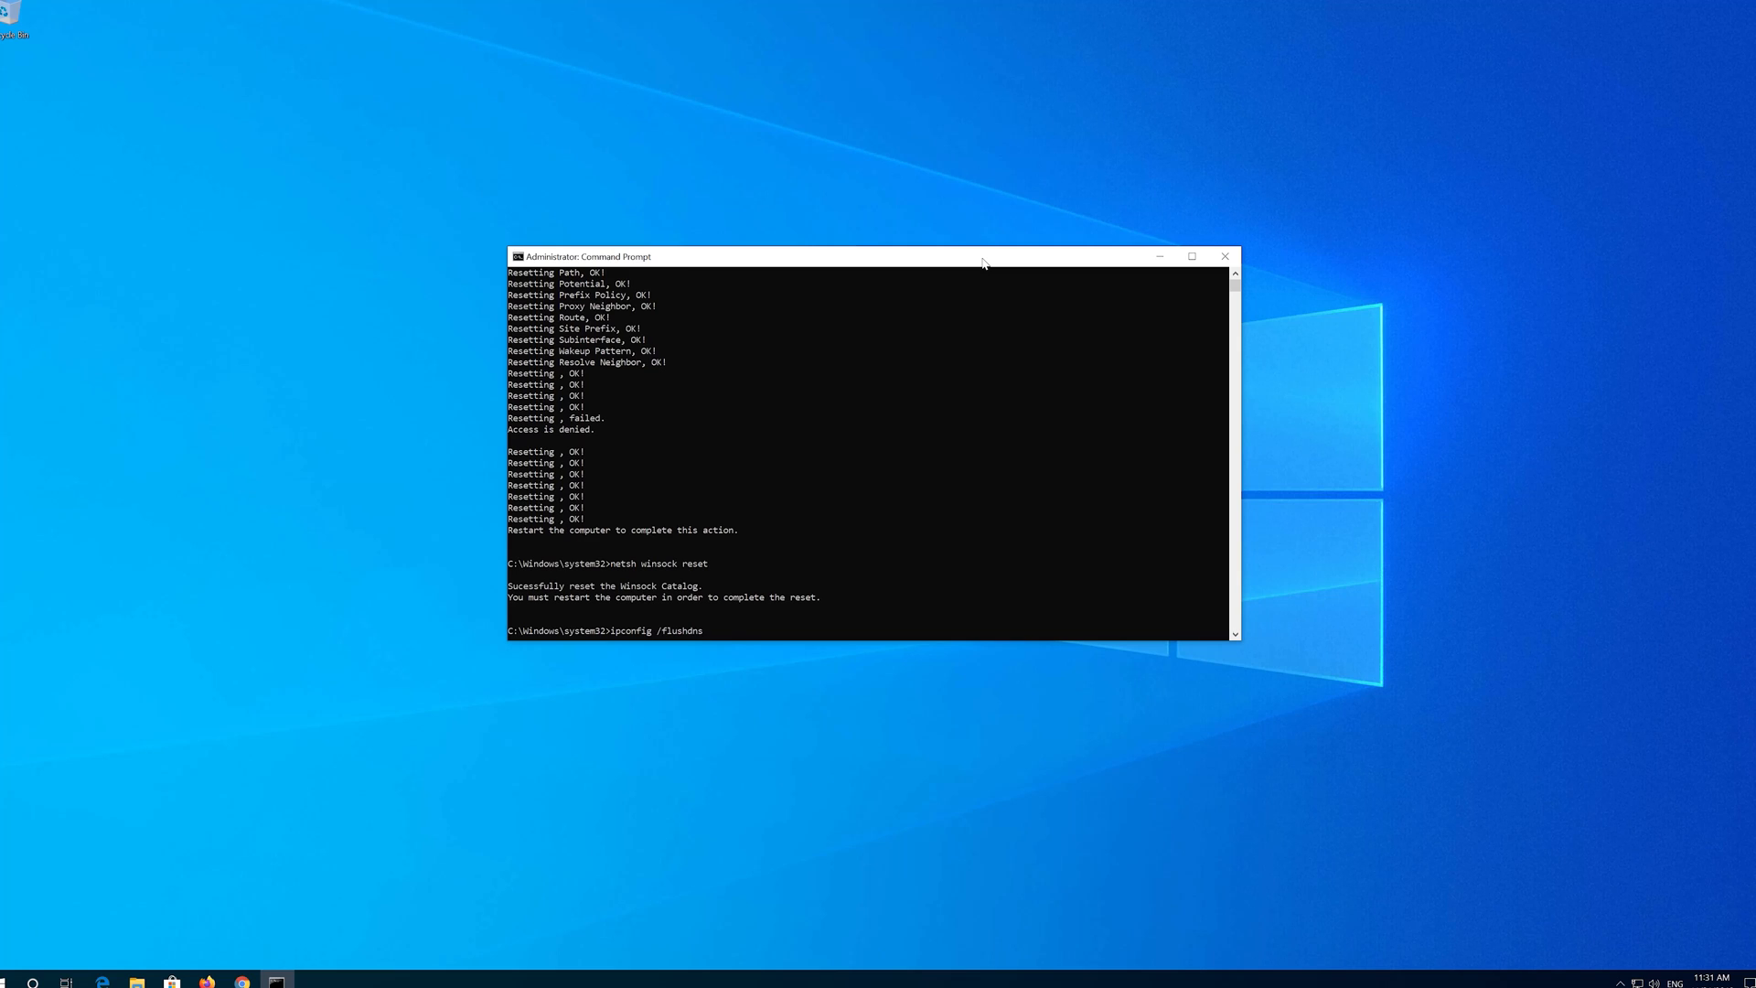
key("enter")
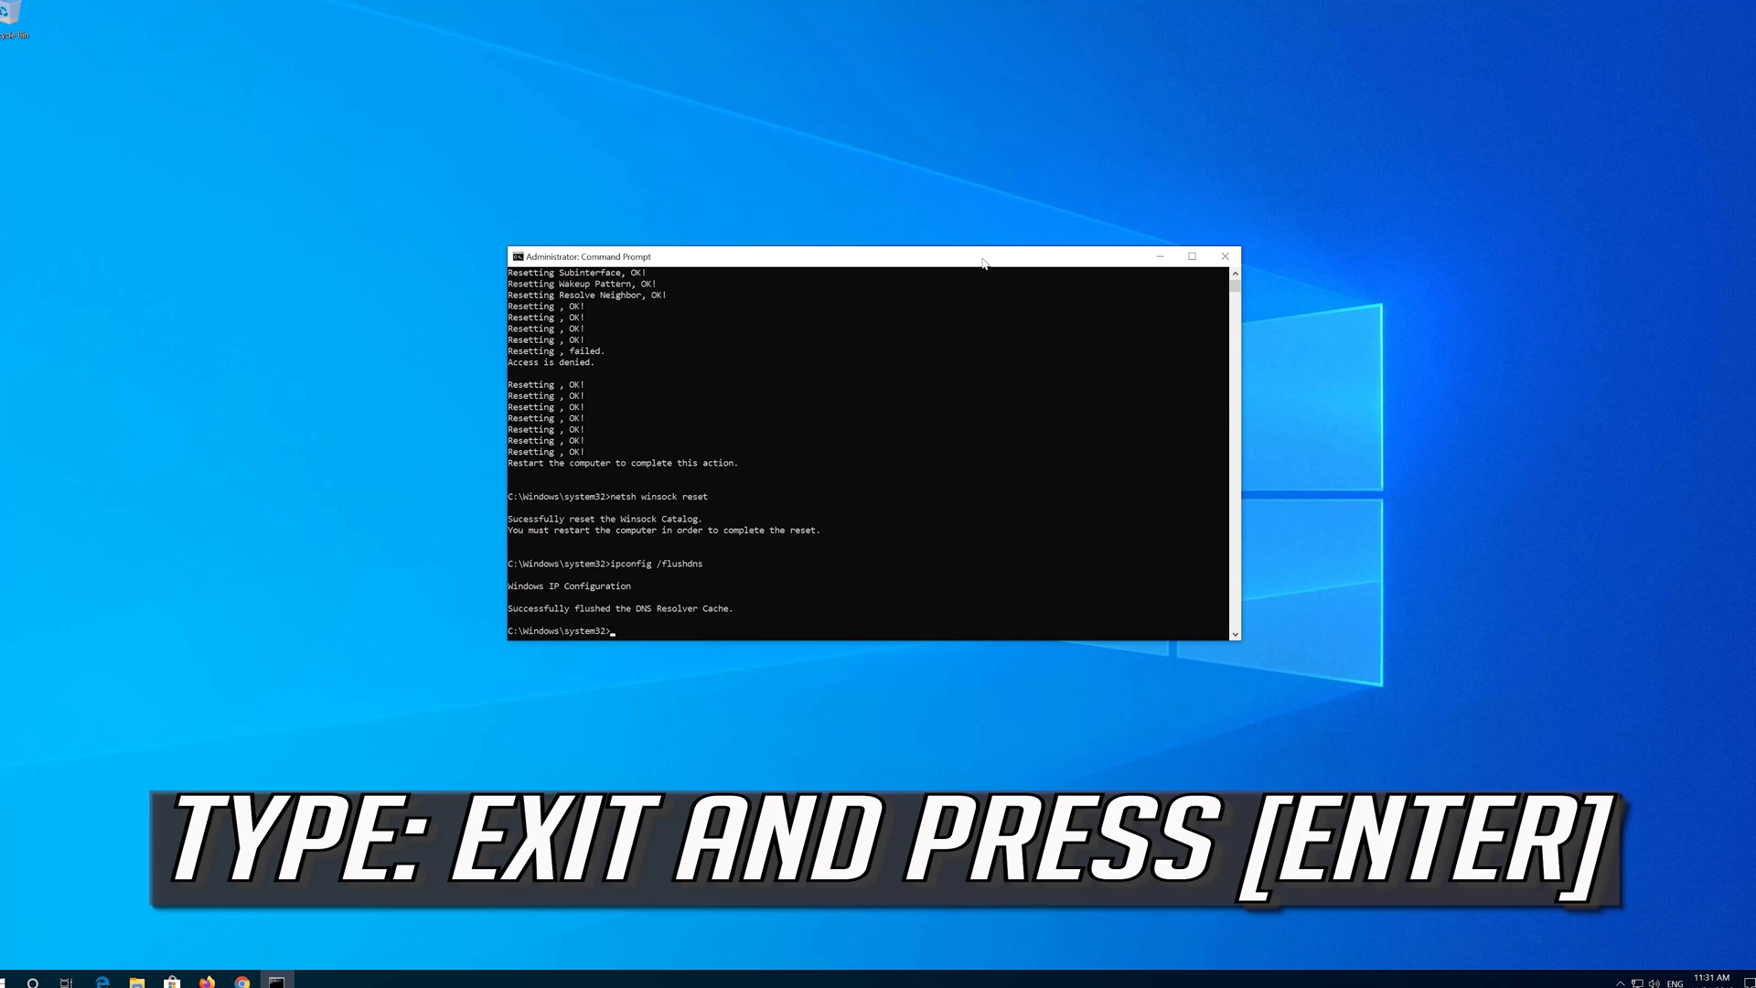
Close Command Prompt with the exit command.
type("e")
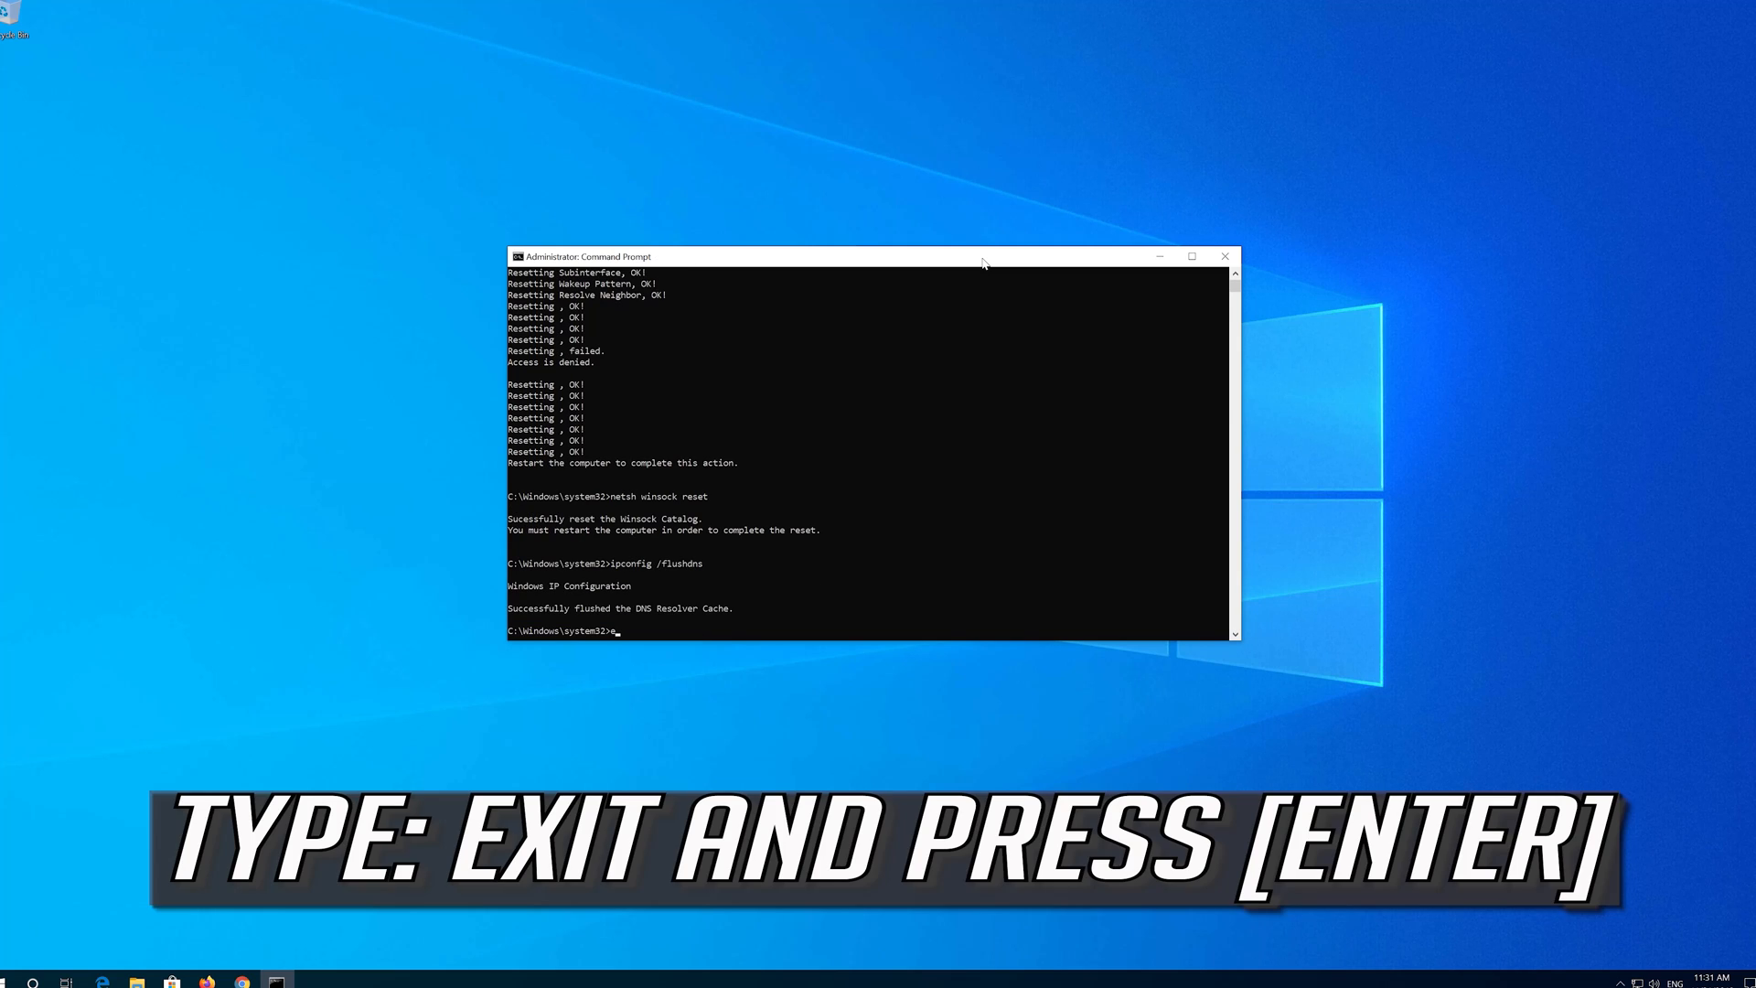
type("exit")
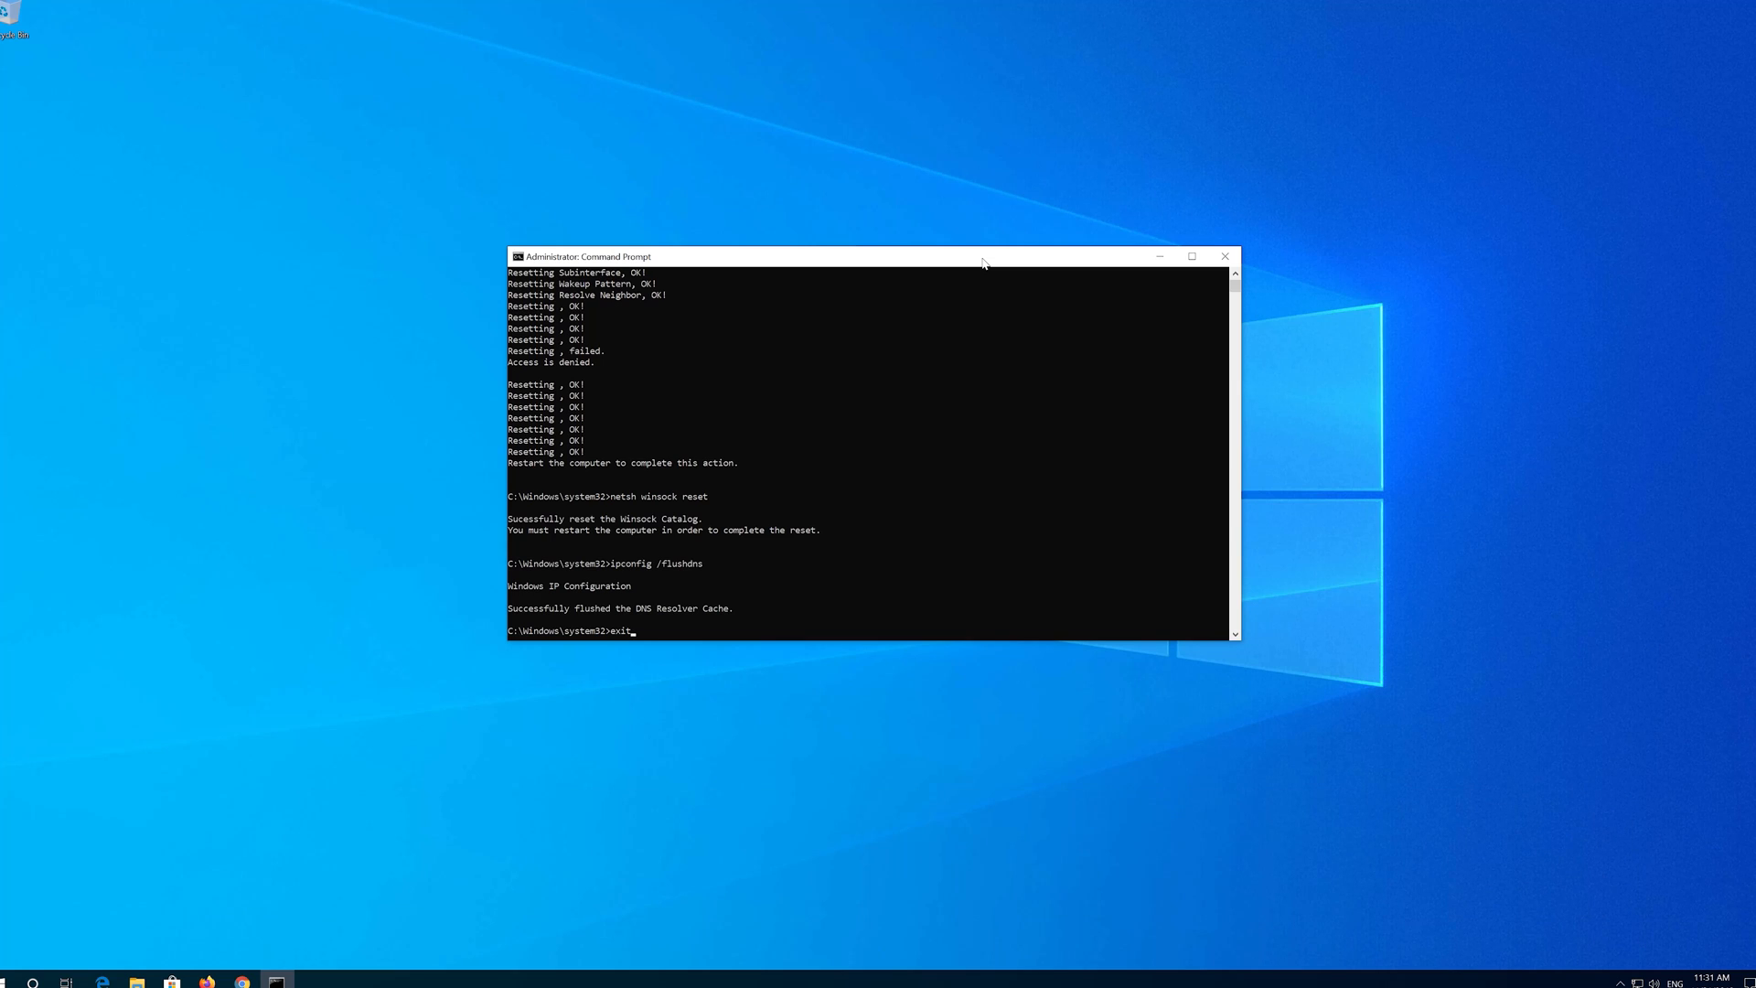
key("Enter")
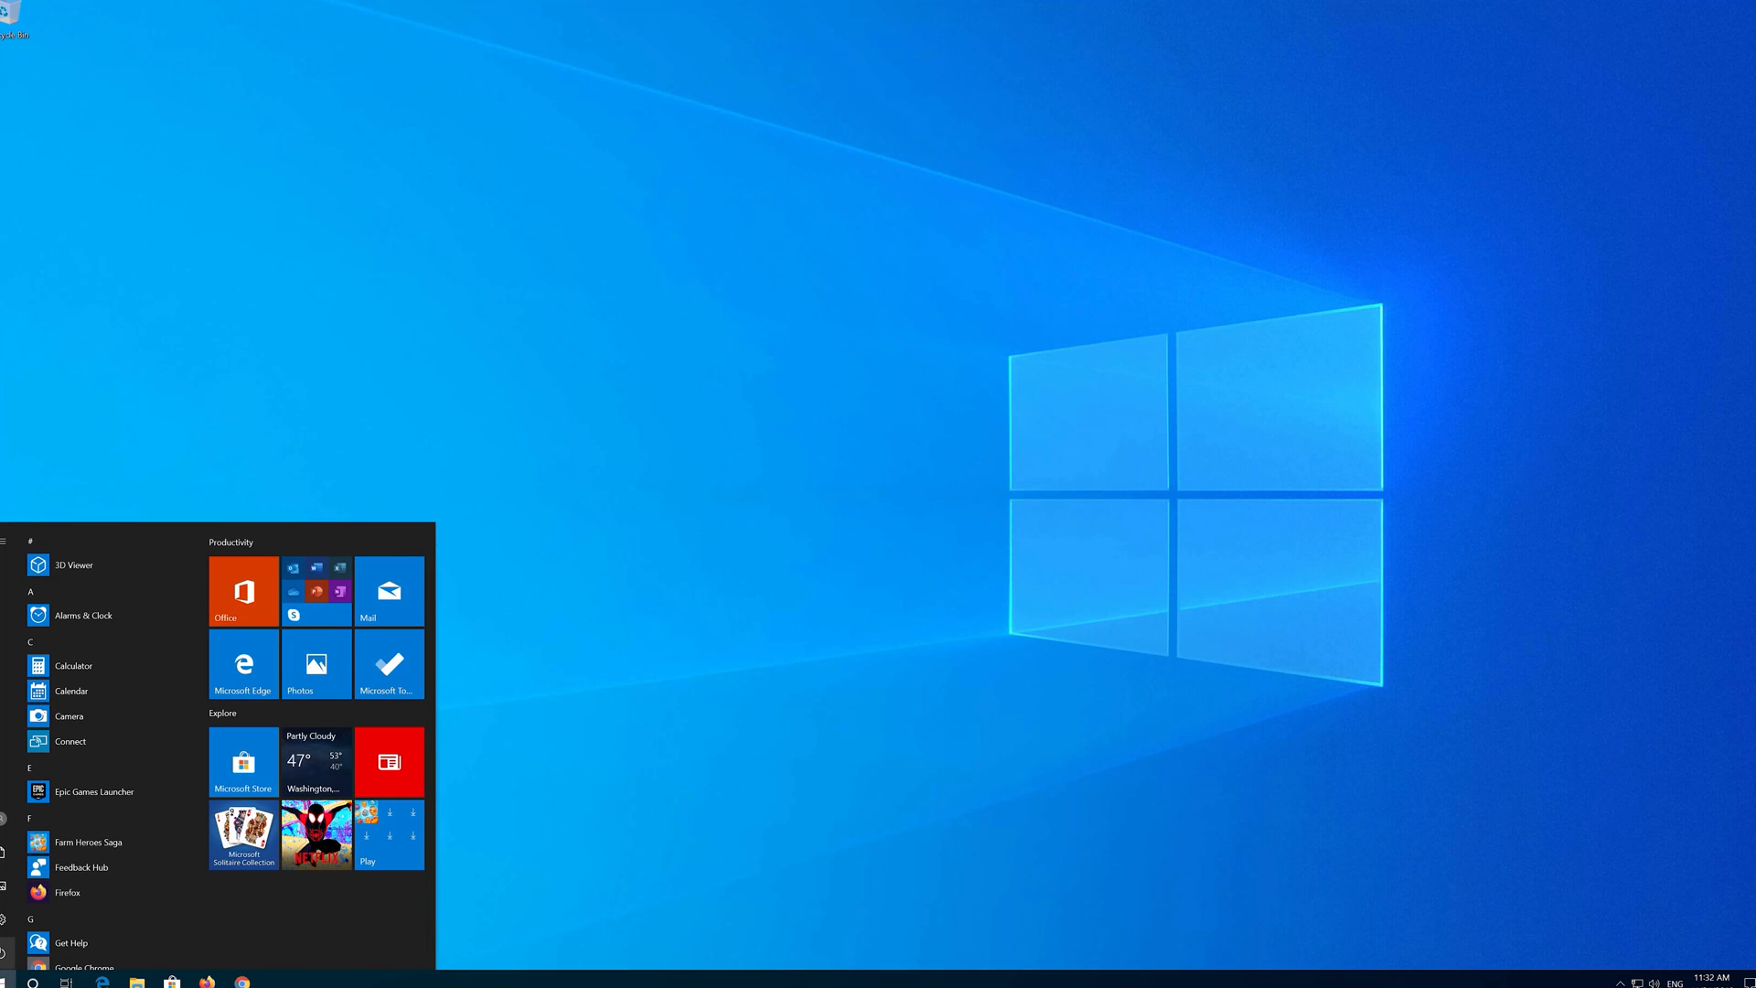
Open Windows Settings from the gear in the expanded Start menu.
left_click(8, 949)
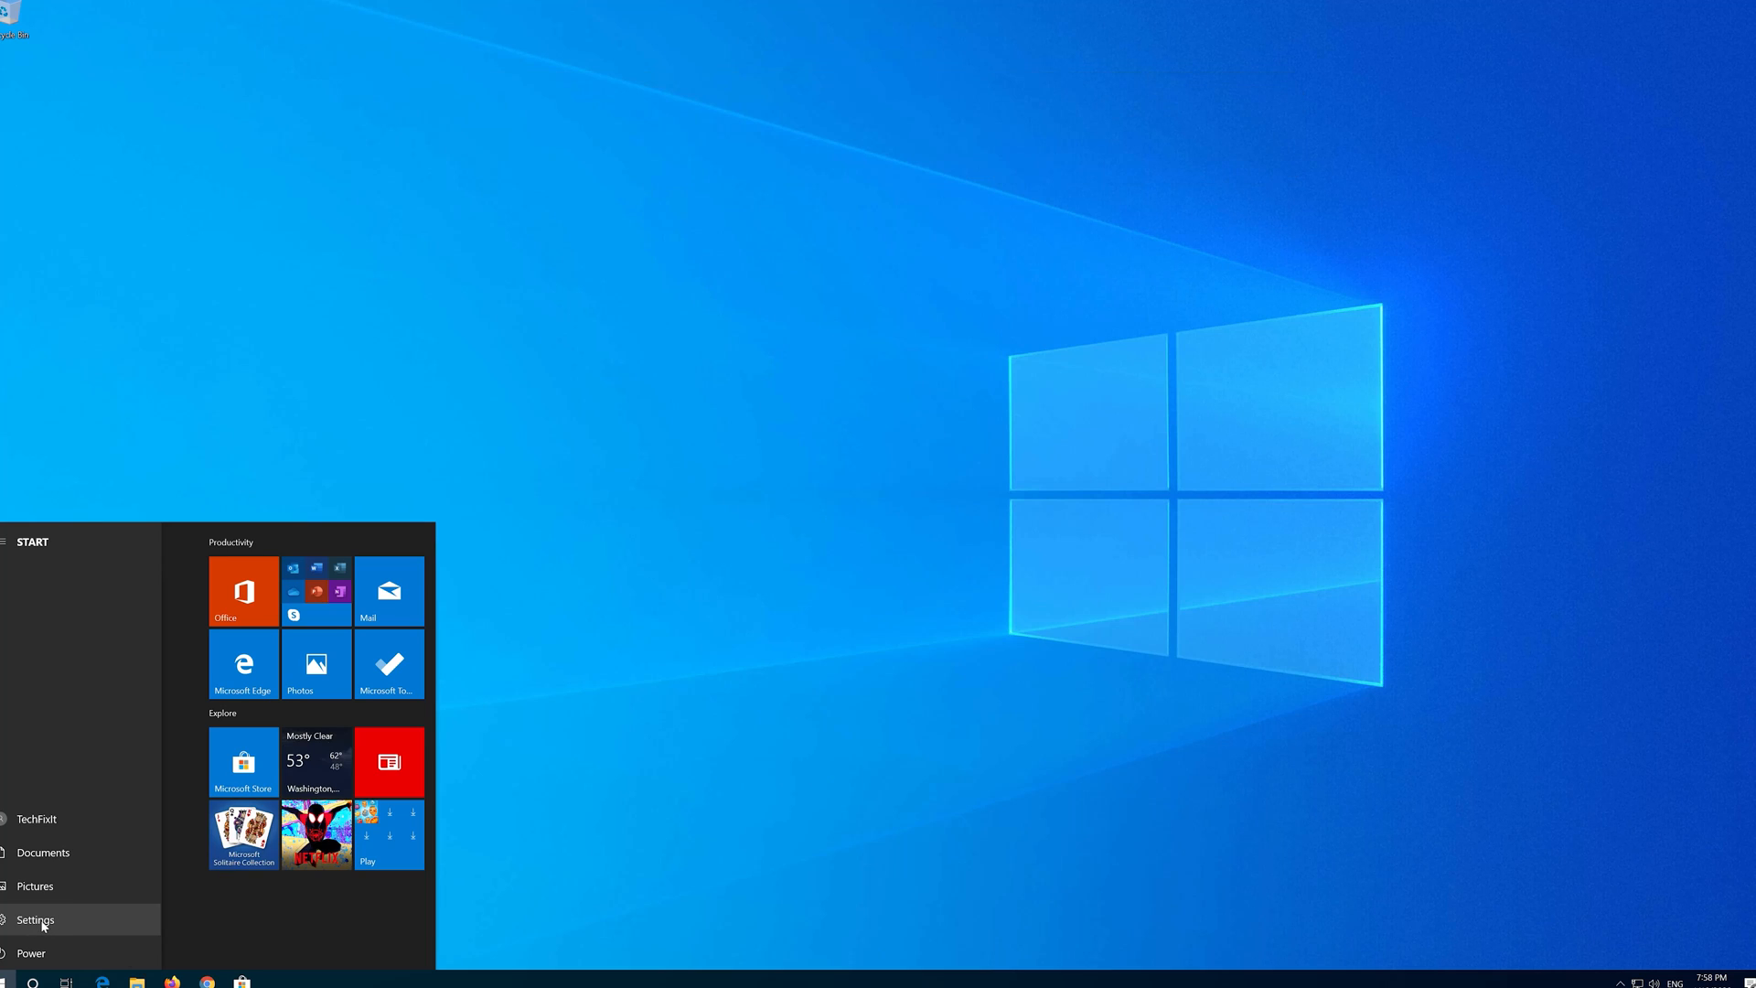
left_click(34, 919)
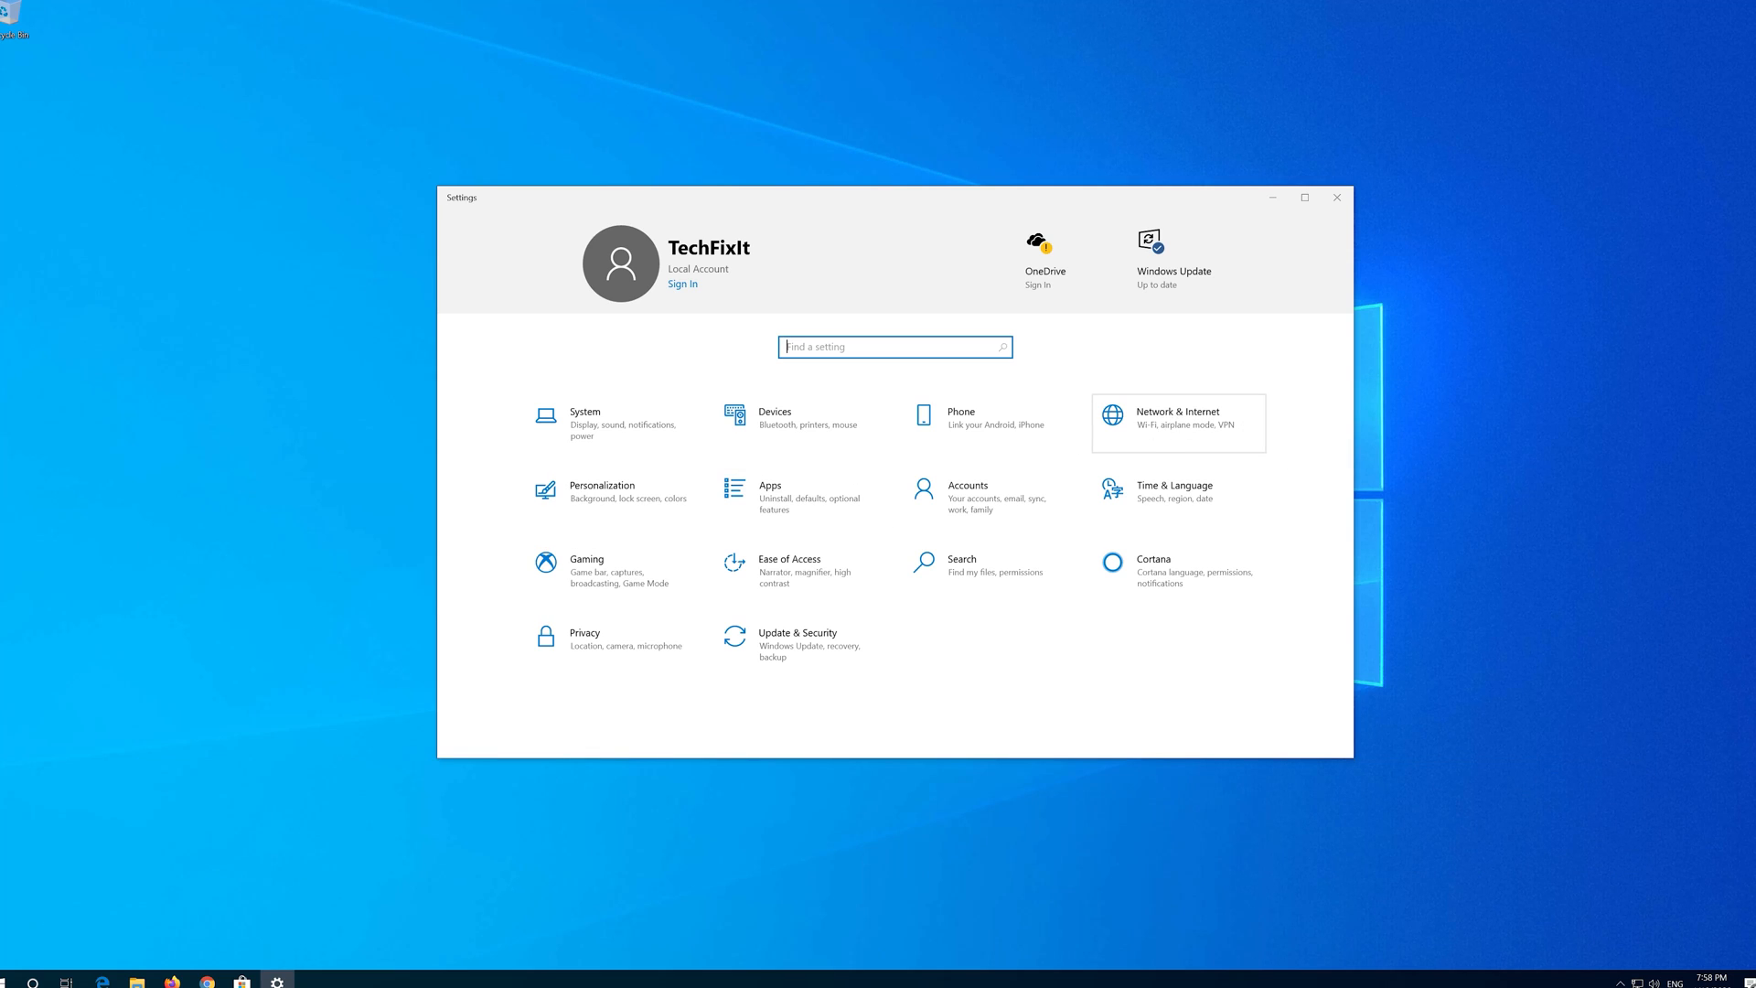
Go to Network & Internet status and open Network reset.
left_click(1176, 417)
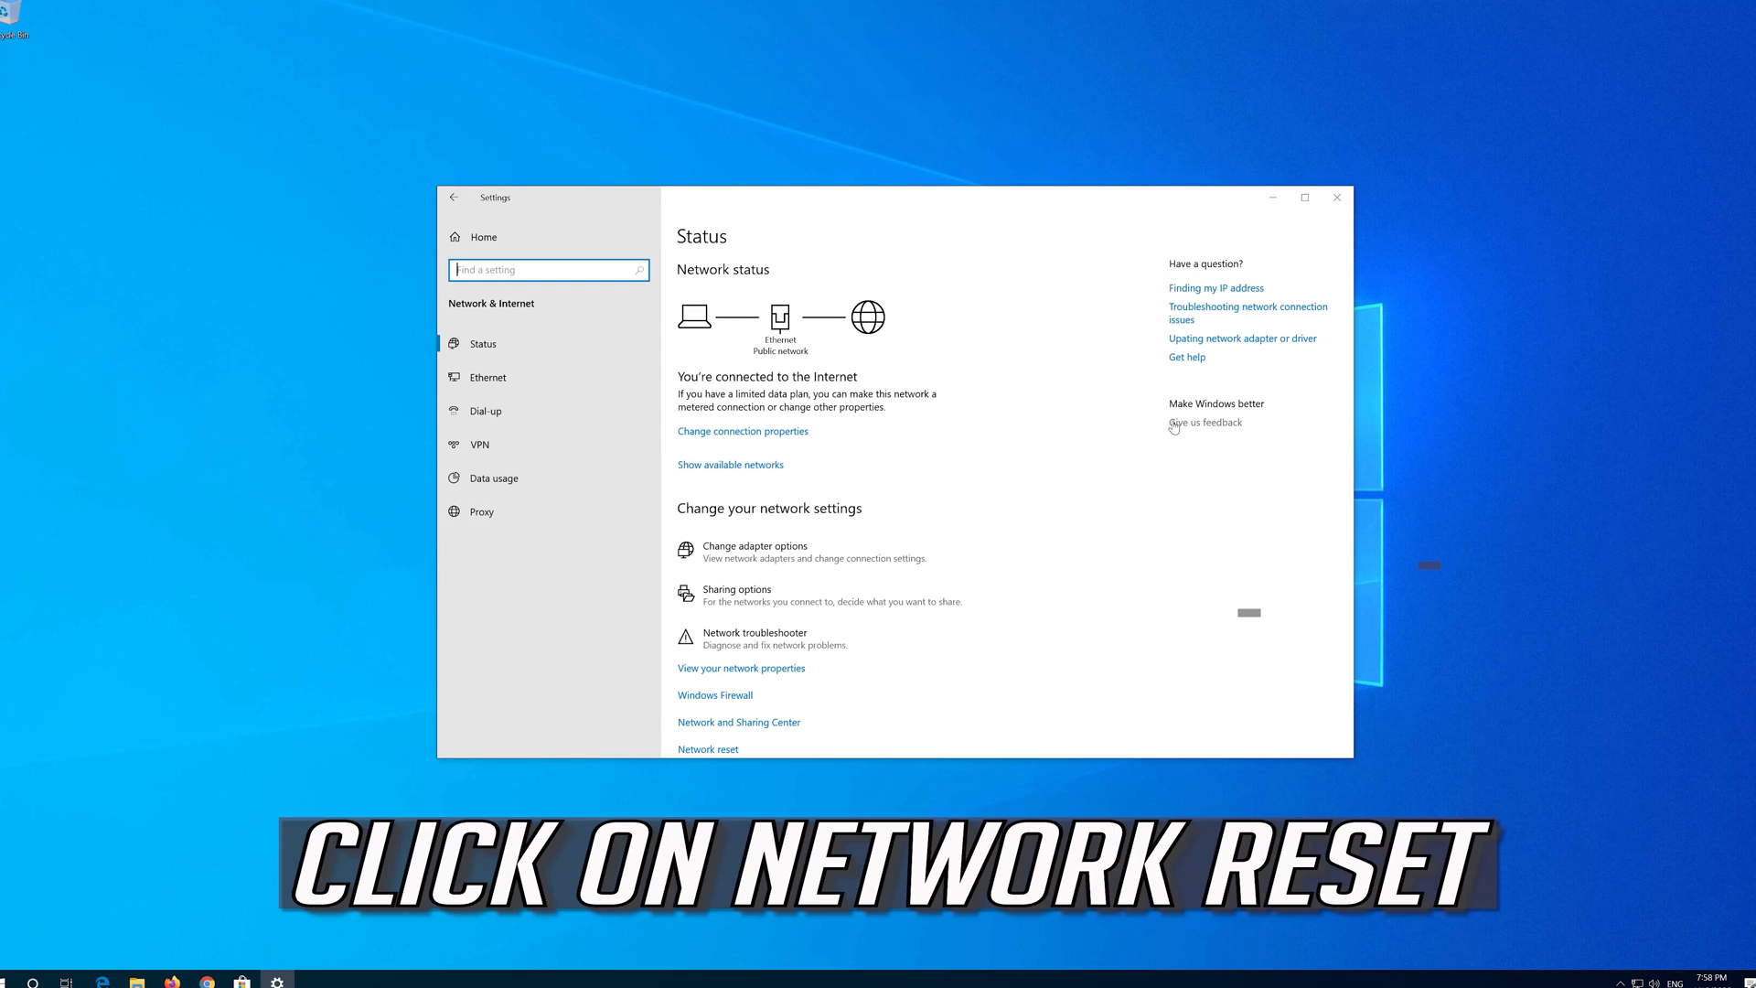
scroll("down", 3)
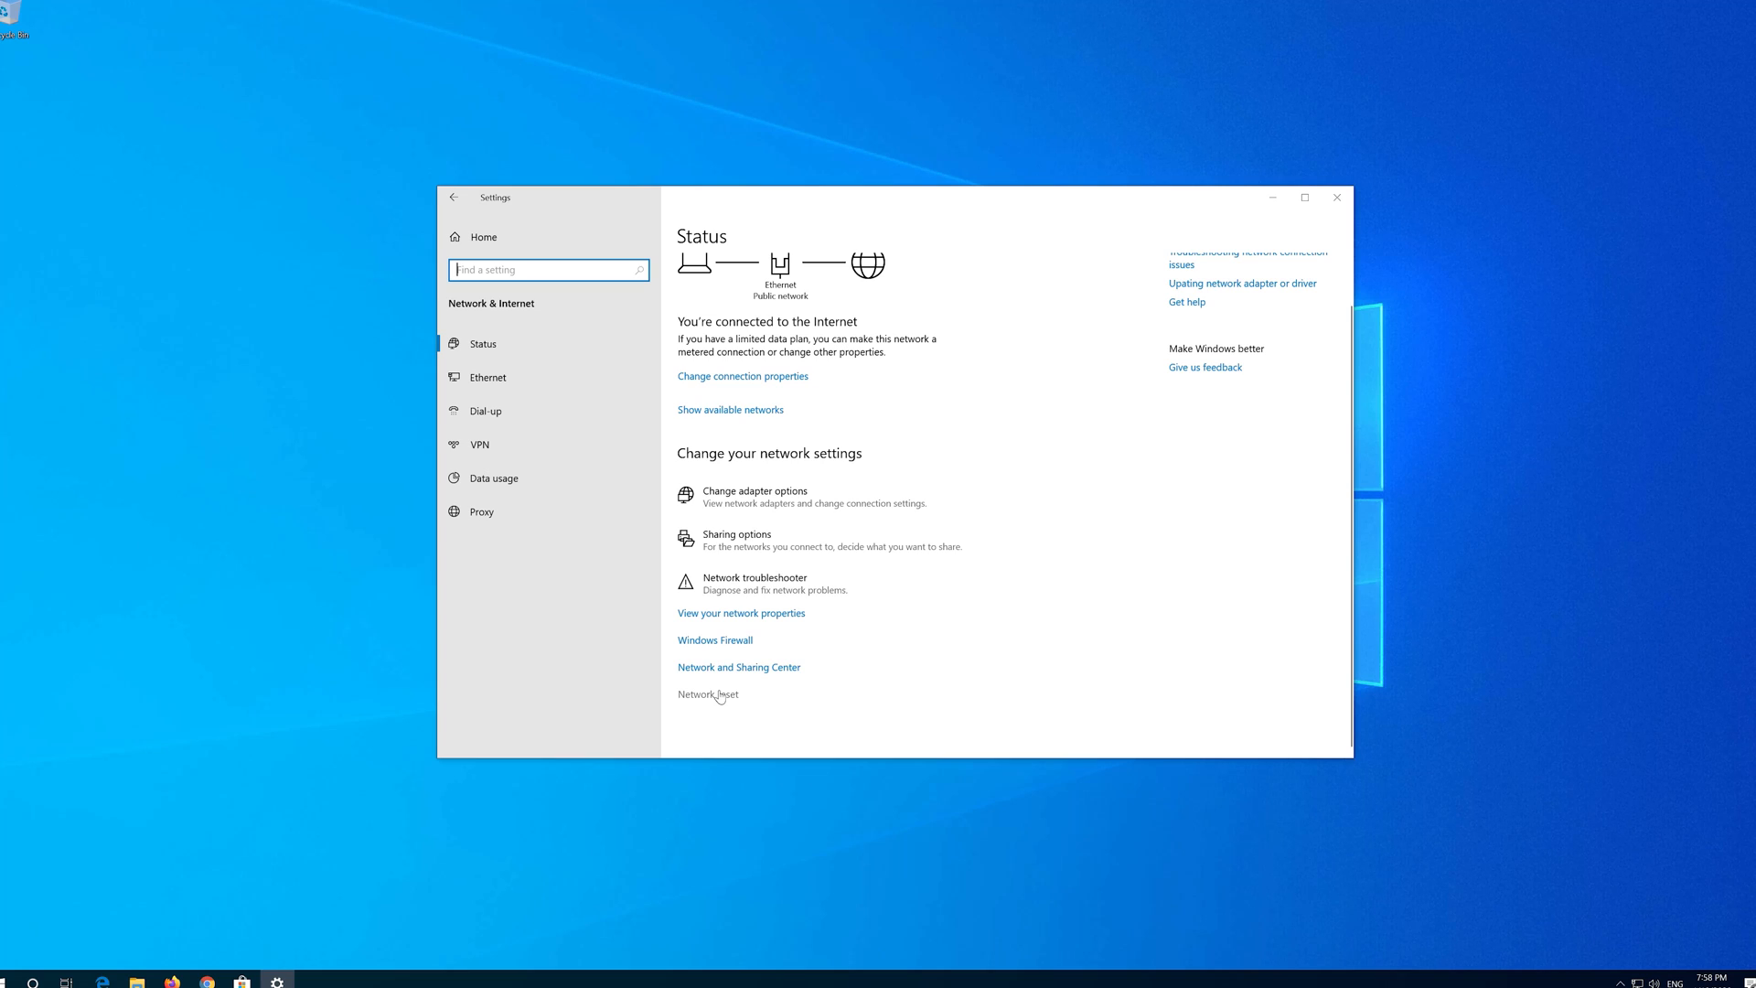
left_click(705, 694)
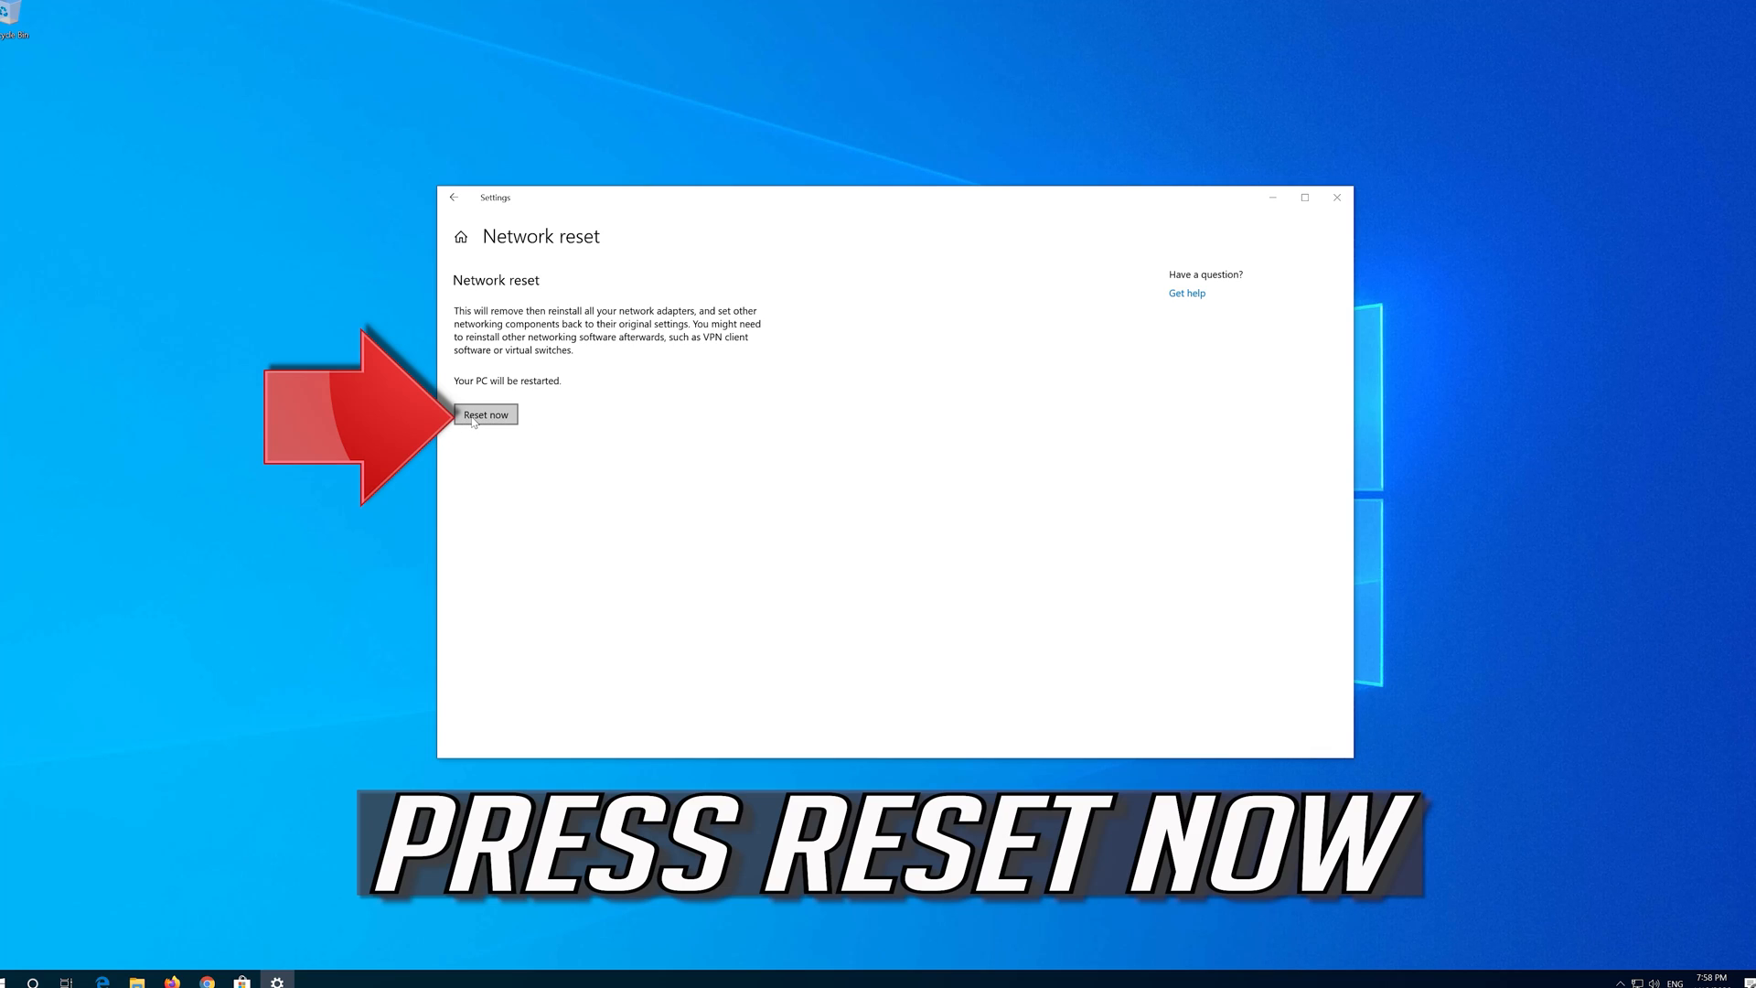
Confirm Reset now with Yes, scheduling shutdown in 5 minutes.
left_click(485, 414)
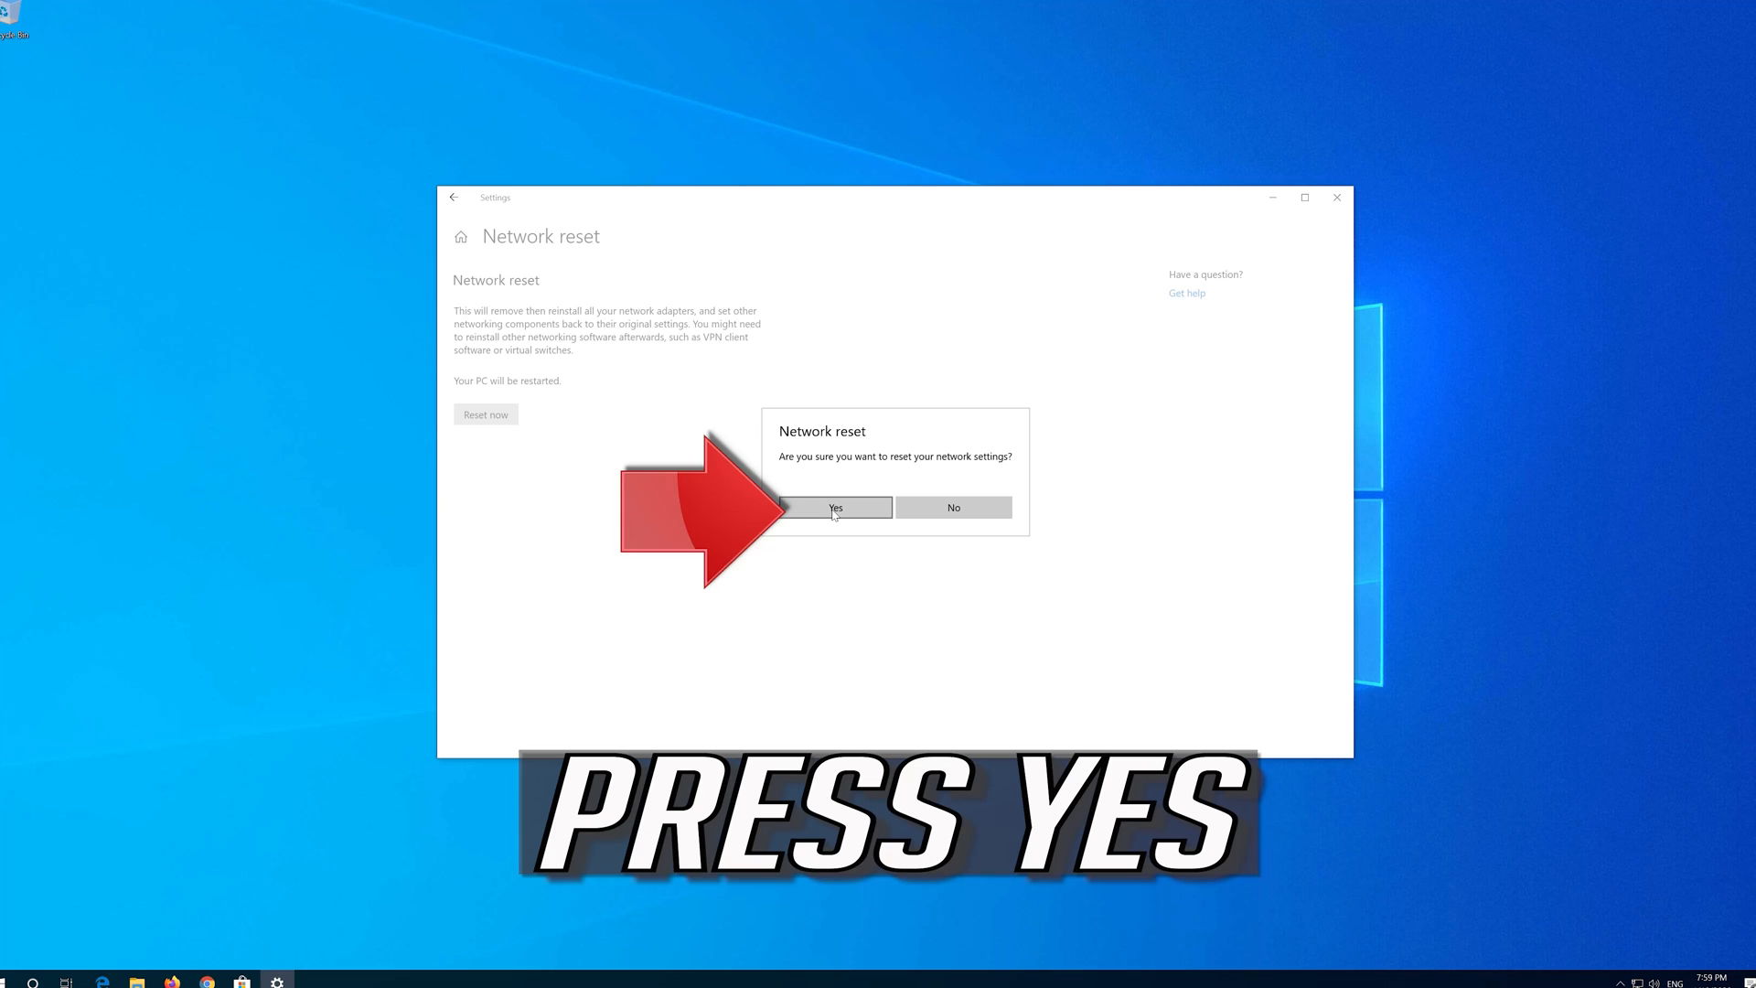
left_click(834, 507)
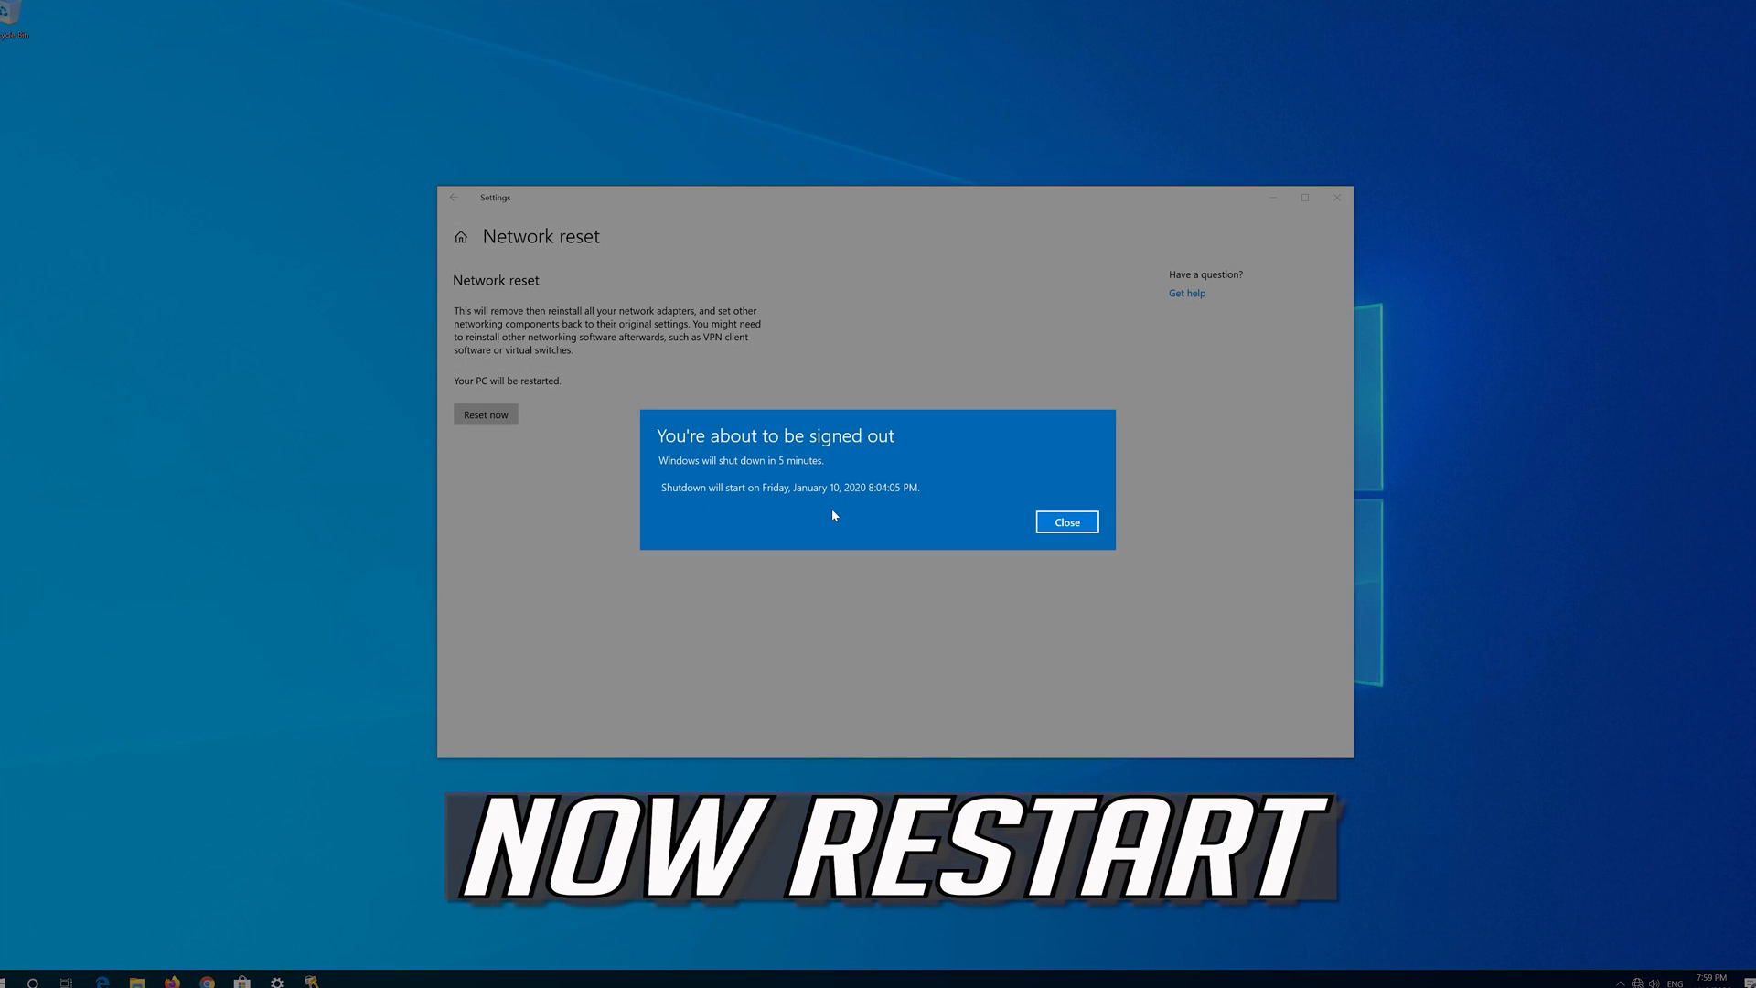
mouse_move(1154, 522)
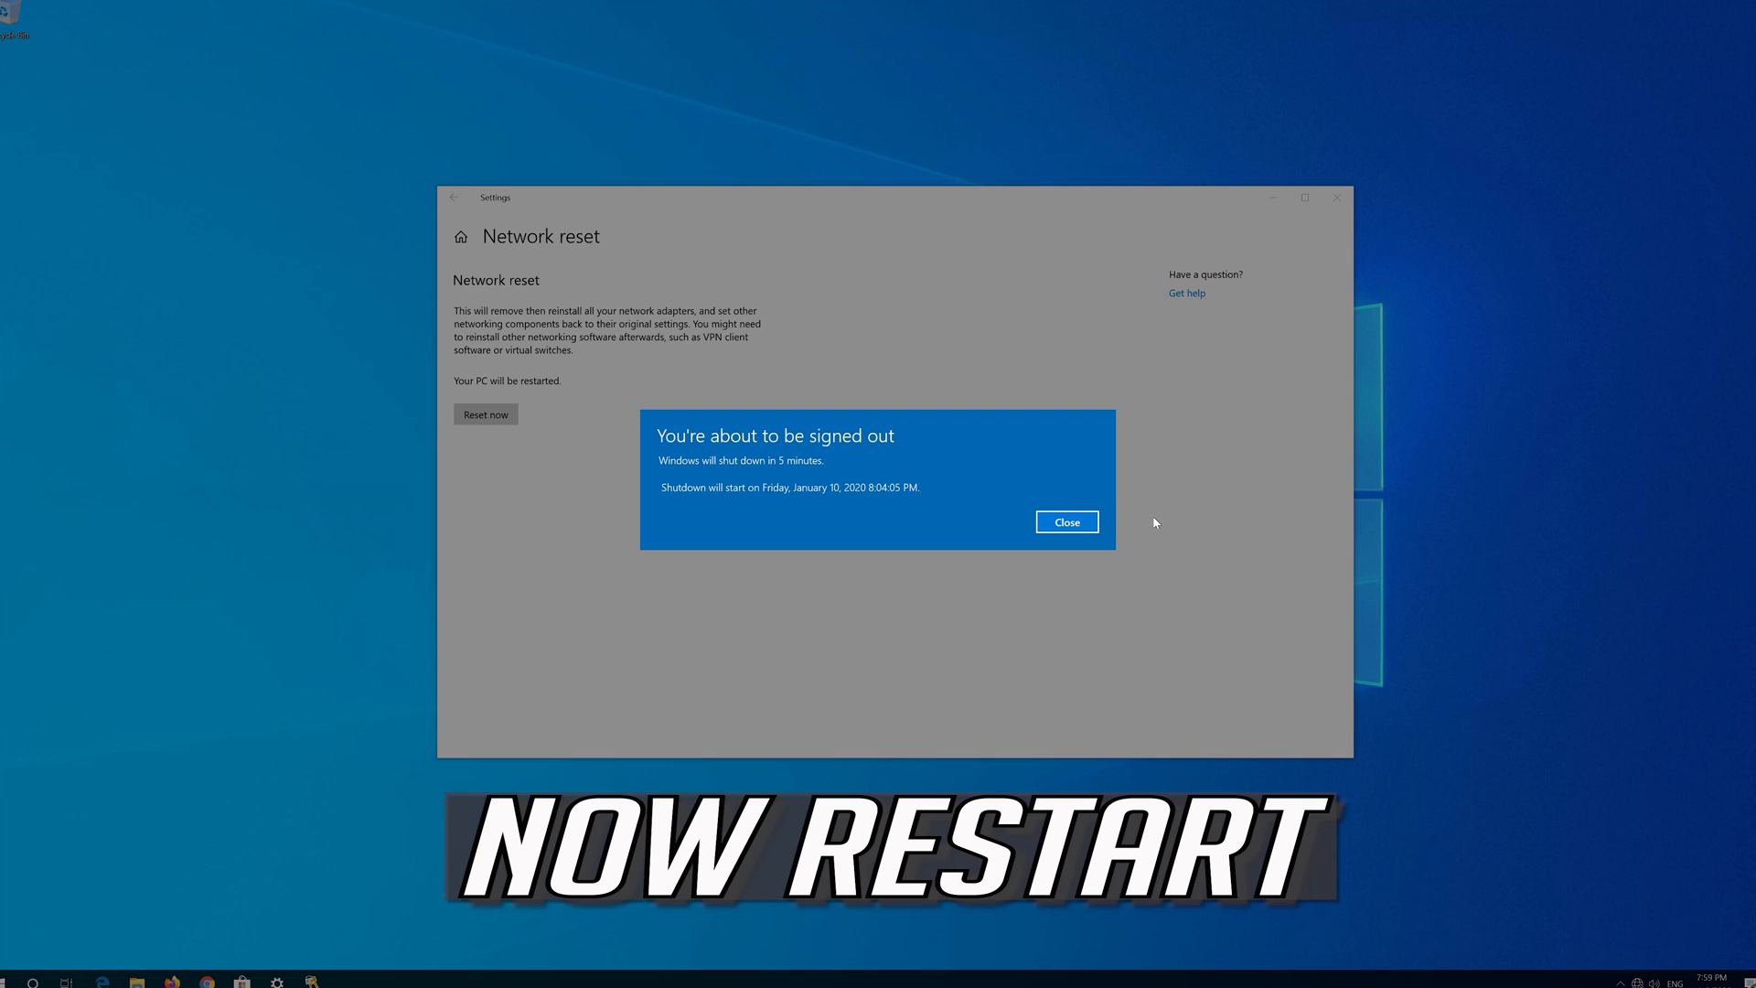
Close the sign-out notice and restart the PC from Start > Power.
left_click(1064, 522)
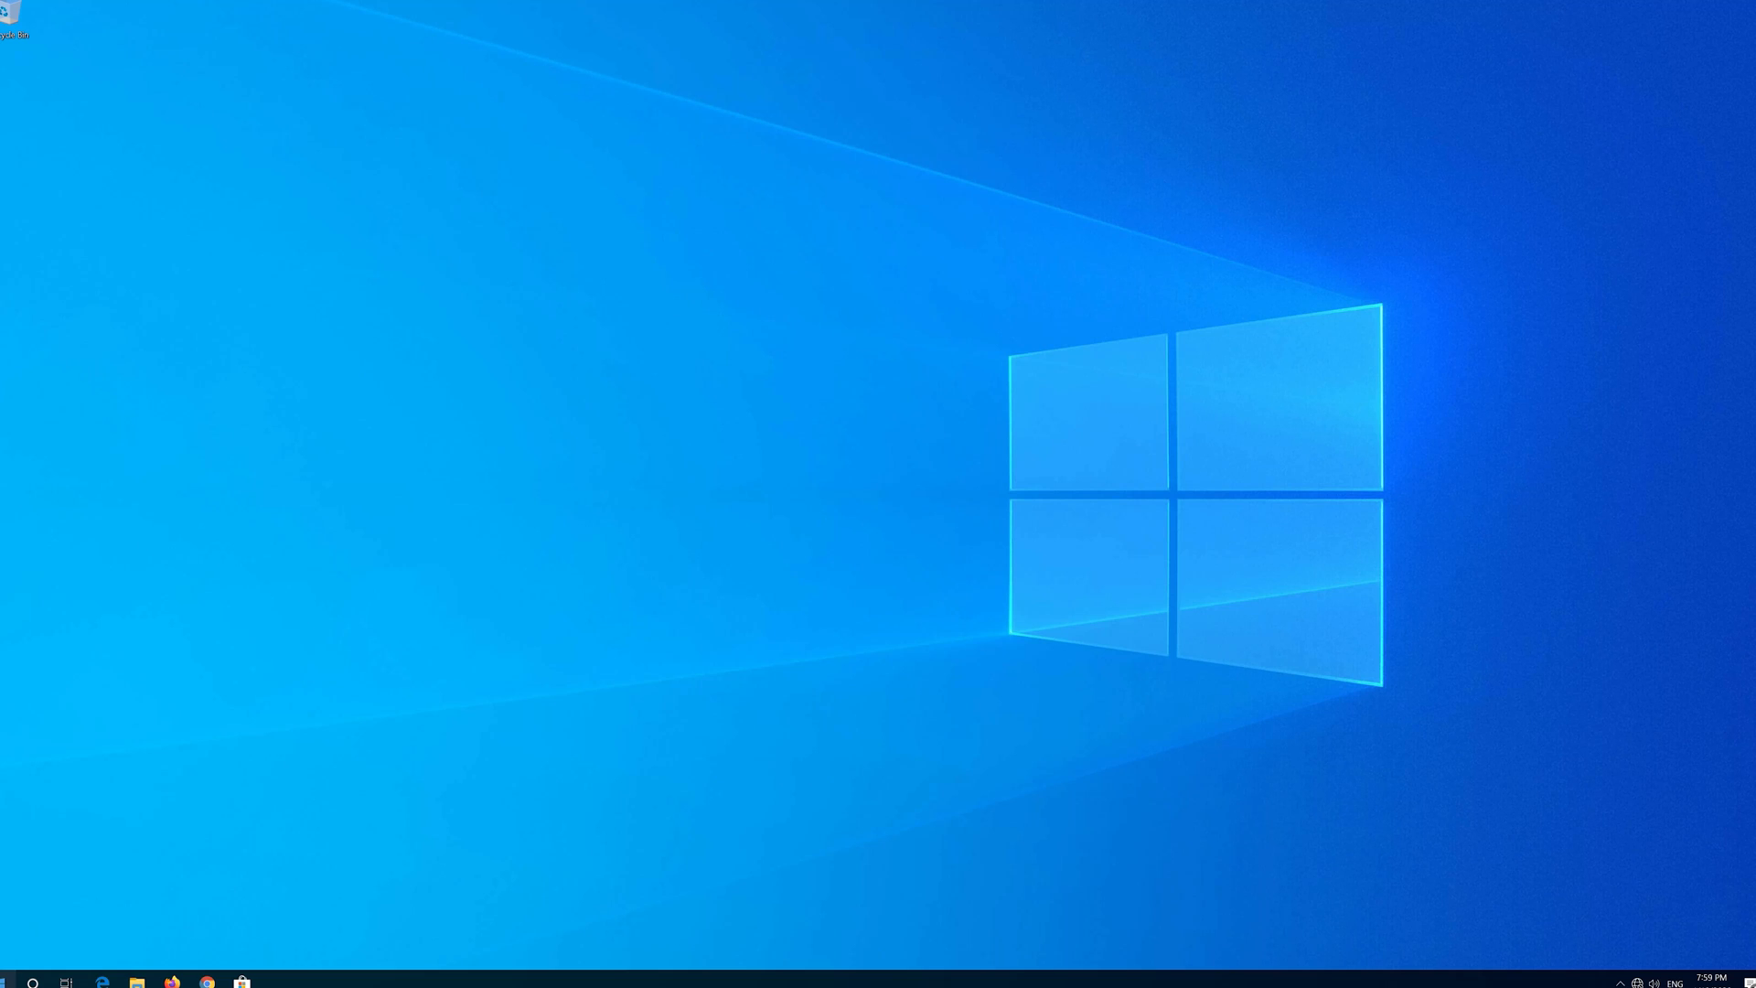
left_click(14, 982)
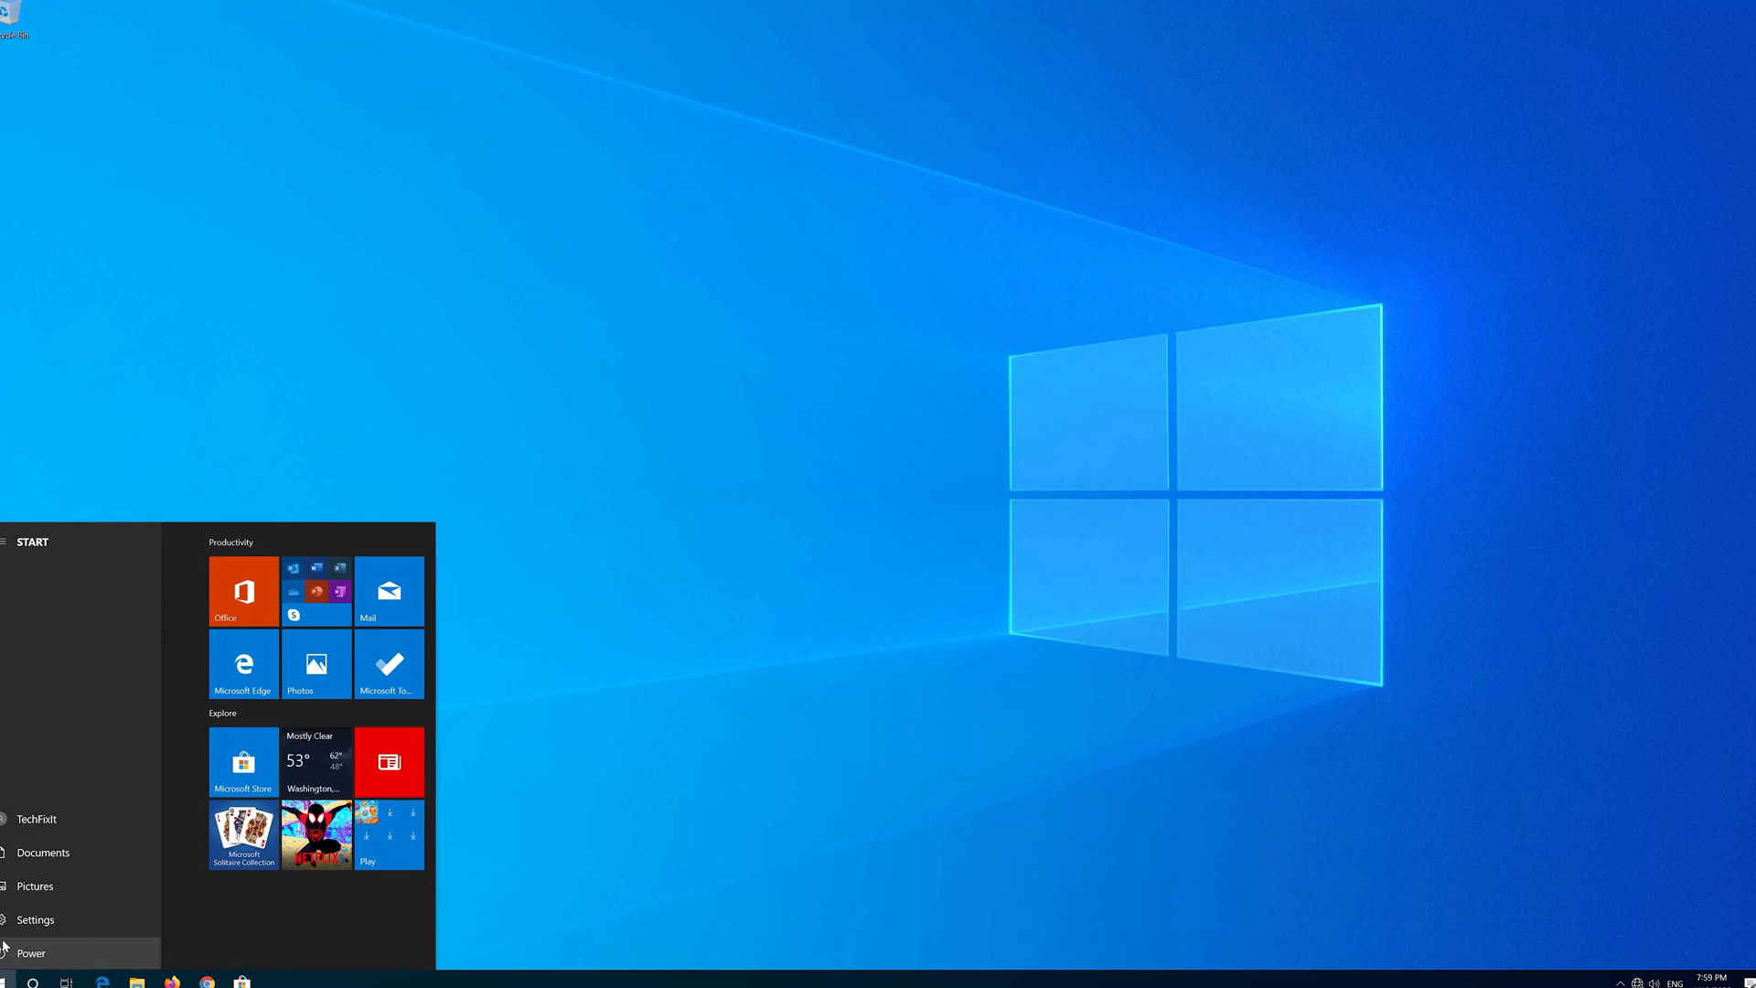
left_click(30, 952)
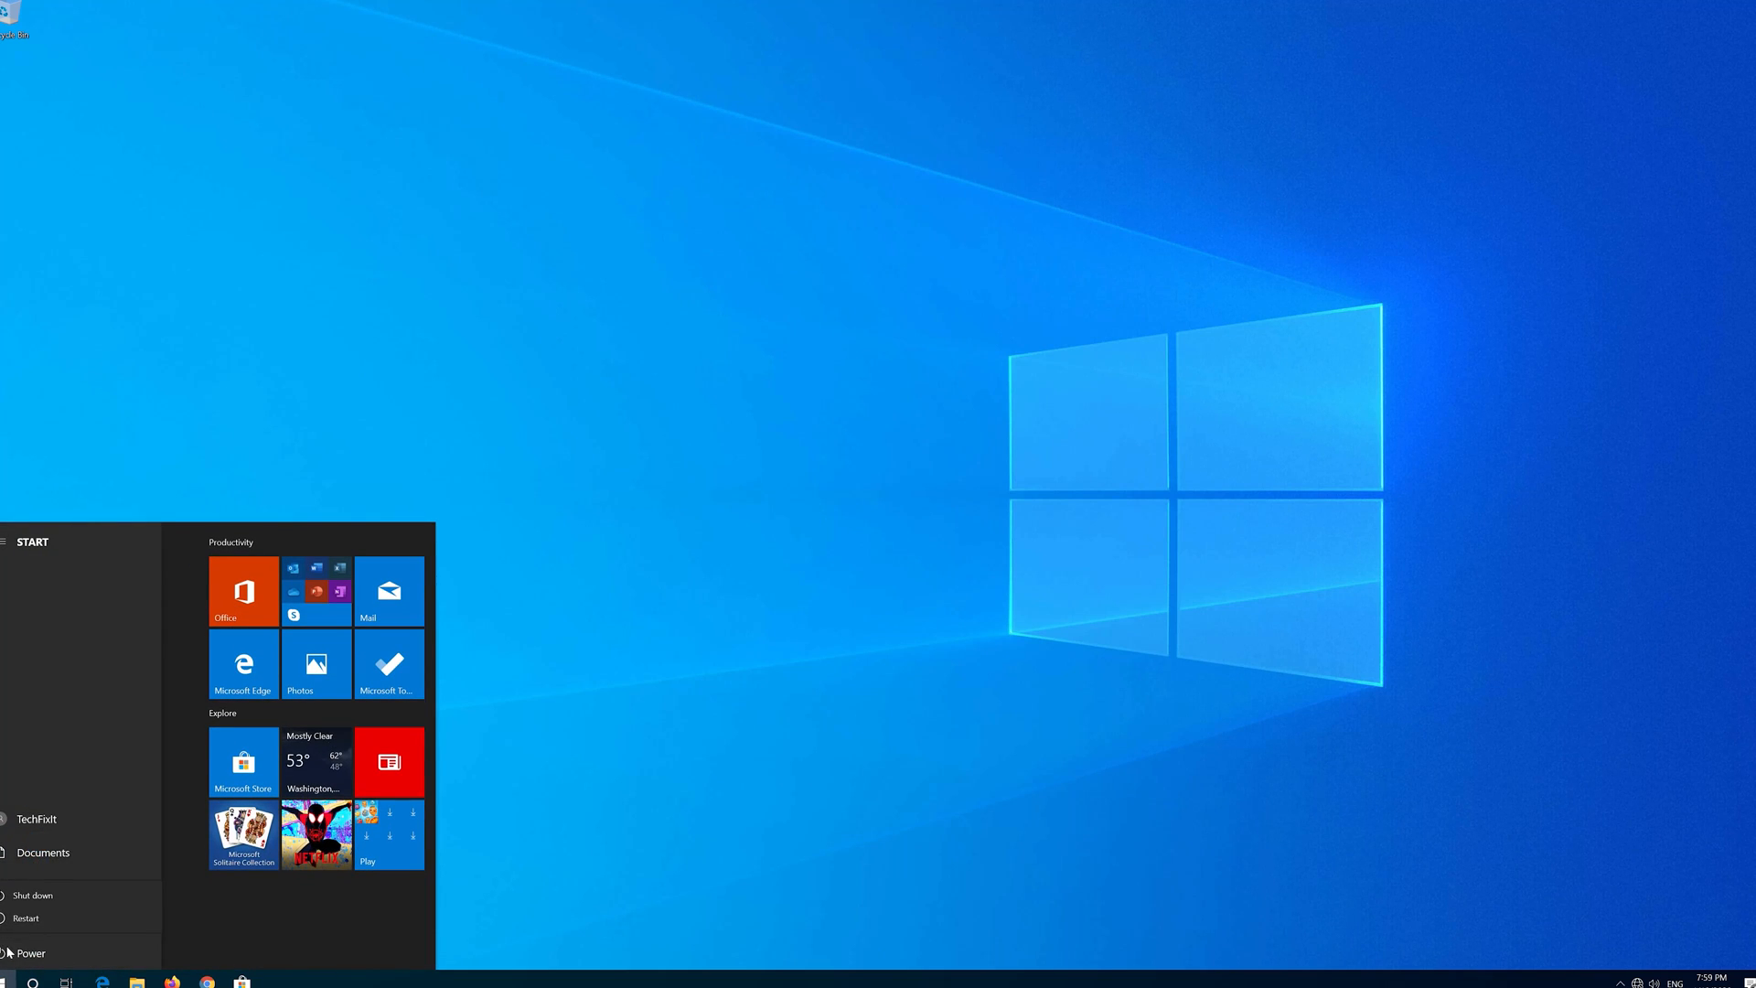
left_click(25, 917)
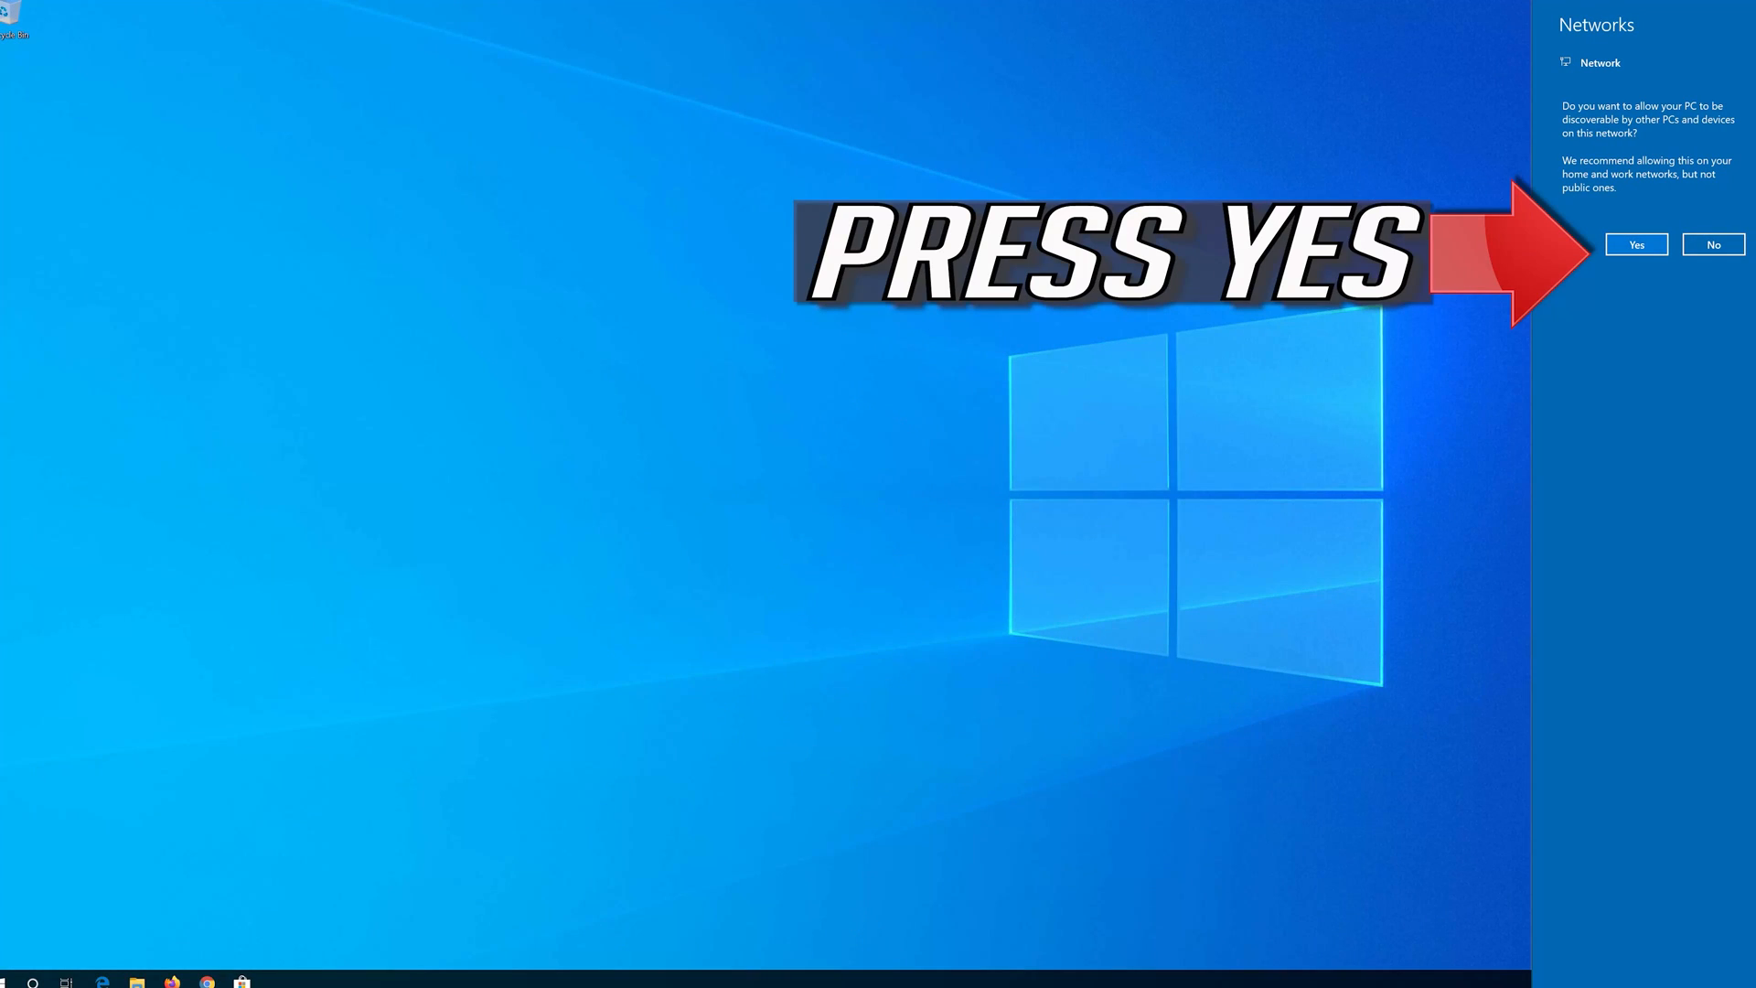
Answer Yes to the network discoverability prompt and open the Start menu.
left_click(1634, 244)
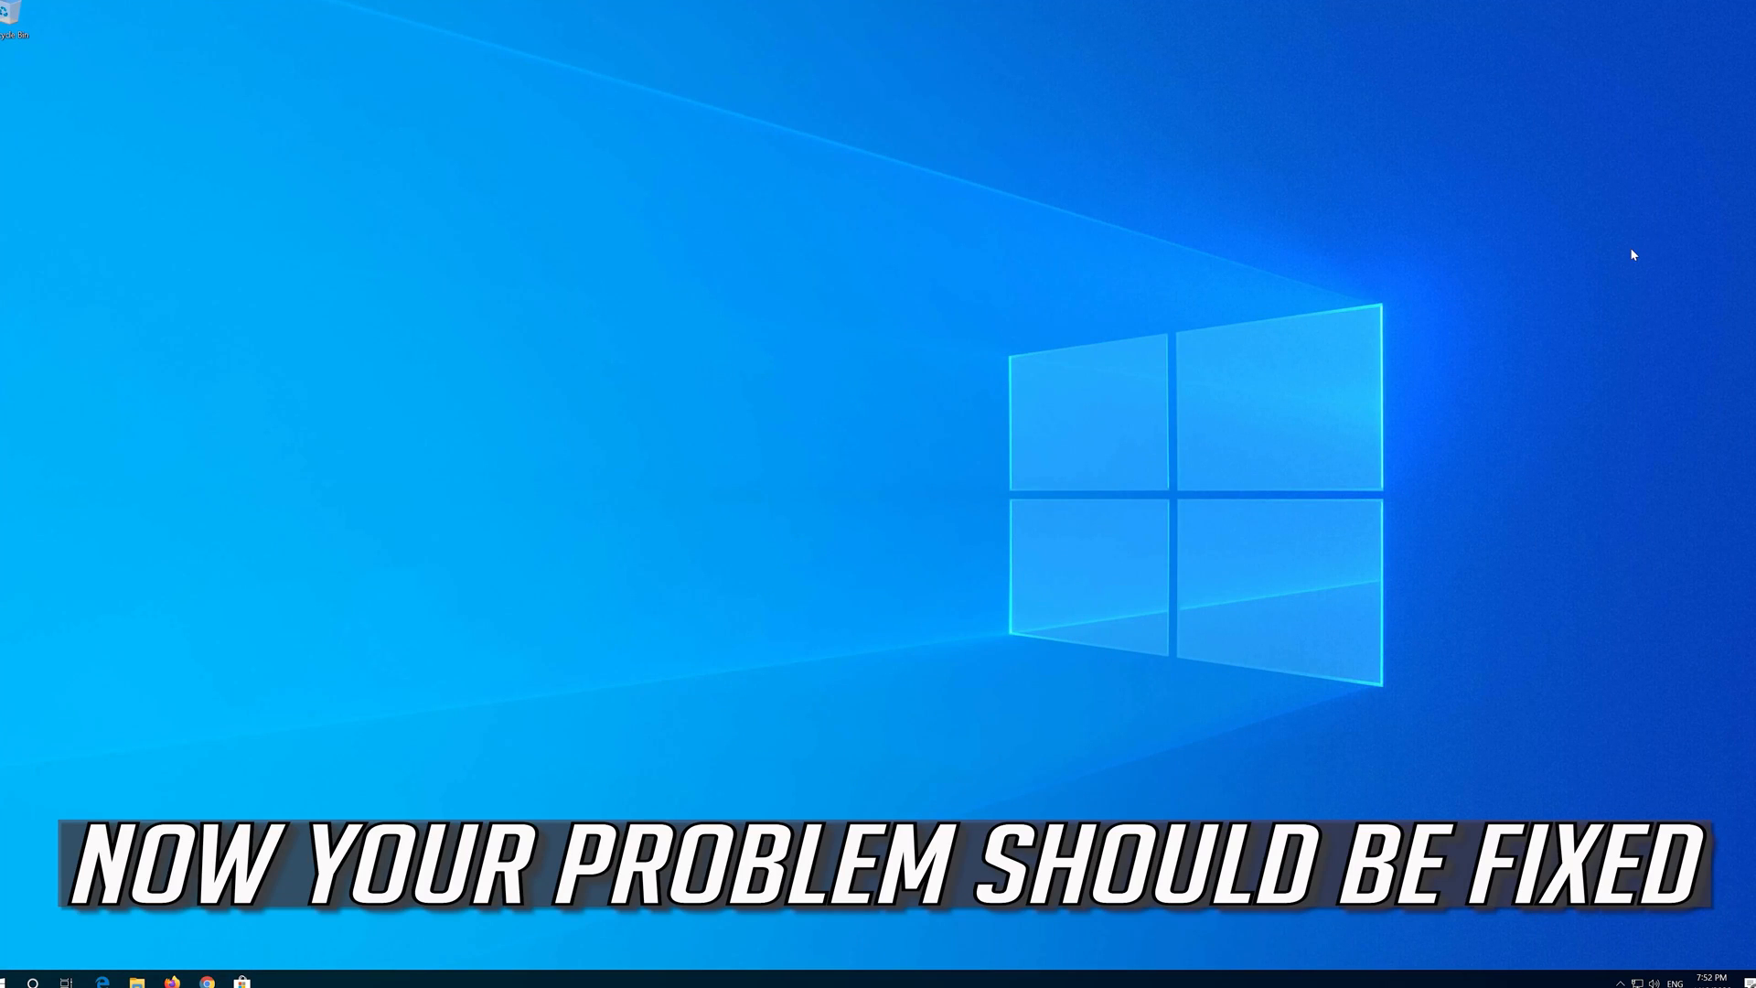
left_click(11, 982)
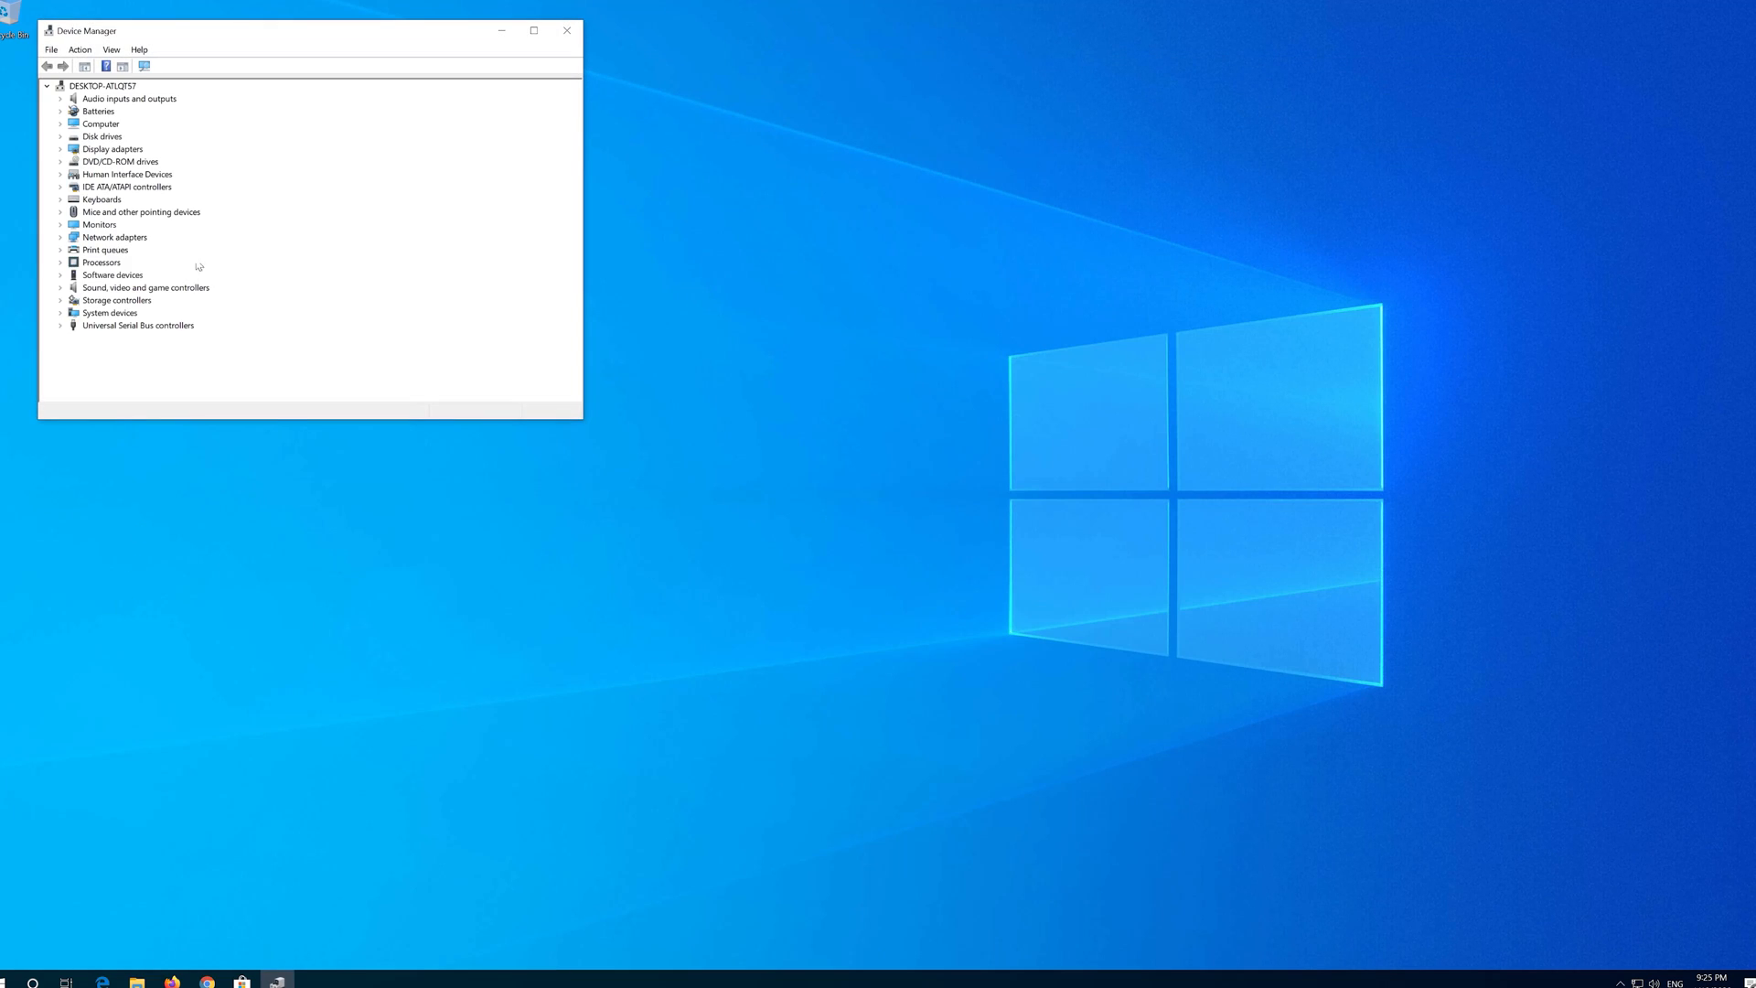
Uninstall the Intel(R) PRO/1000 MT Desktop Adapter under Network adapters.
left_click_drag(303, 30, 818, 225)
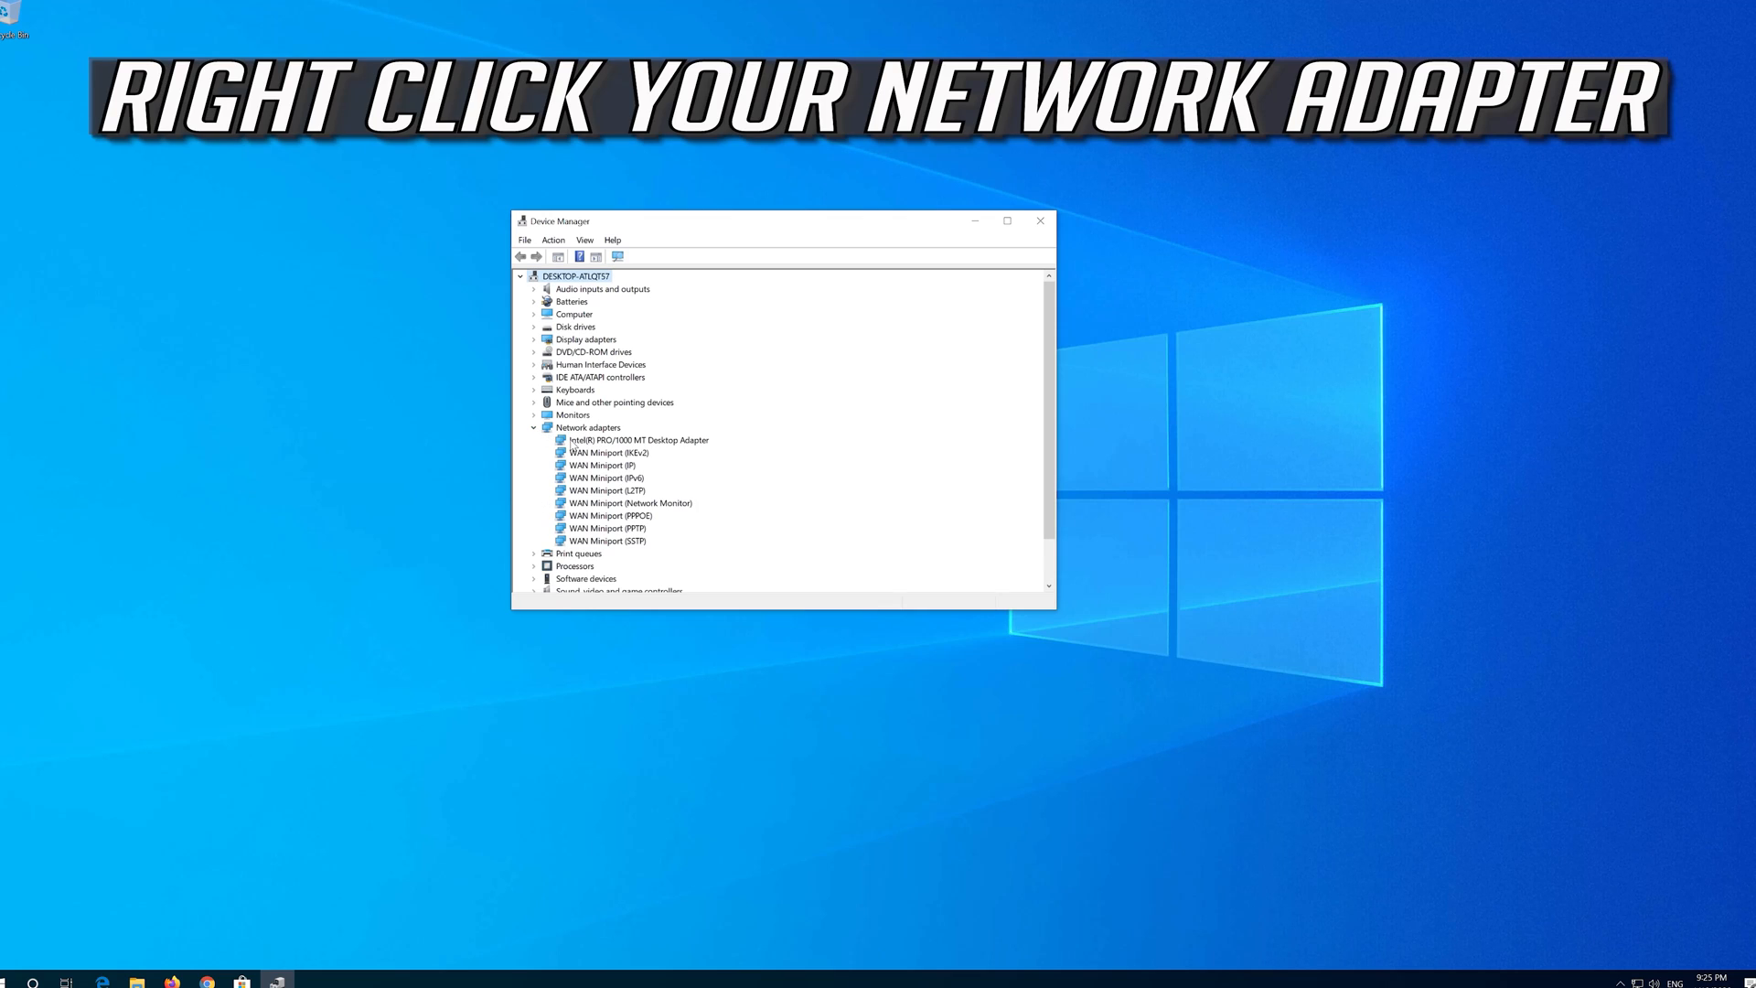
left_click(636, 439)
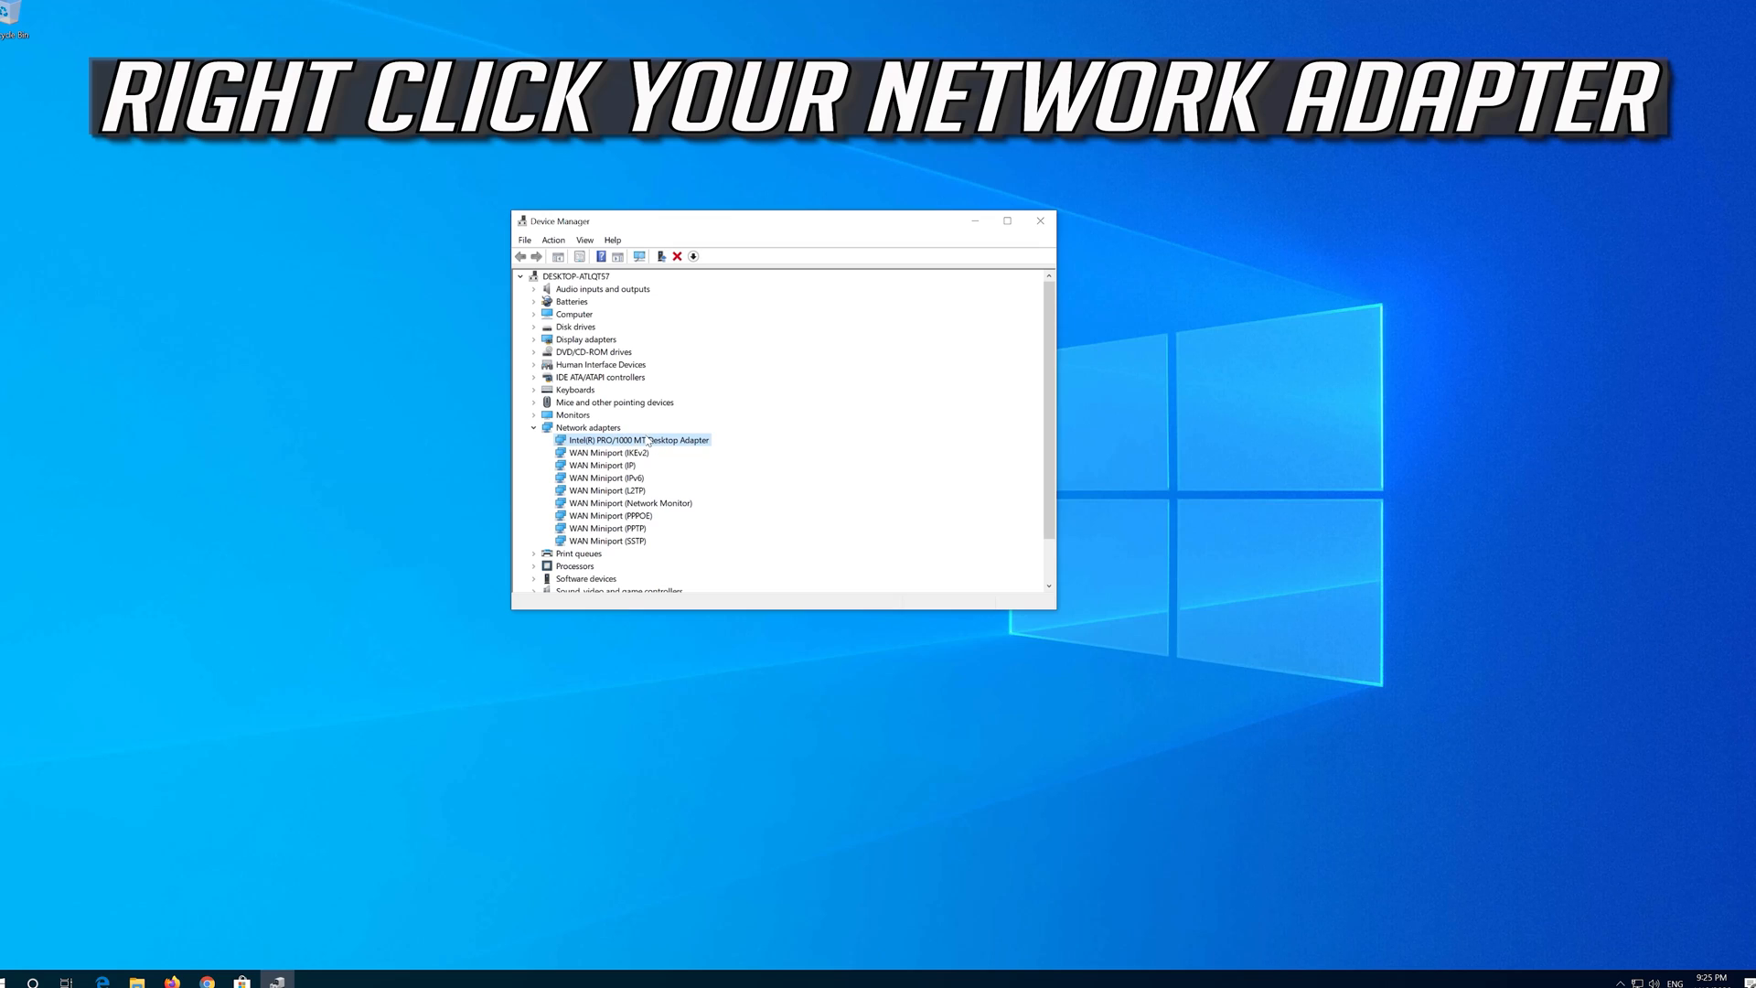
right_click(637, 439)
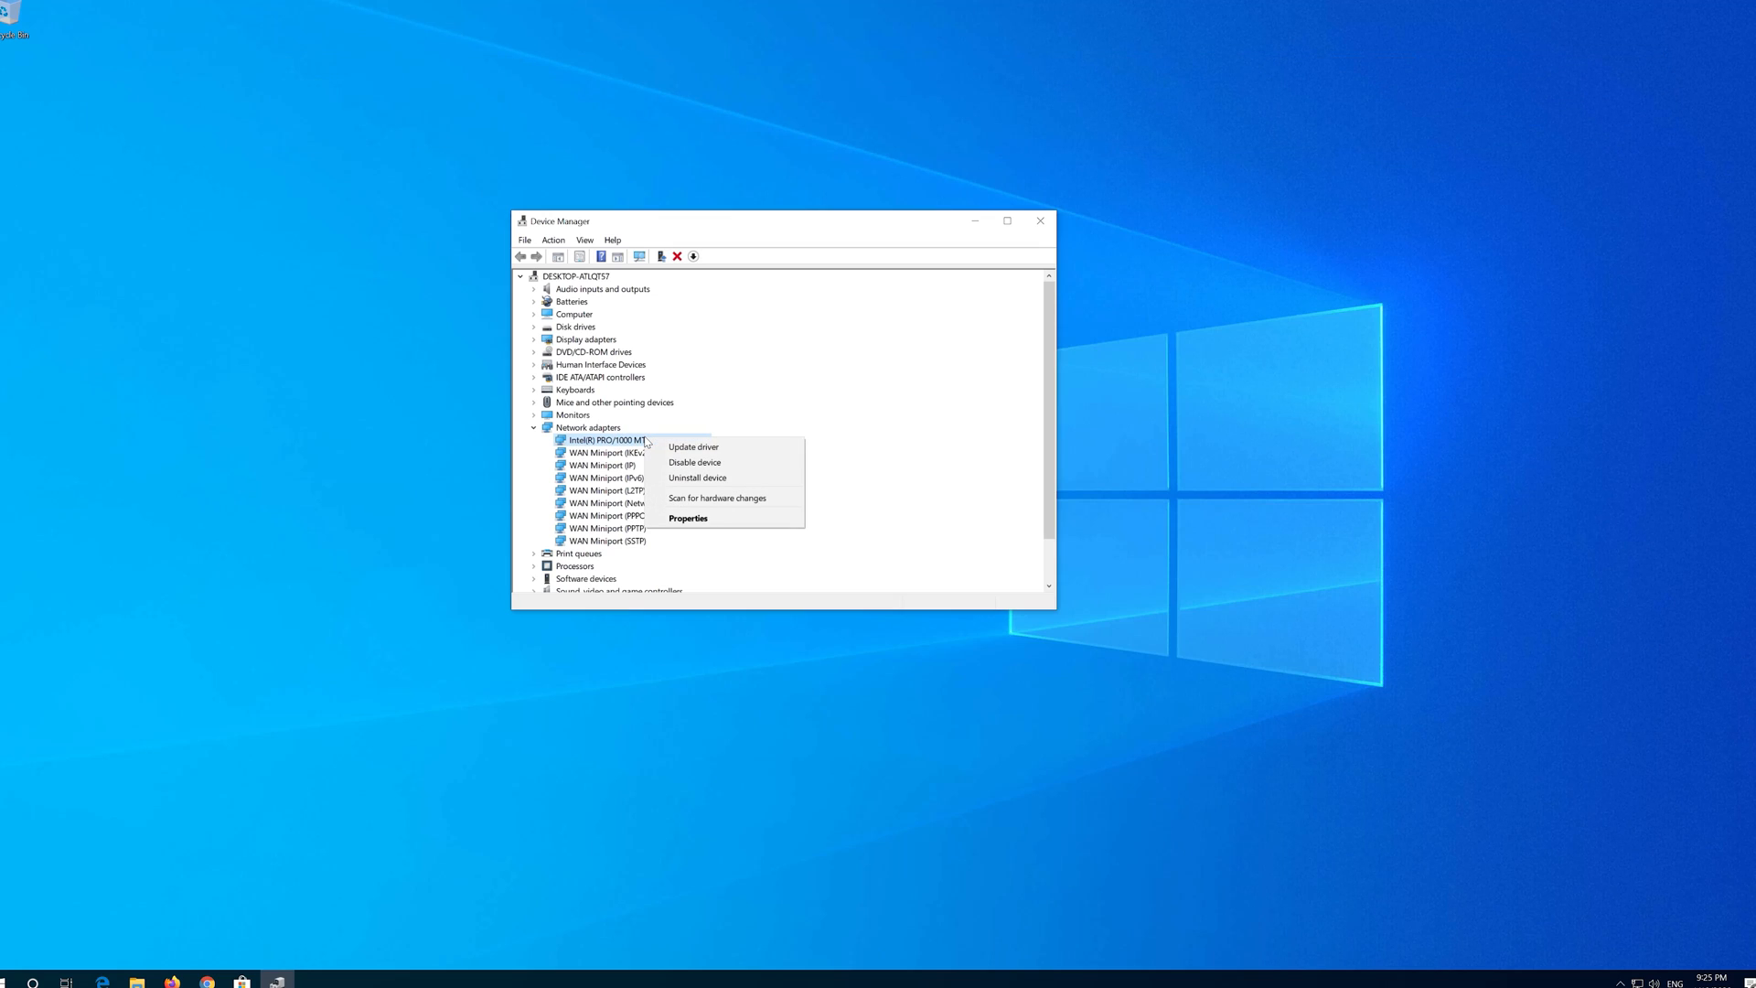
mouse_move(697, 477)
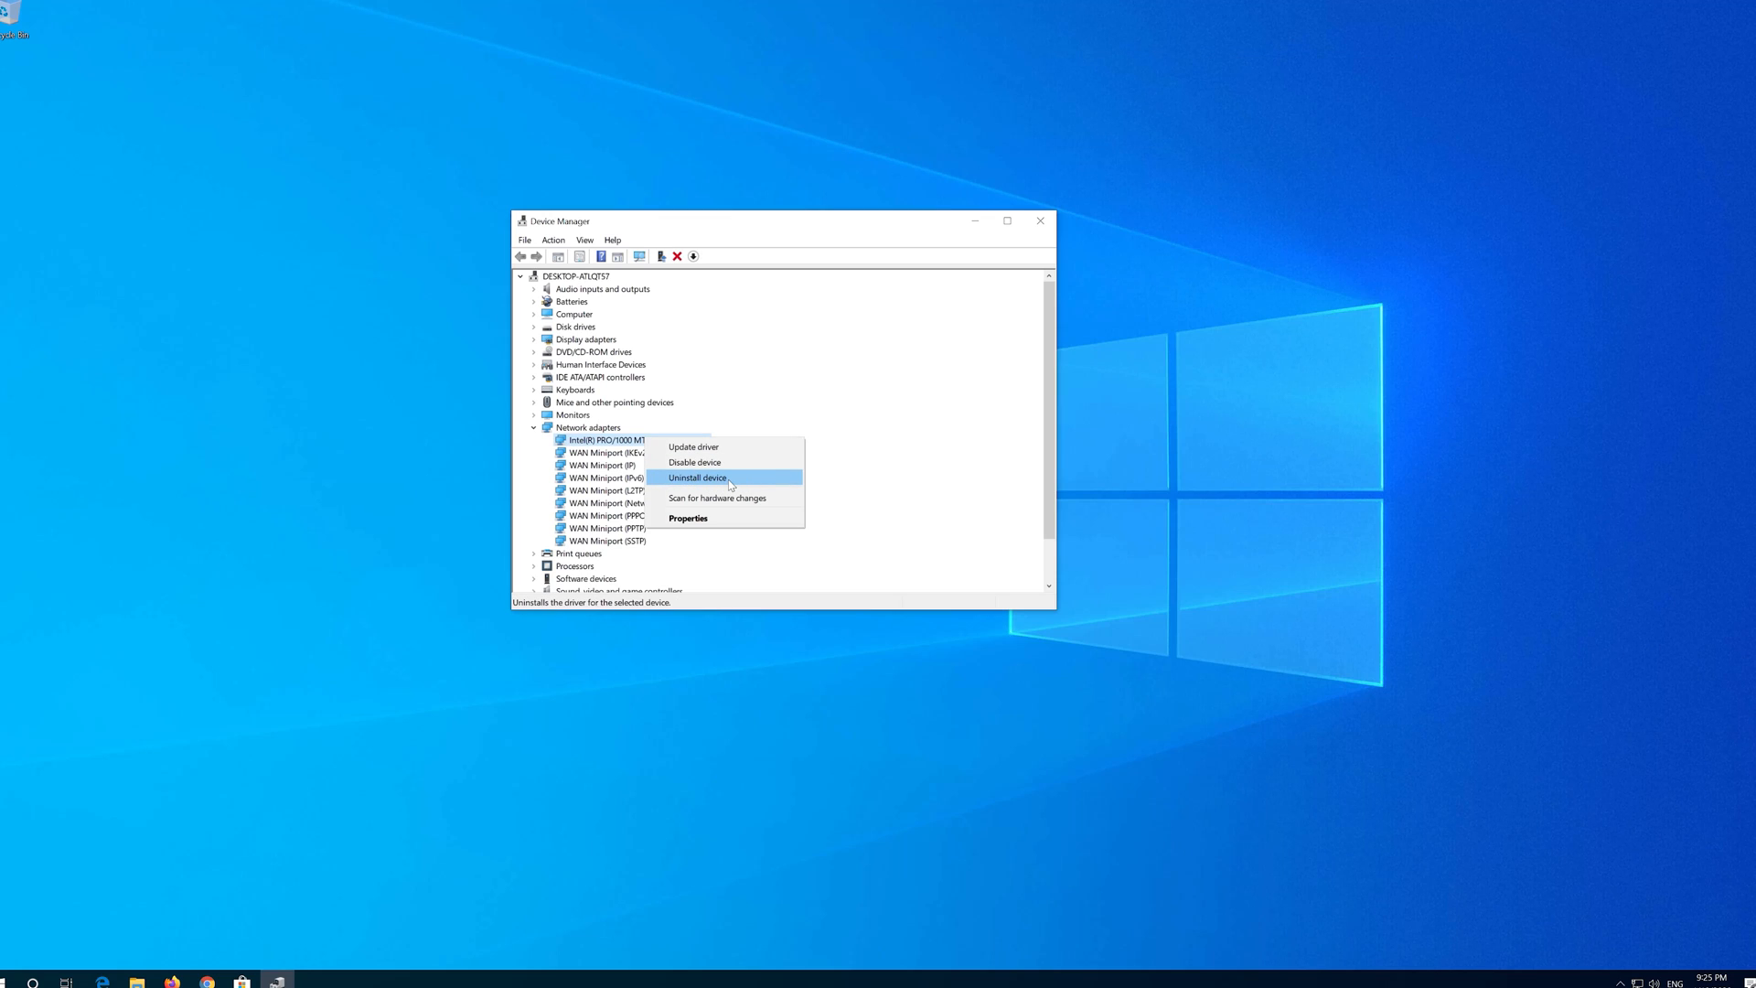
left_click(697, 478)
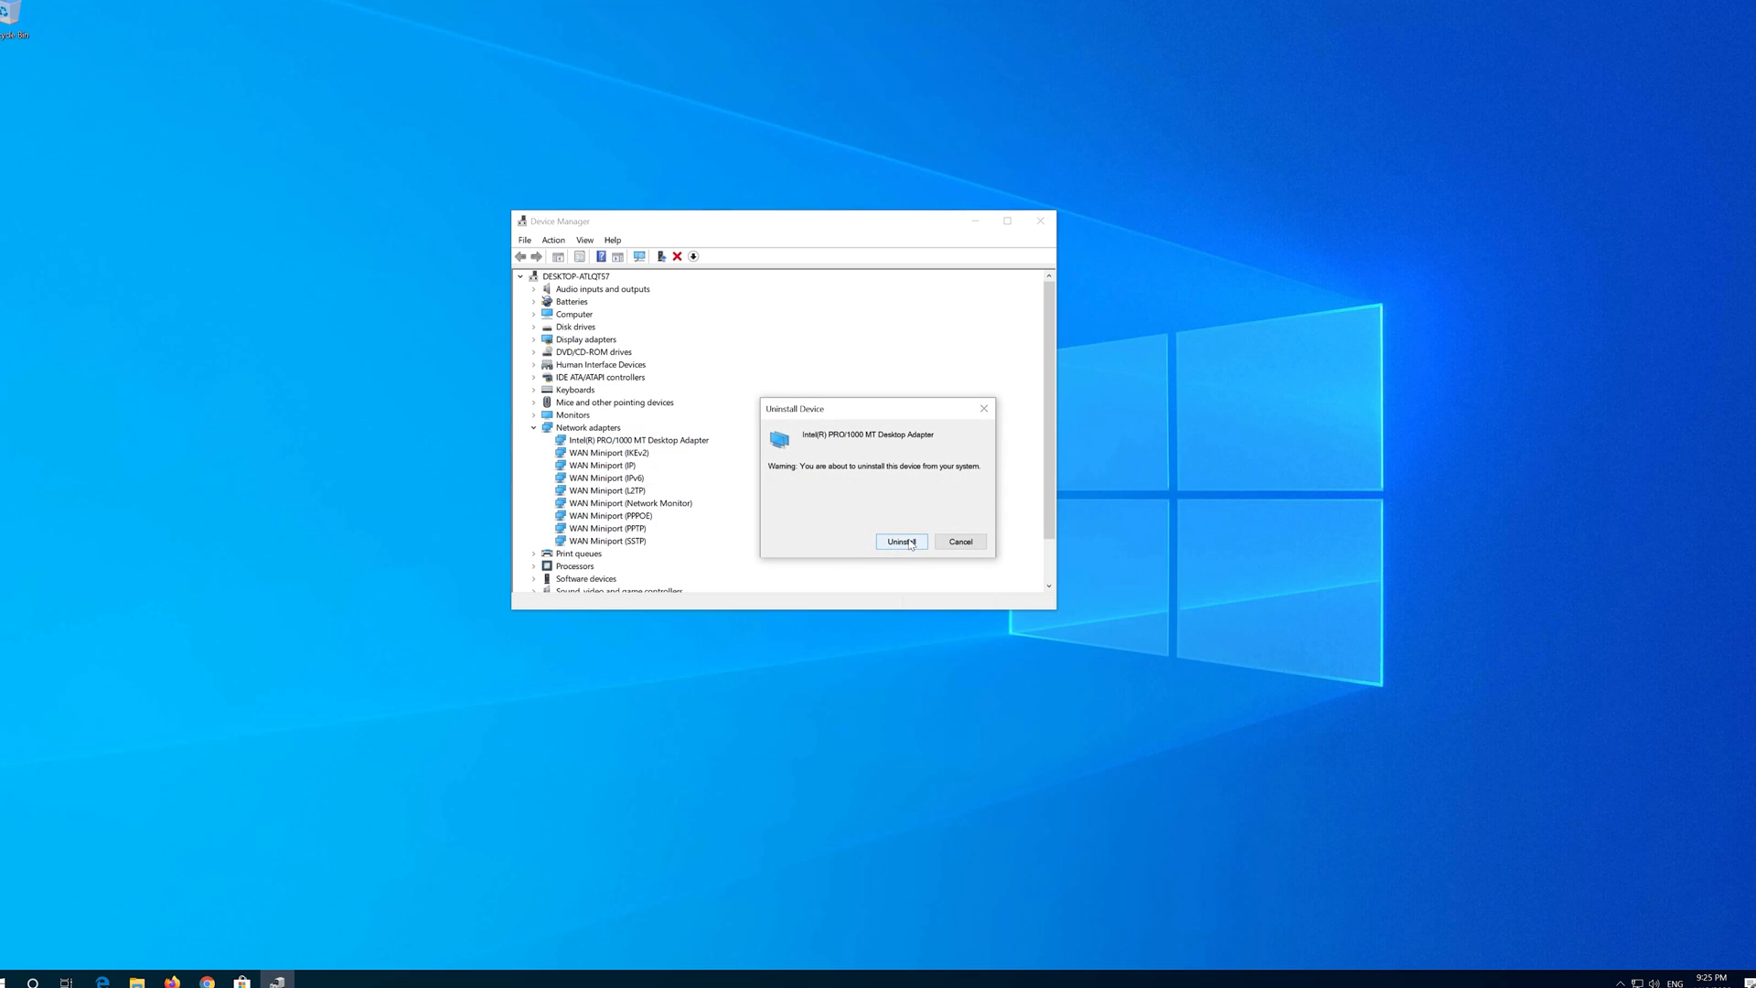
left_click(899, 540)
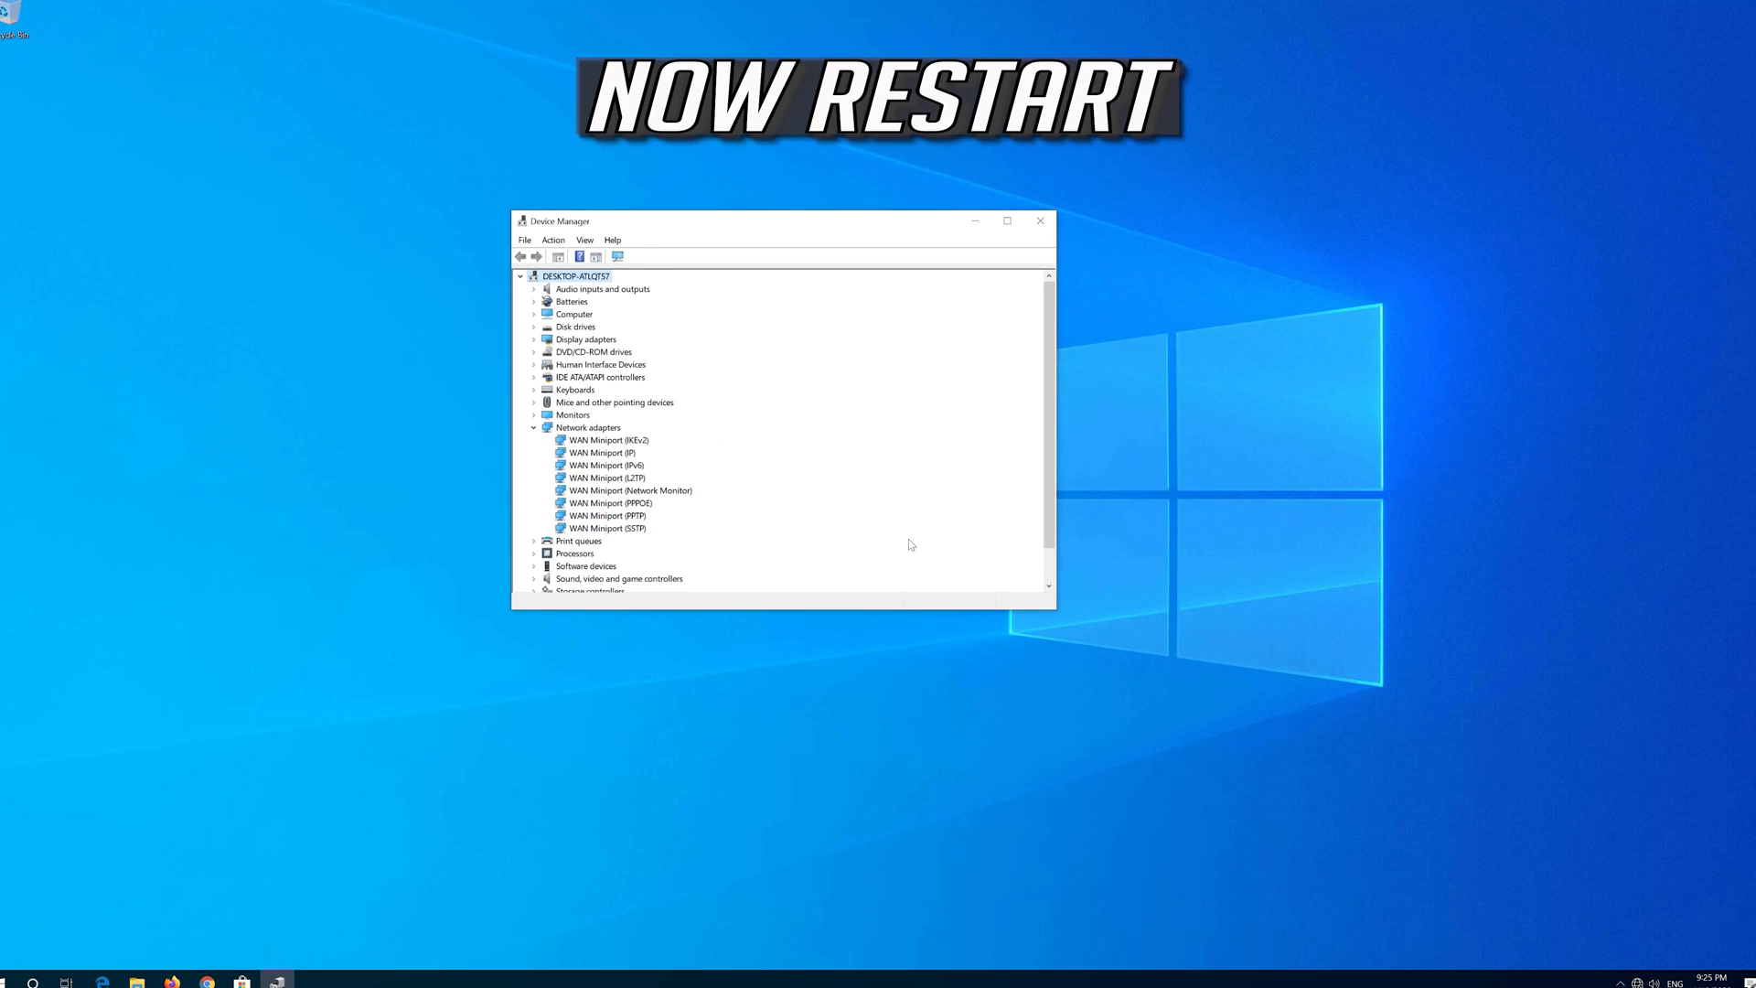
Close Device Manager and bring up the Start menu power options to restart.
left_click(1038, 220)
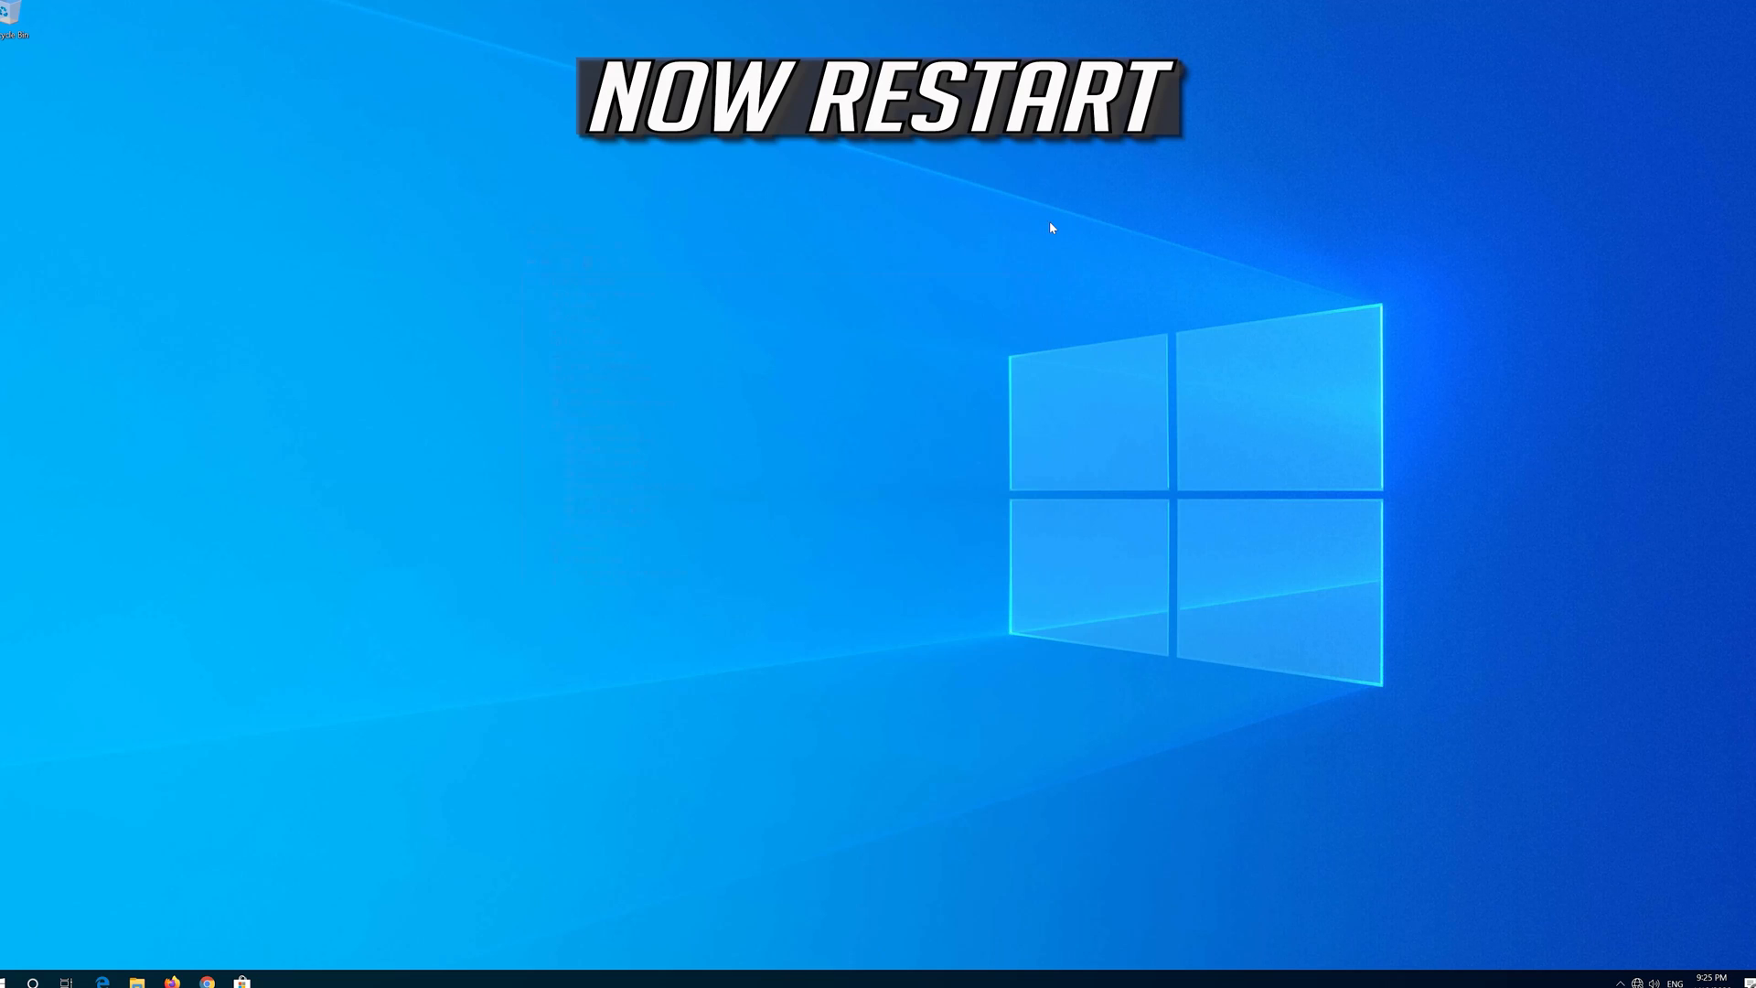
left_click(15, 982)
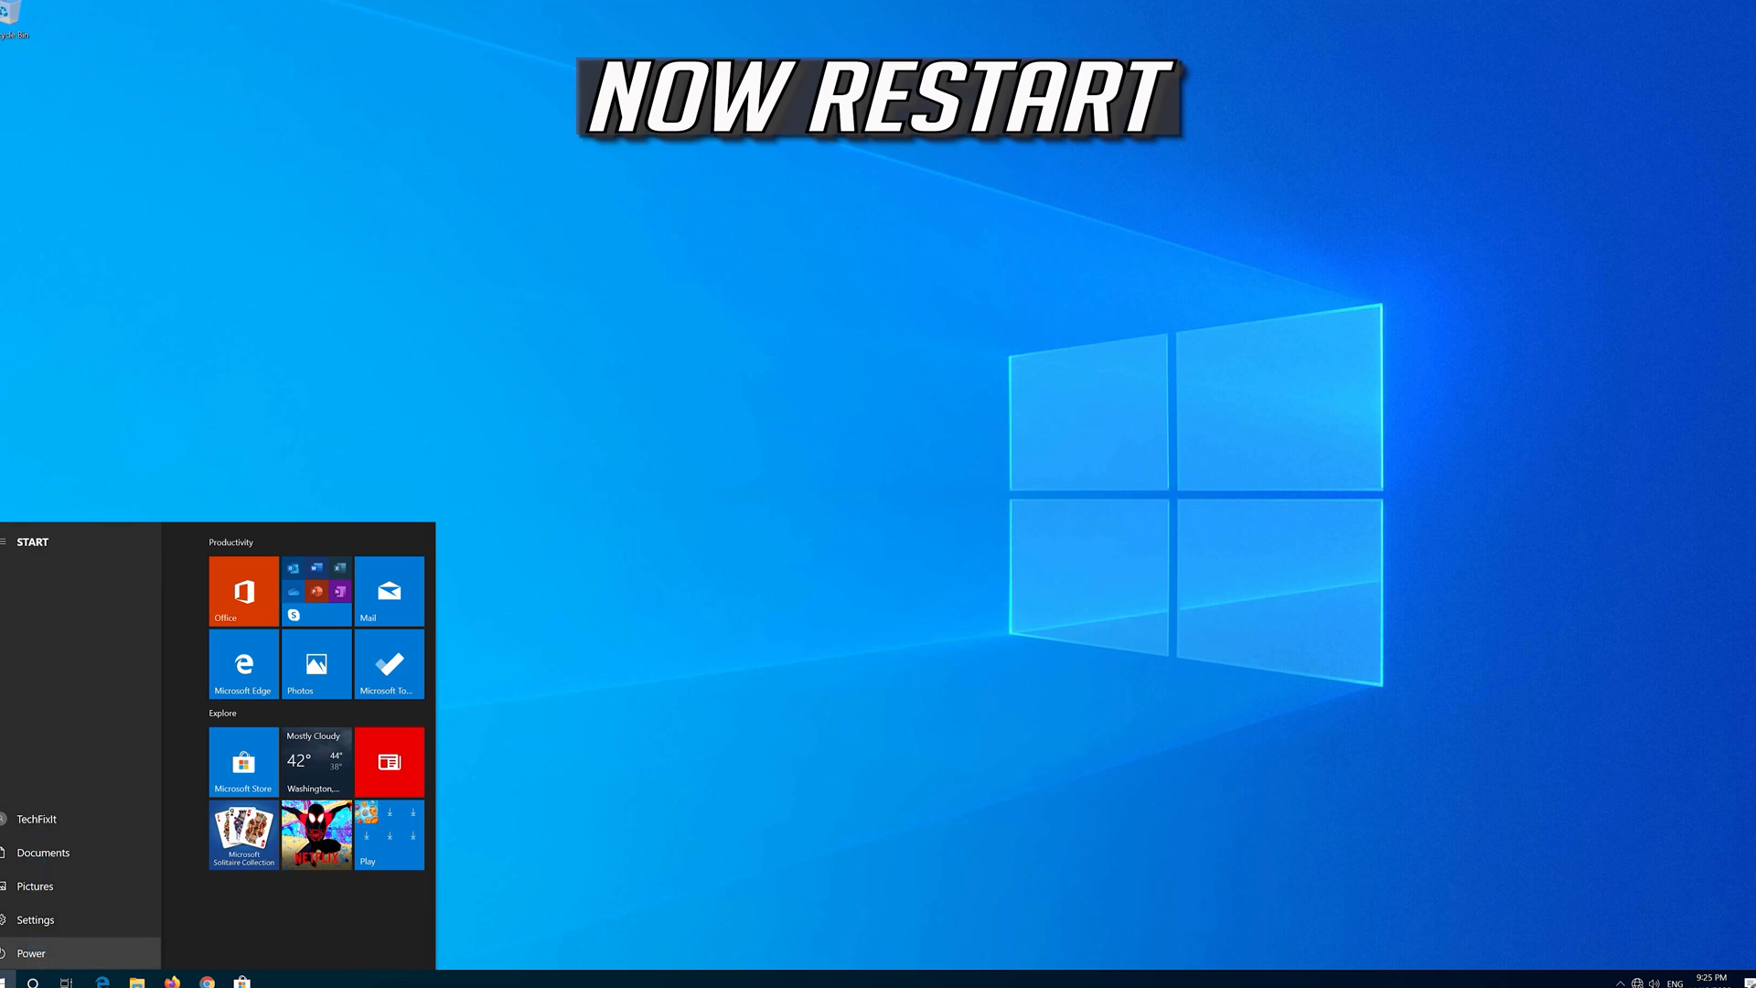
left_click(30, 953)
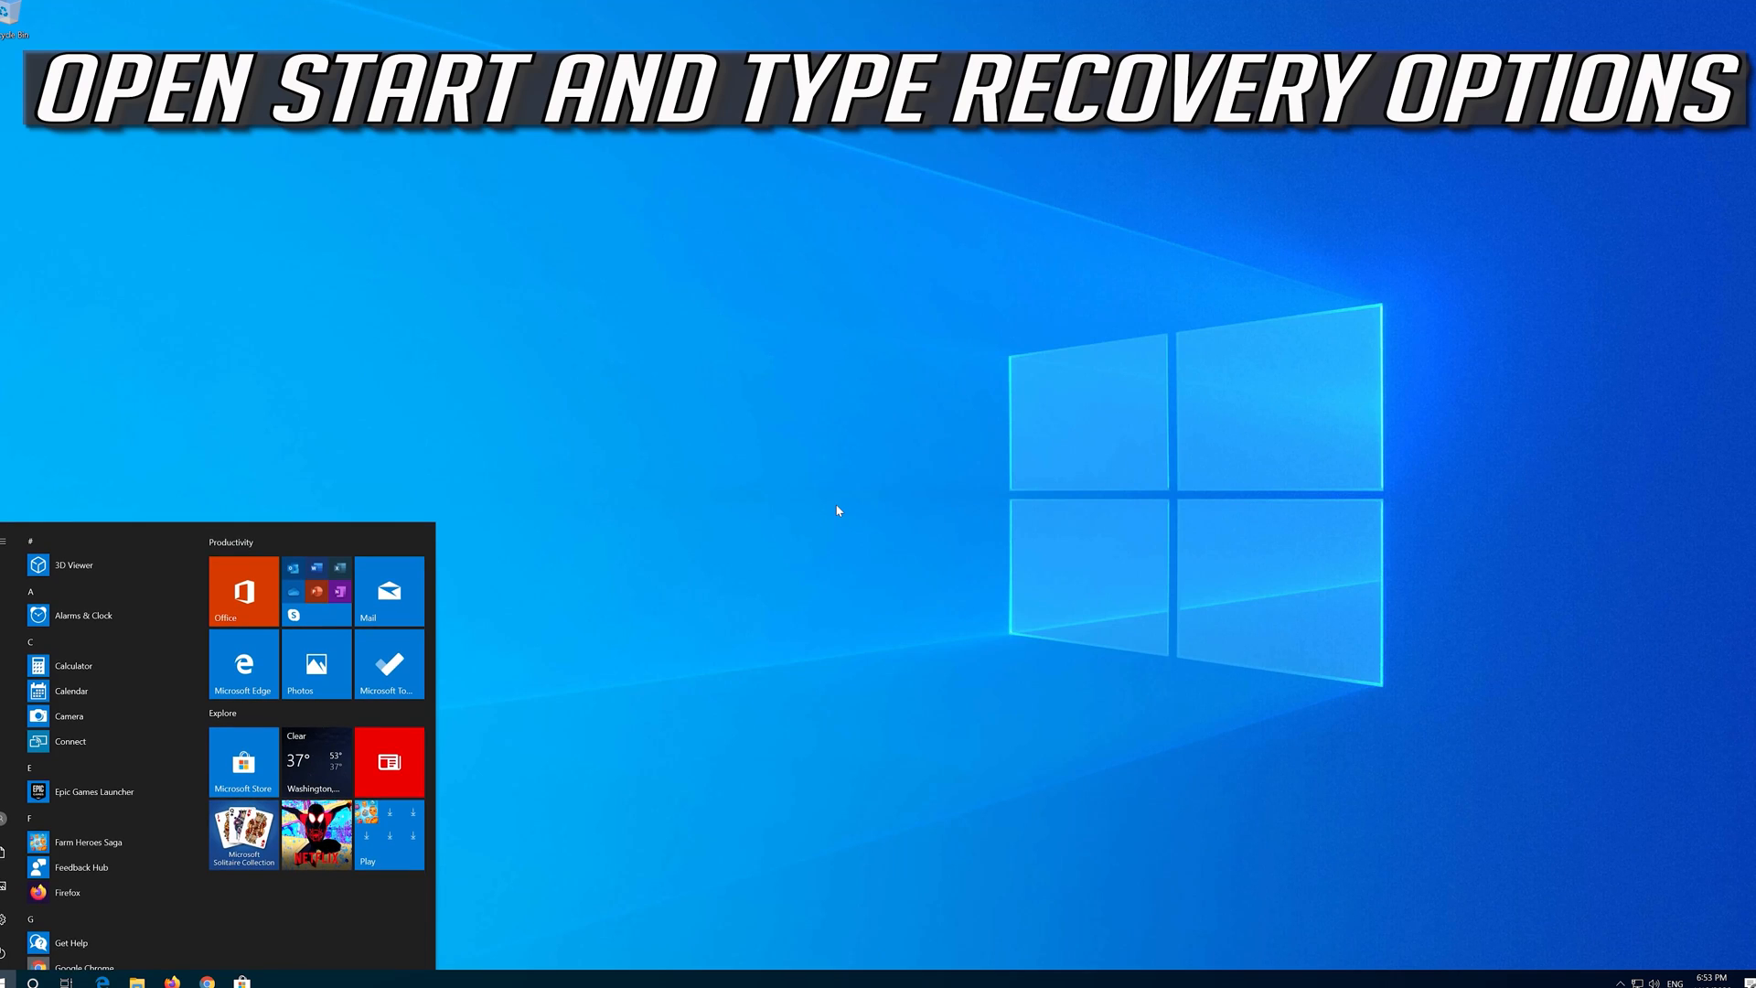
Search 'recovery options' and choose Restart now under Advanced startup.
type("recovery")
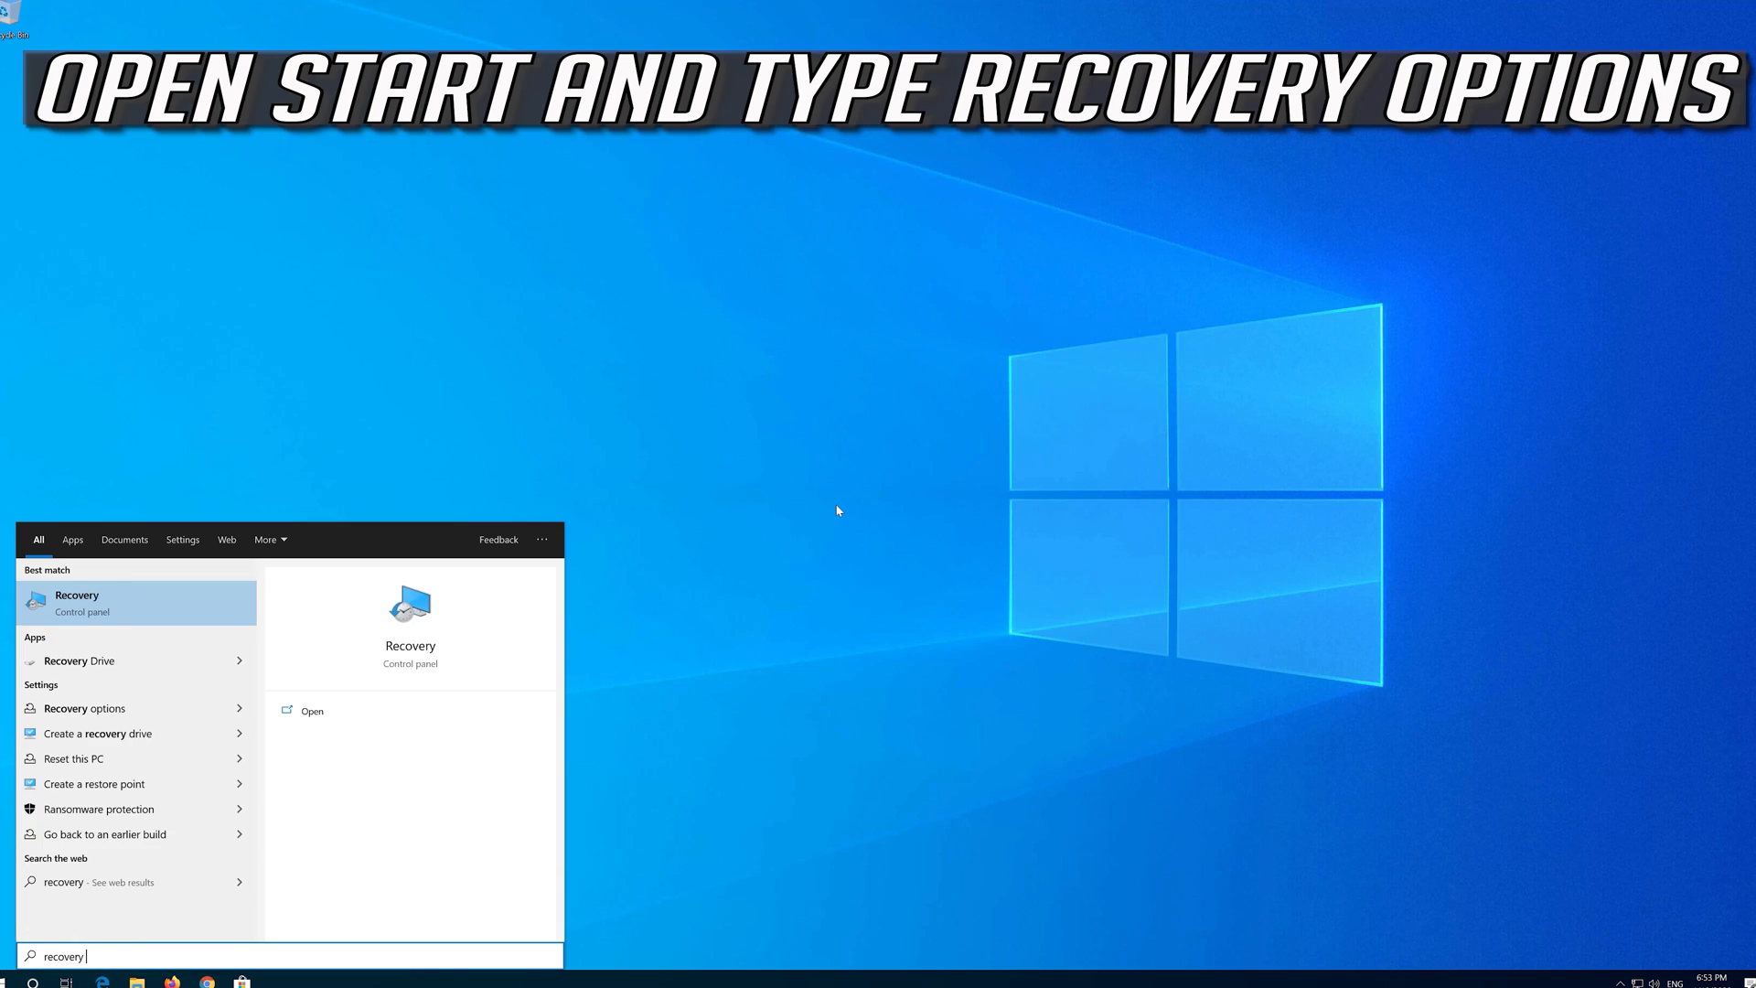
type("option")
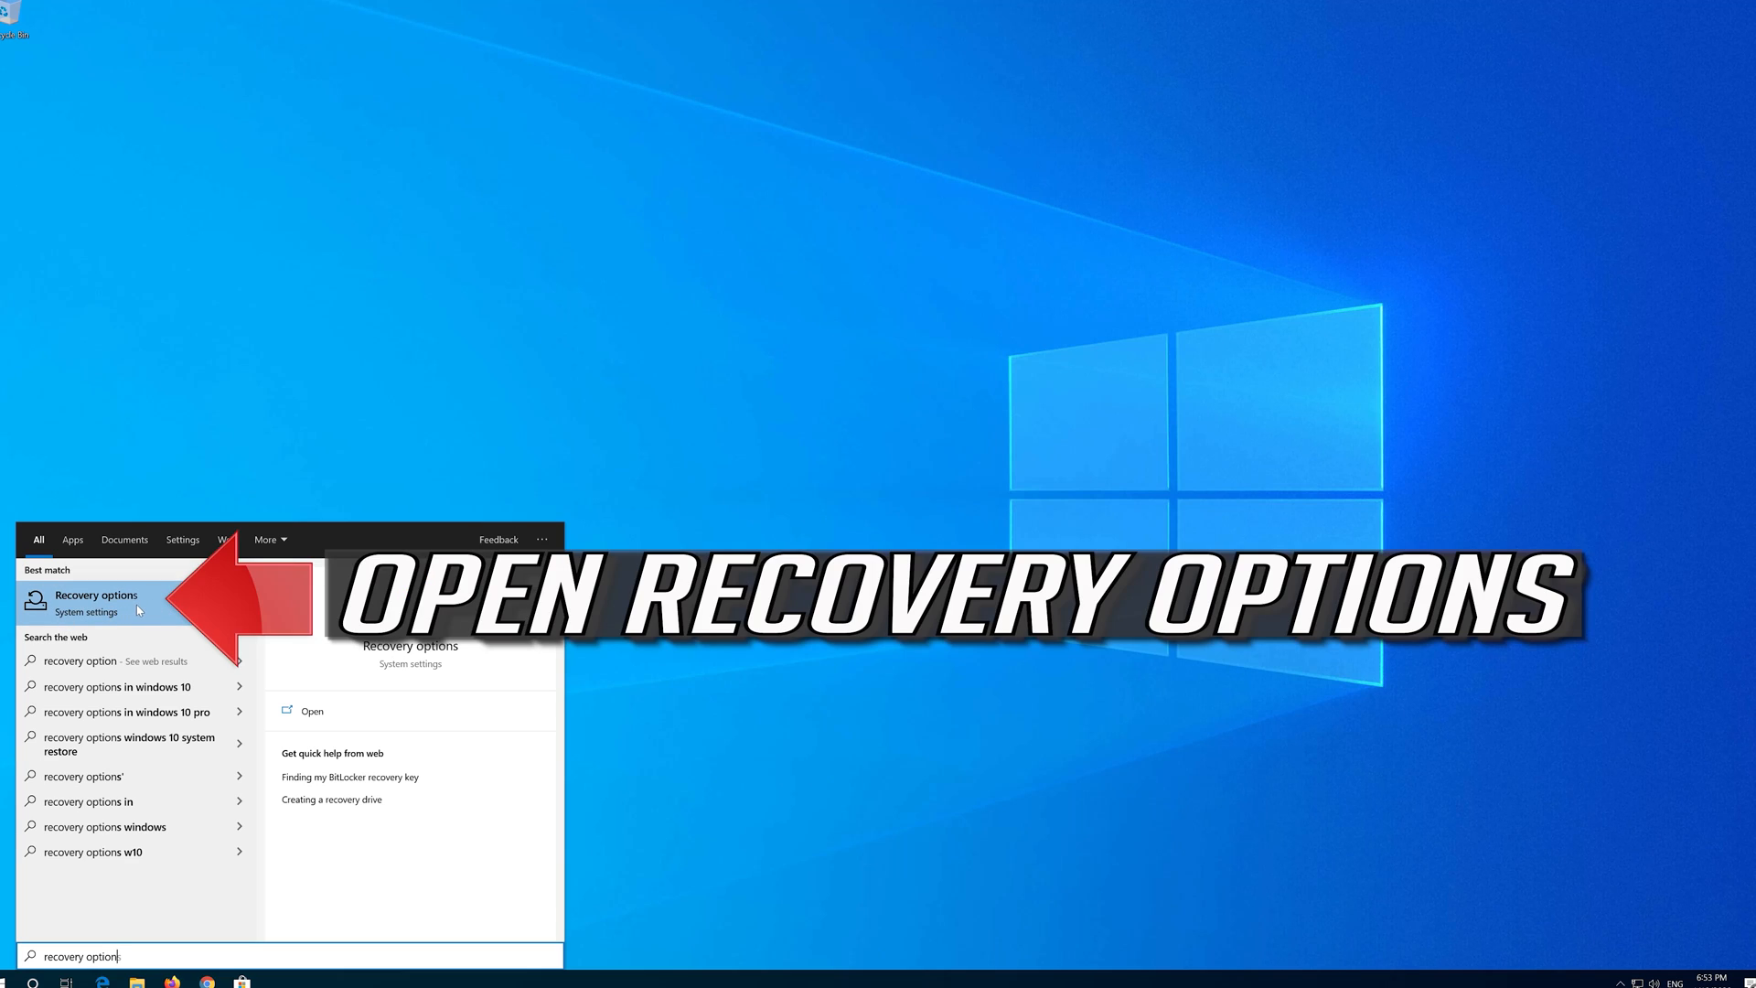
left_click(96, 603)
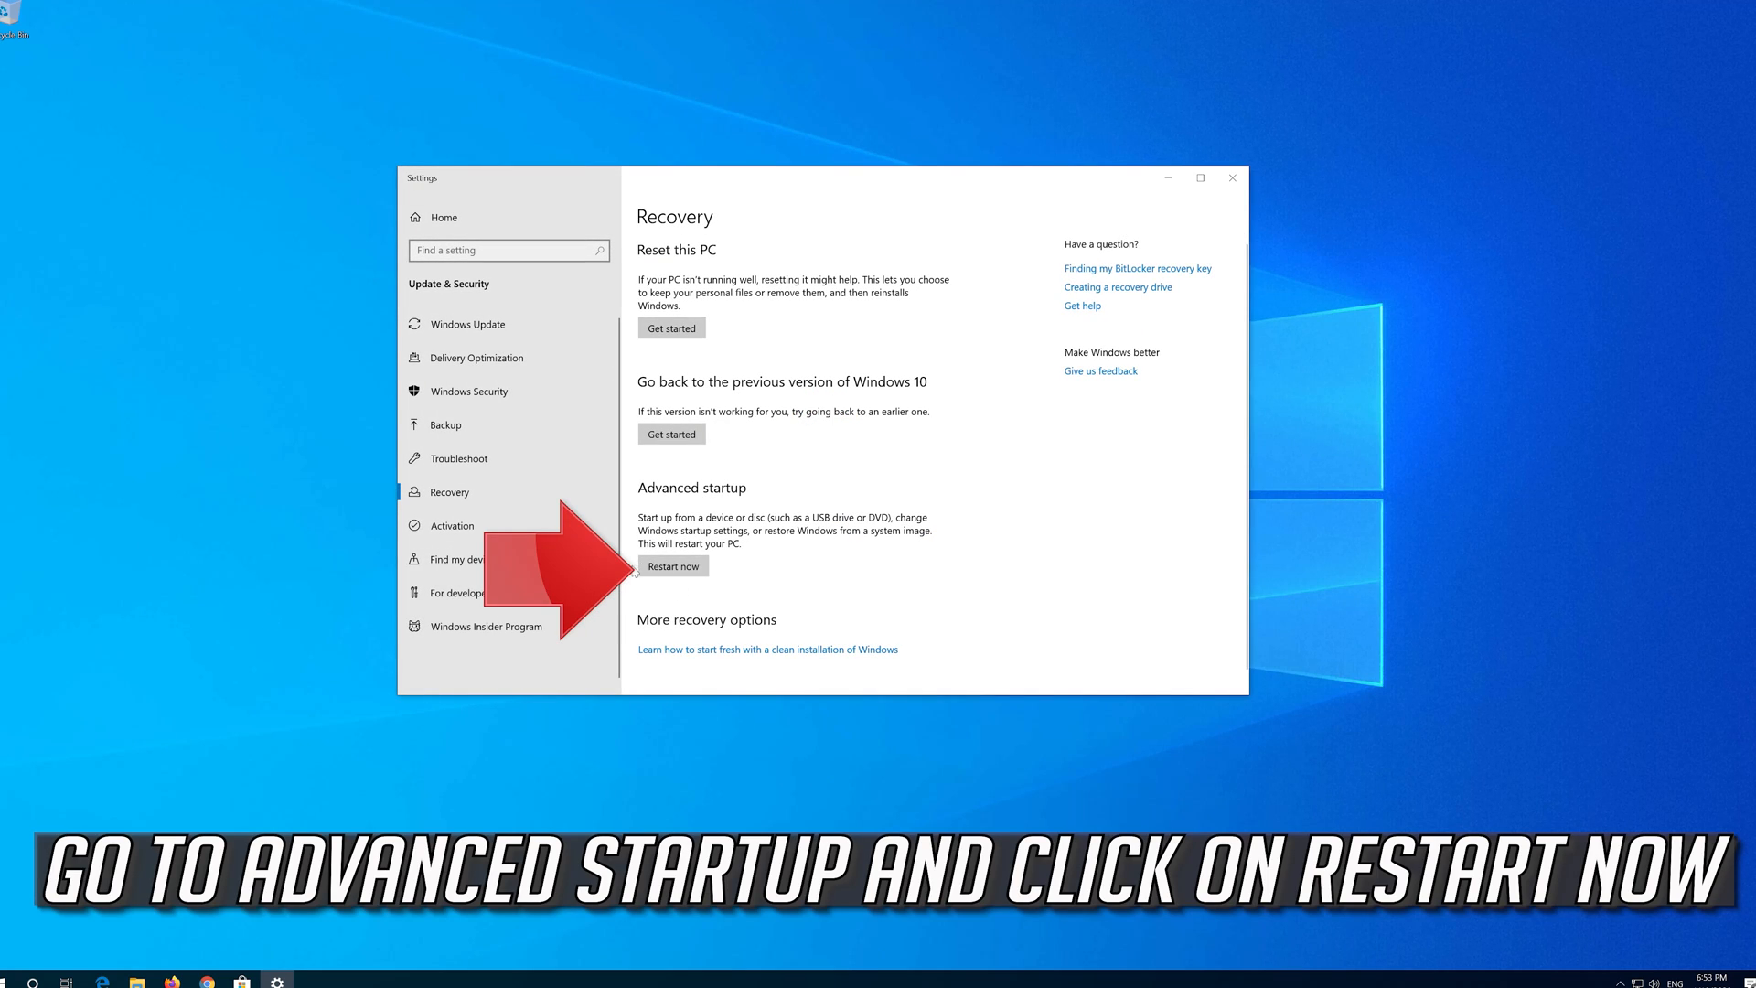
left_click(672, 565)
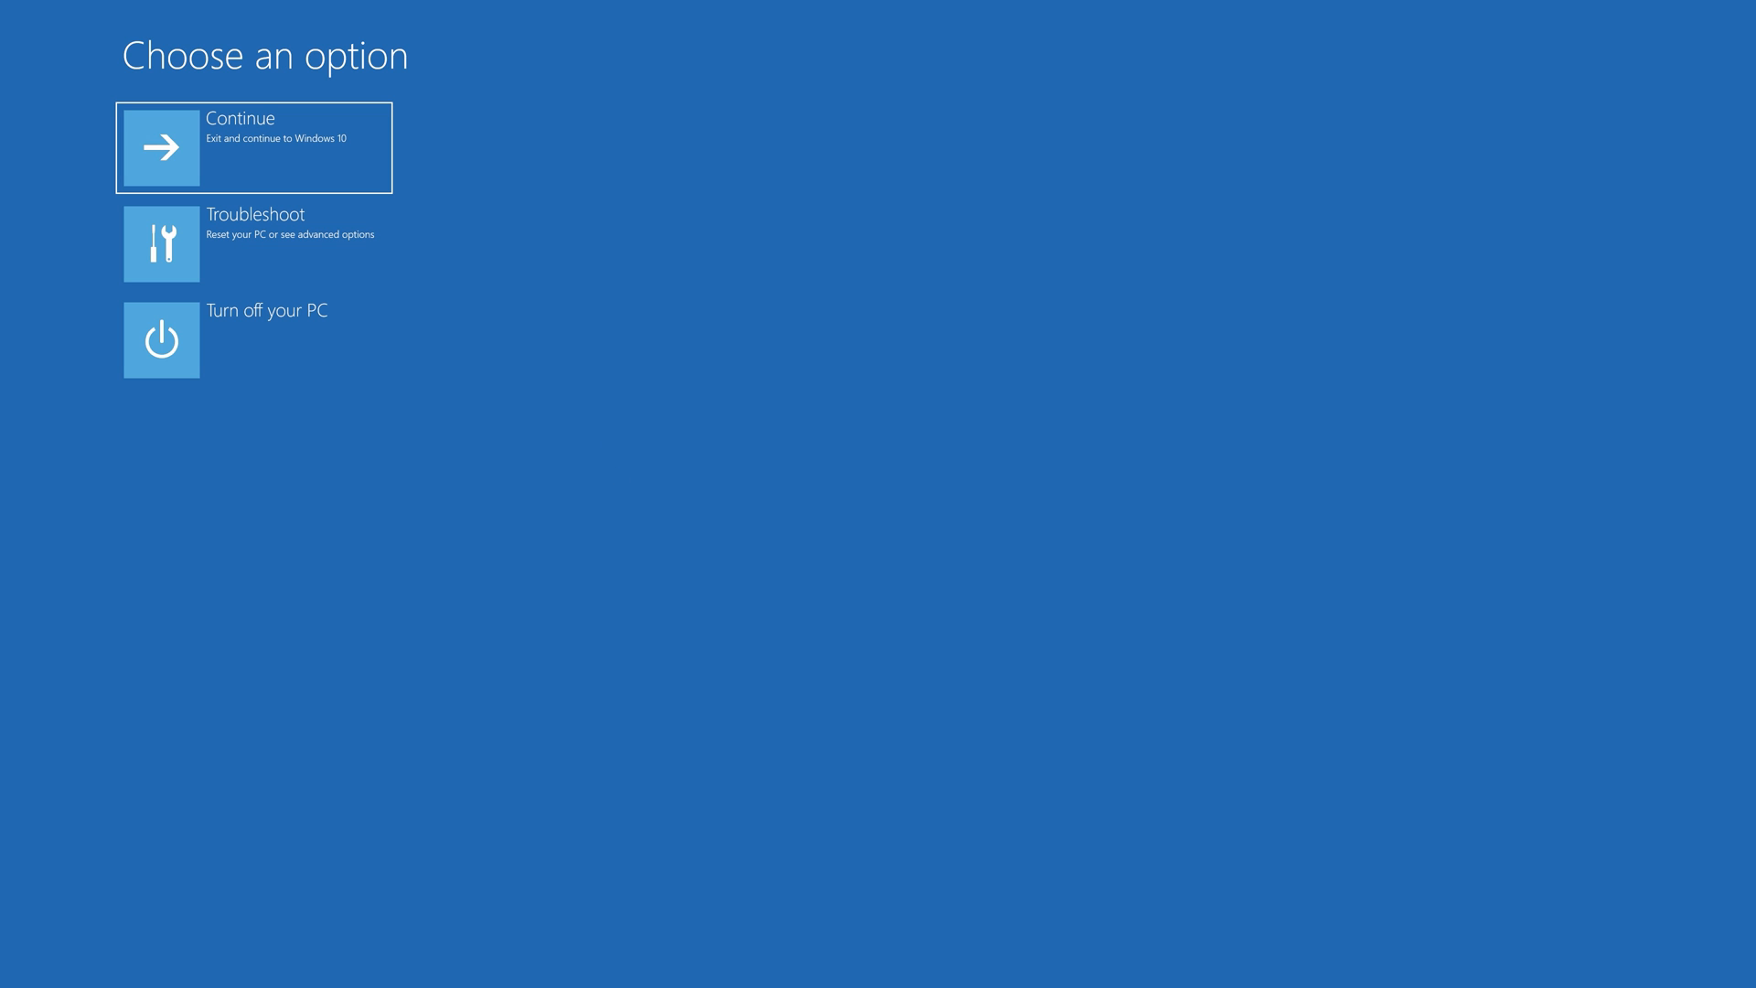
mouse_move(284, 253)
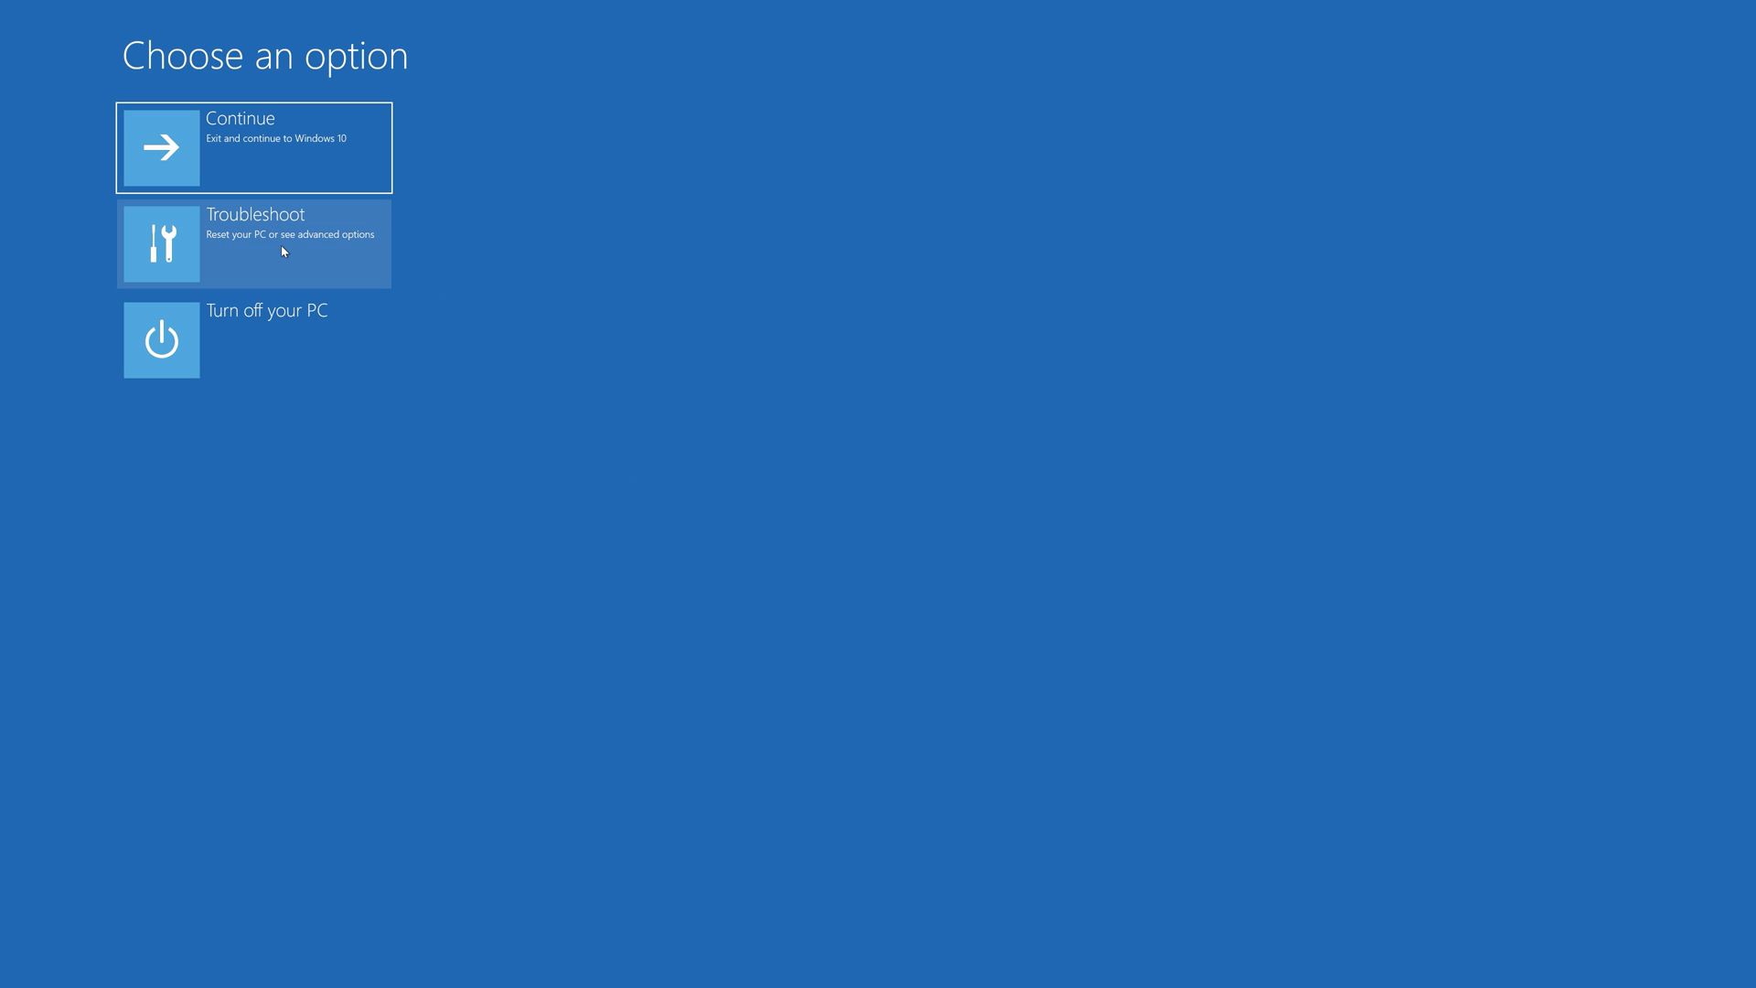
Go through Troubleshoot and Advanced options to reach System Restore's password prompt.
left_click(253, 243)
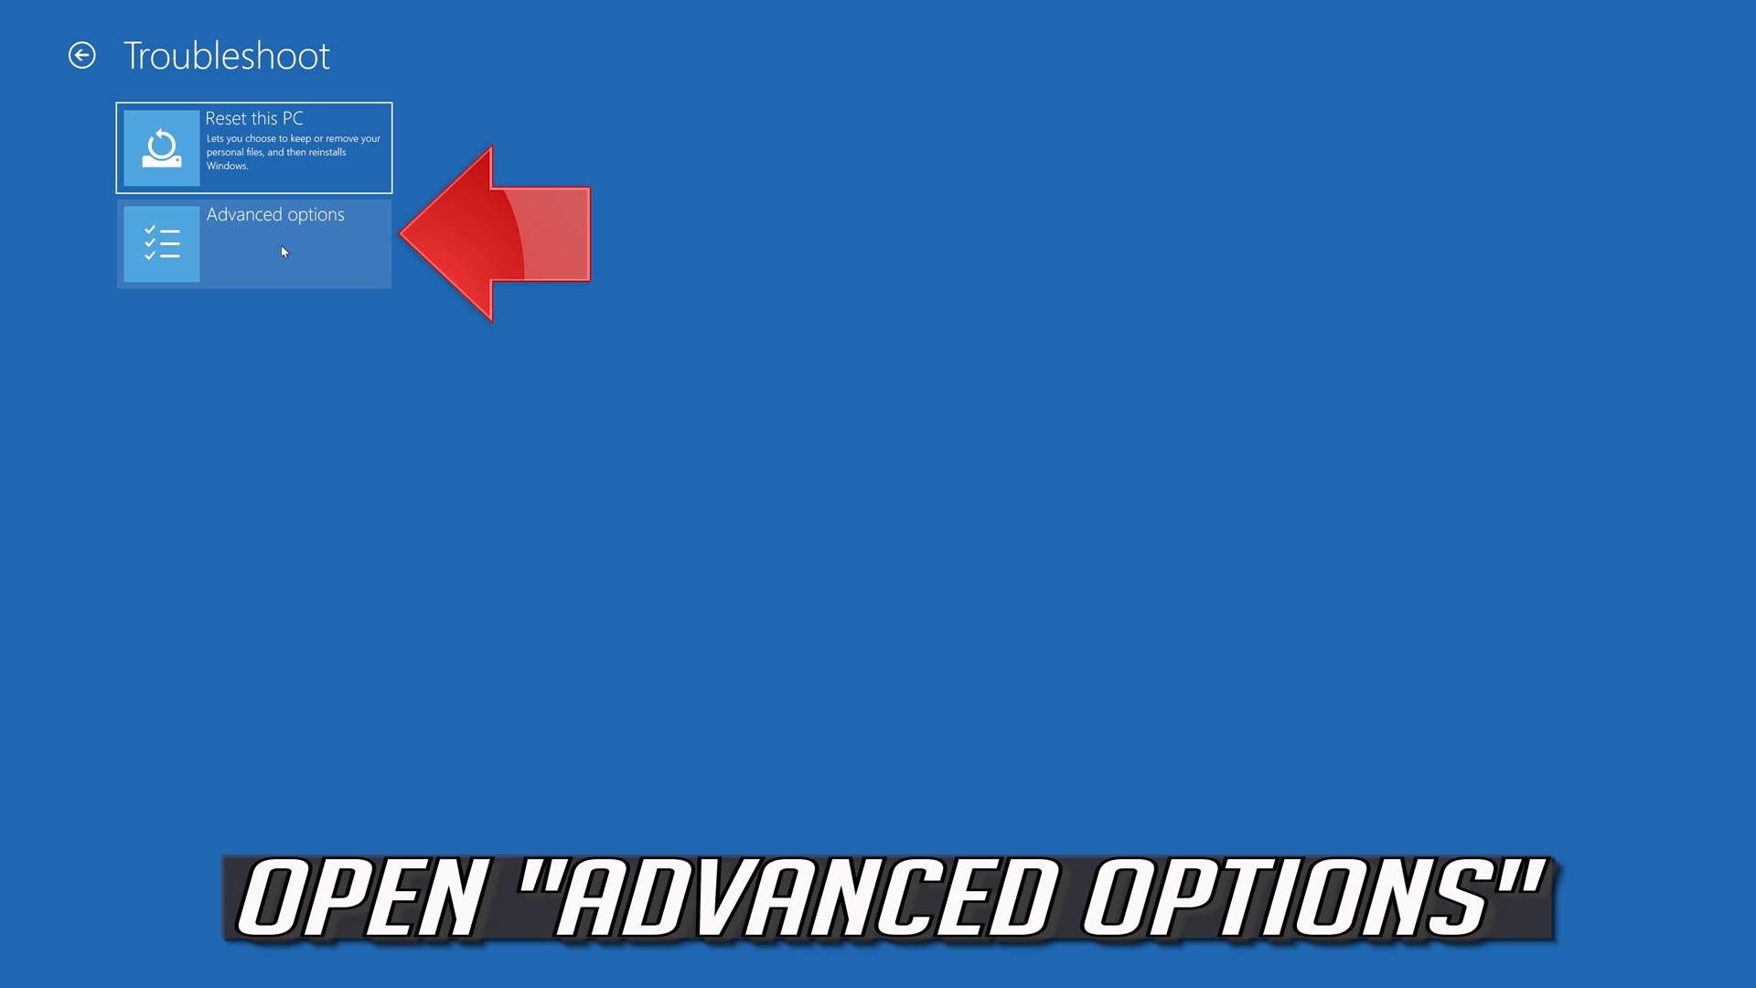
mouse_move(326, 249)
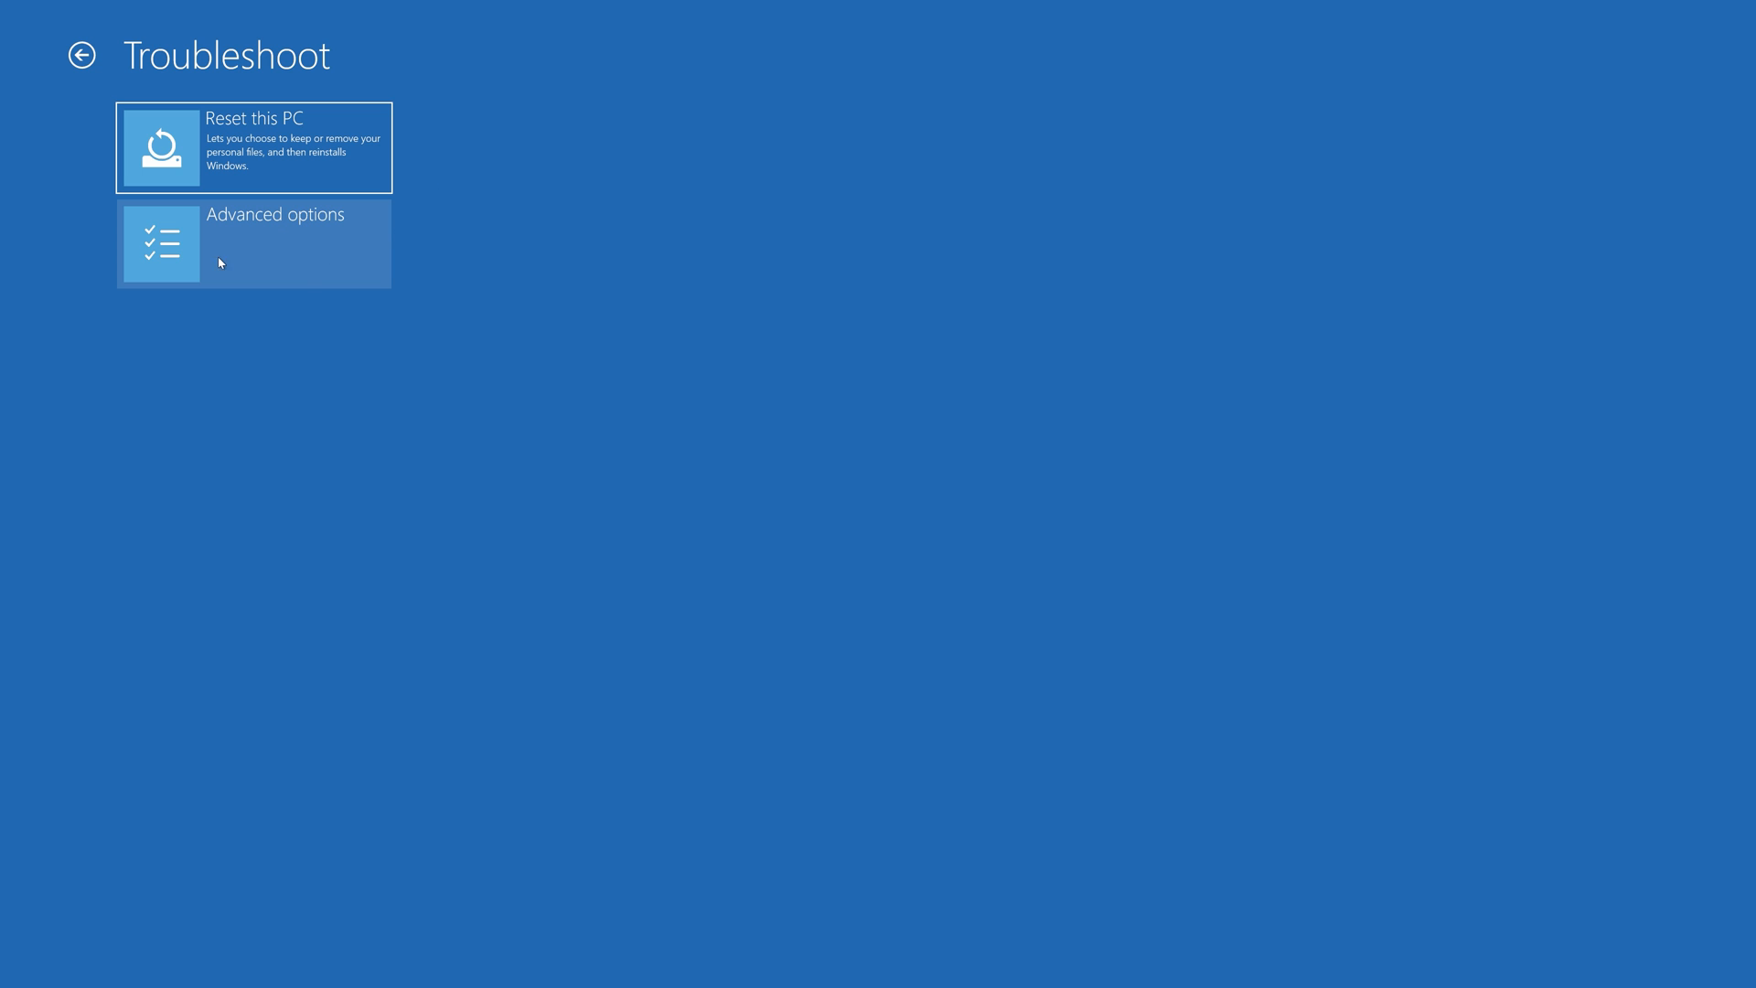
left_click(254, 244)
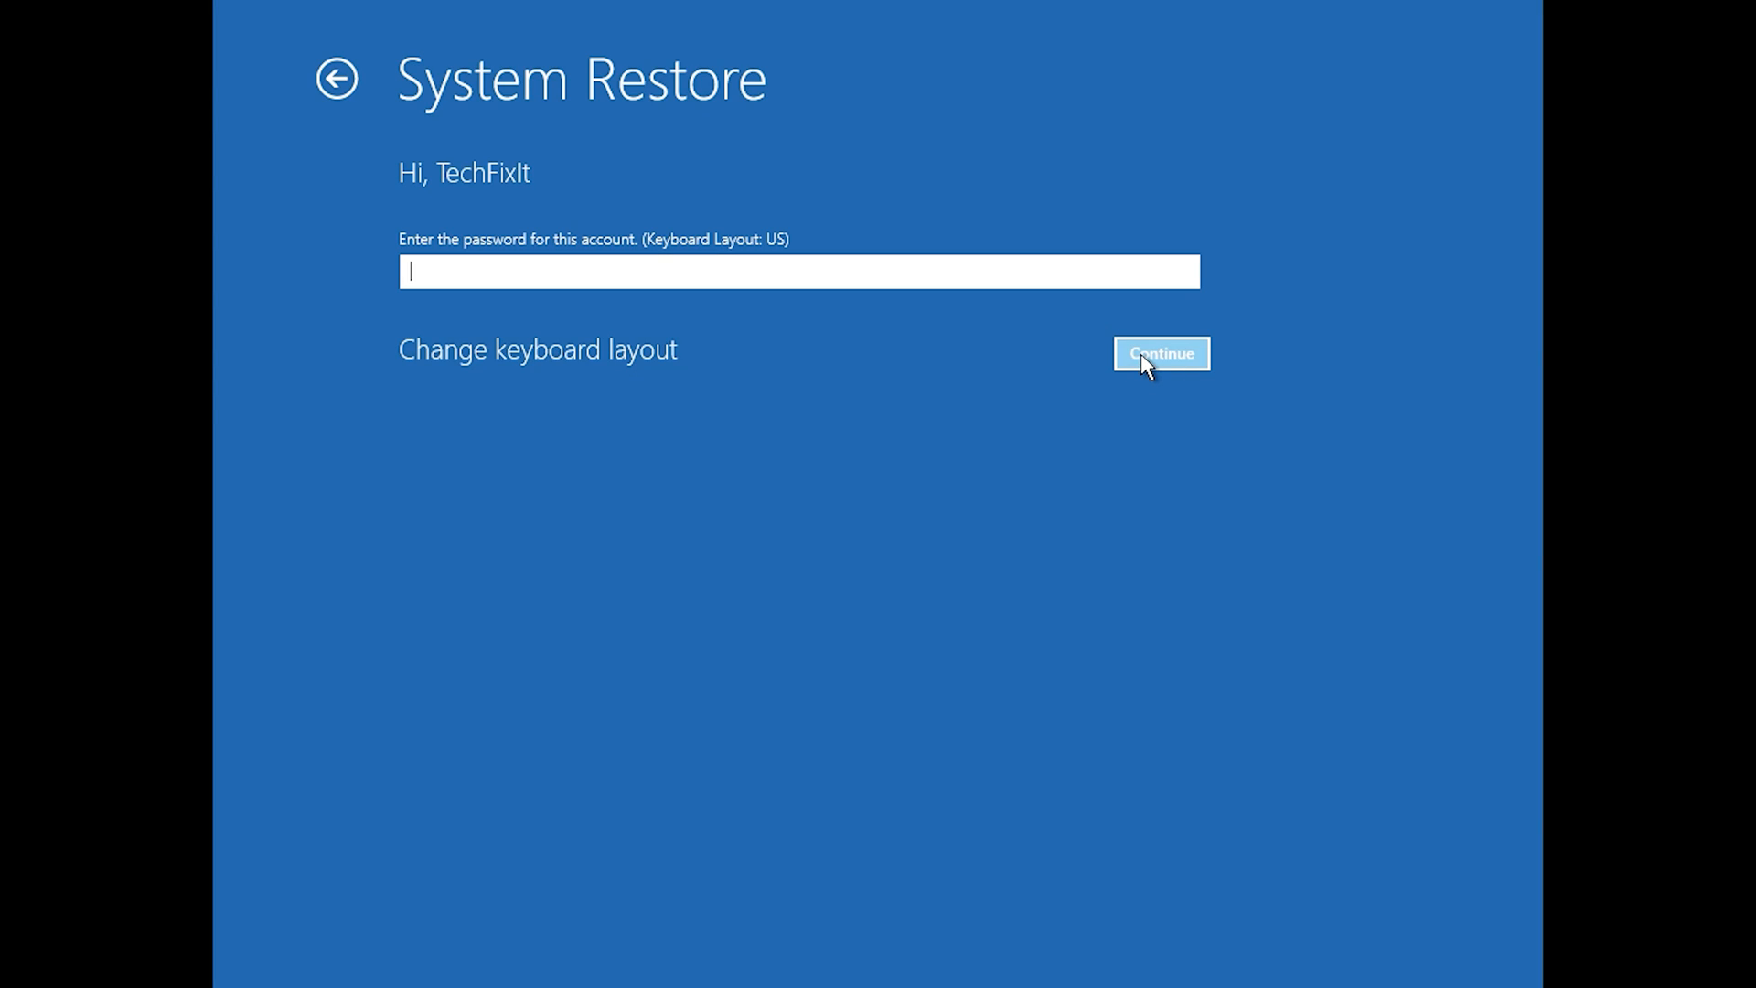
Restore to the 1/10/2020 12:21:42 AM point, finishing and confirming with Yes.
left_click(1158, 354)
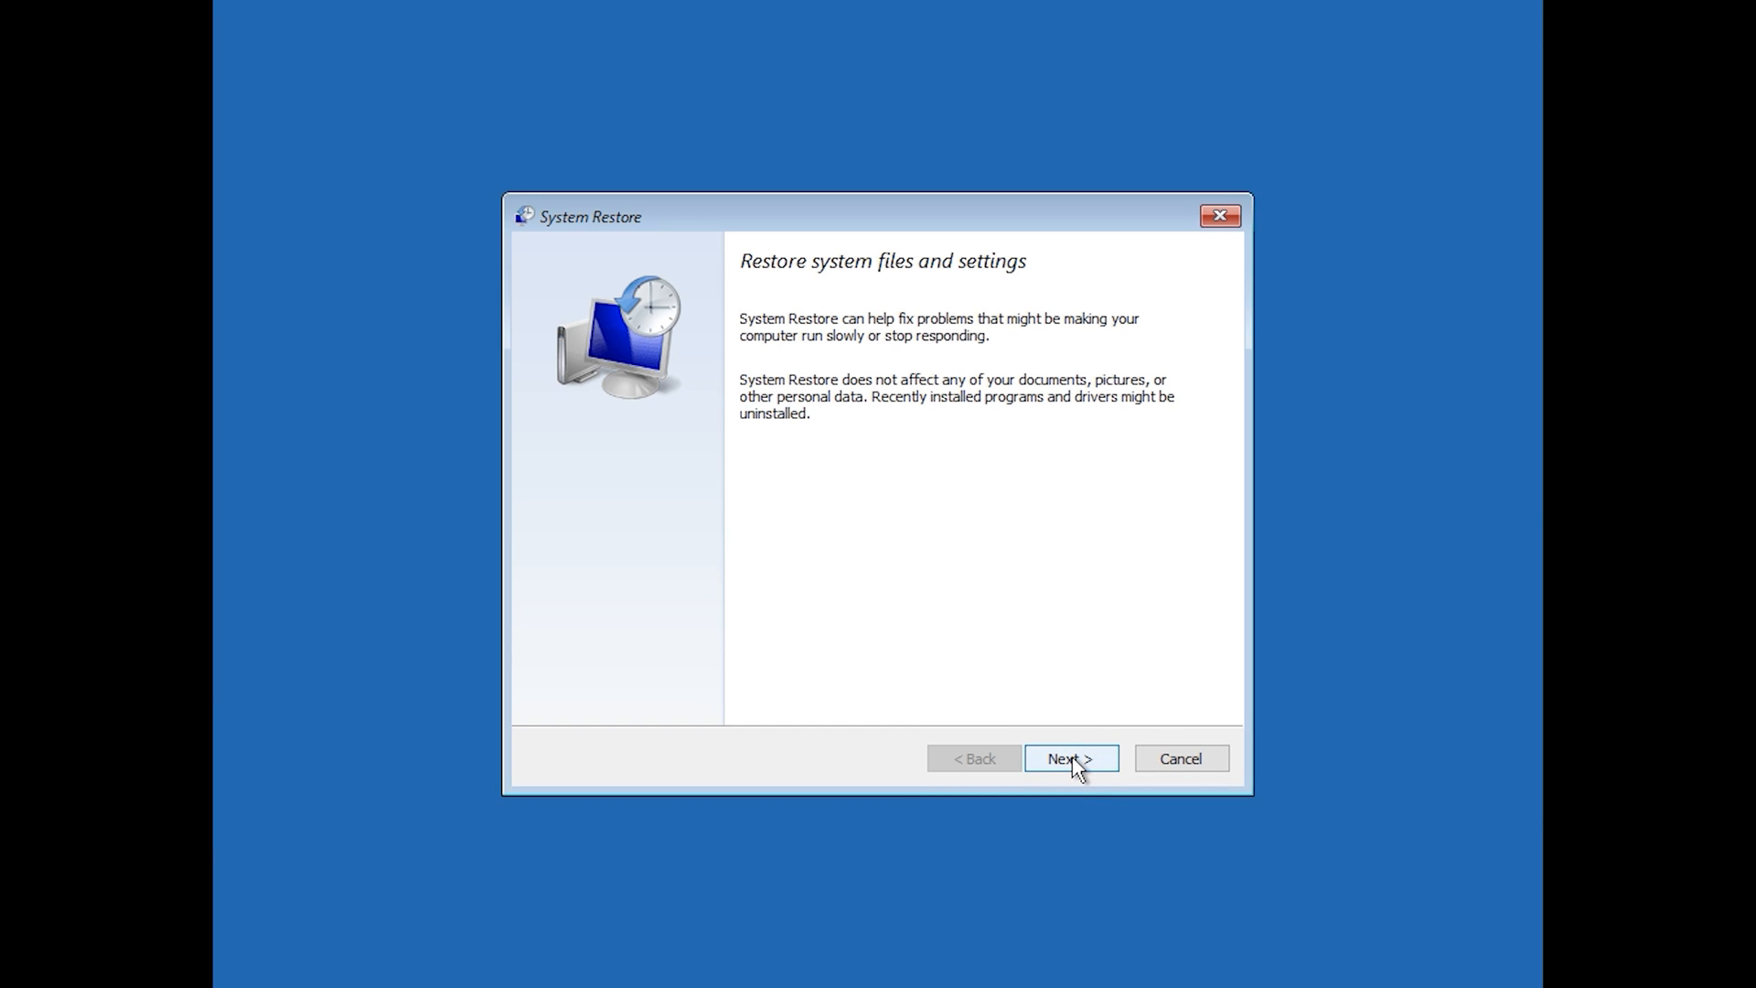
left_click(1069, 758)
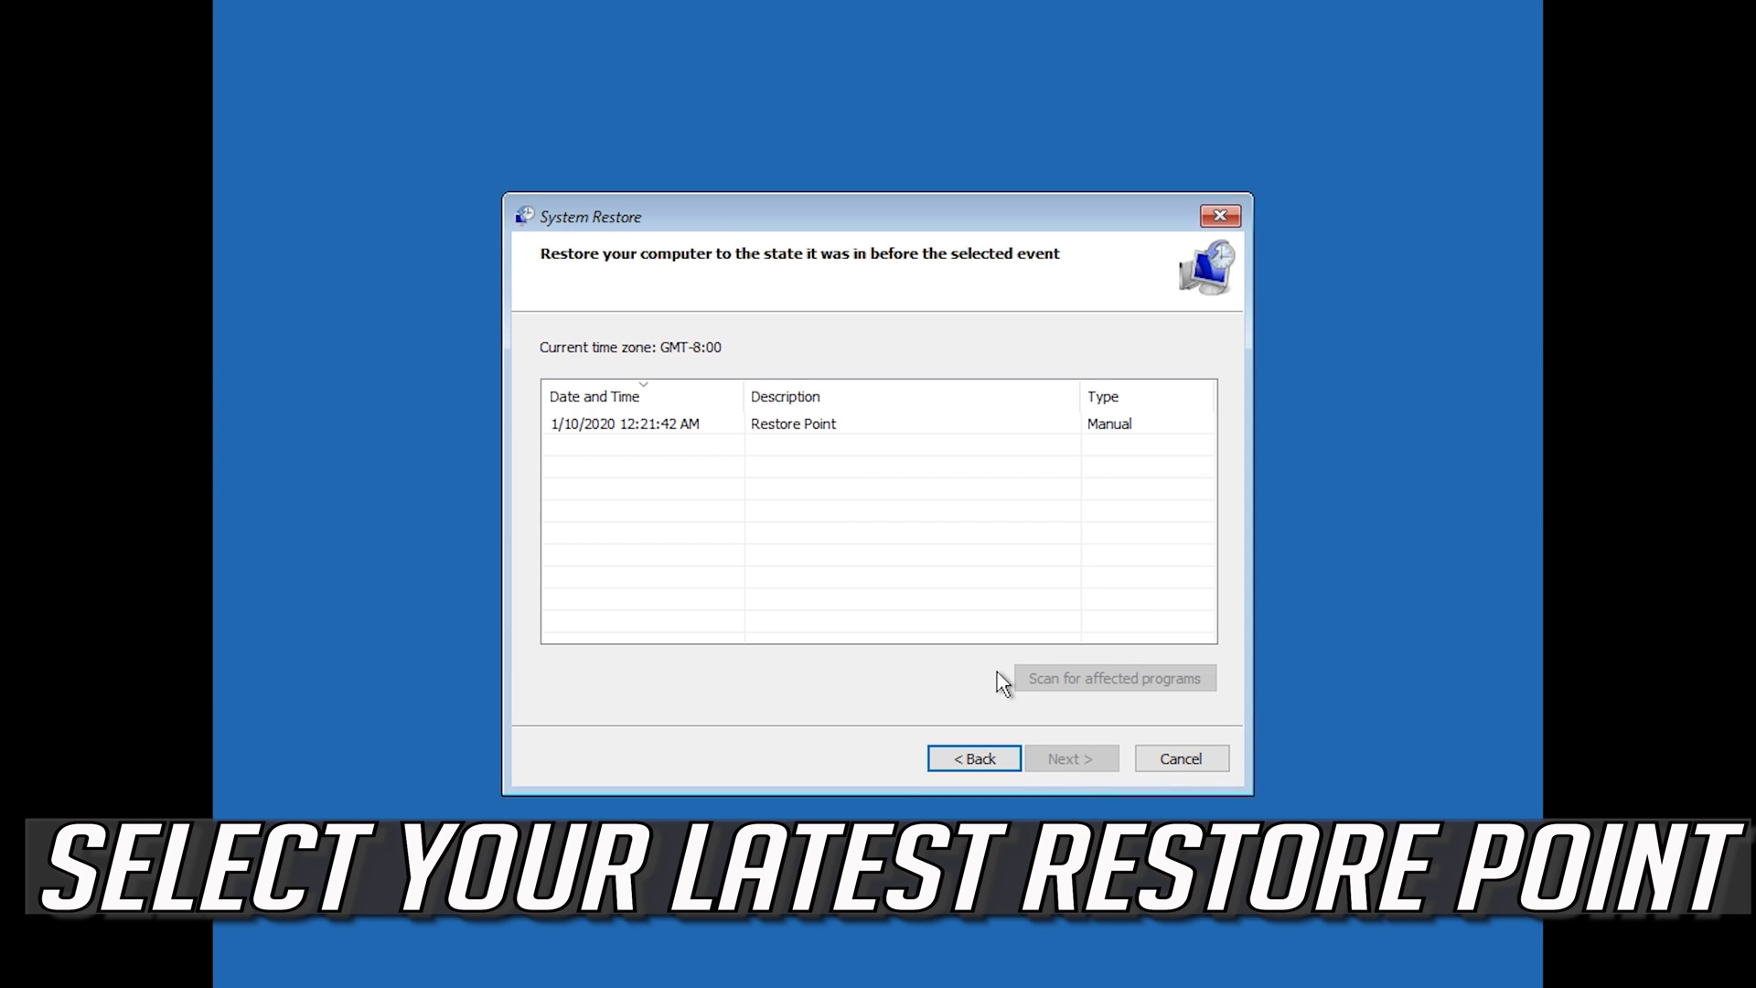
left_click(792, 423)
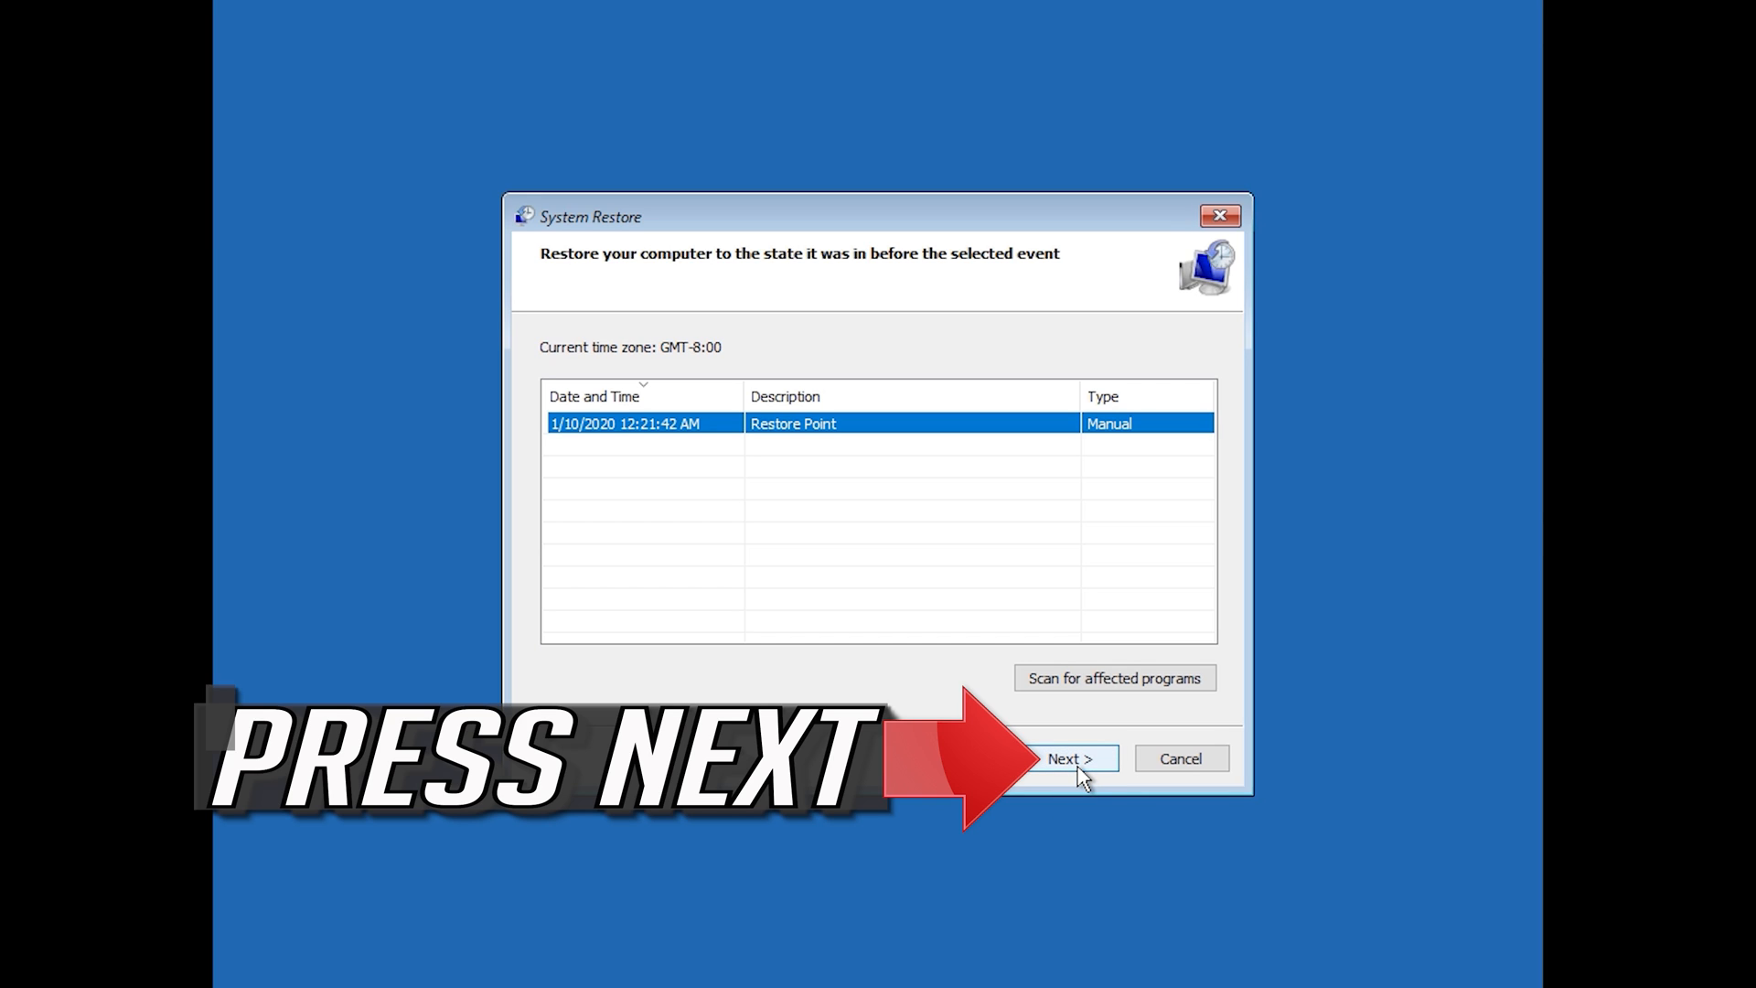
left_click(1064, 758)
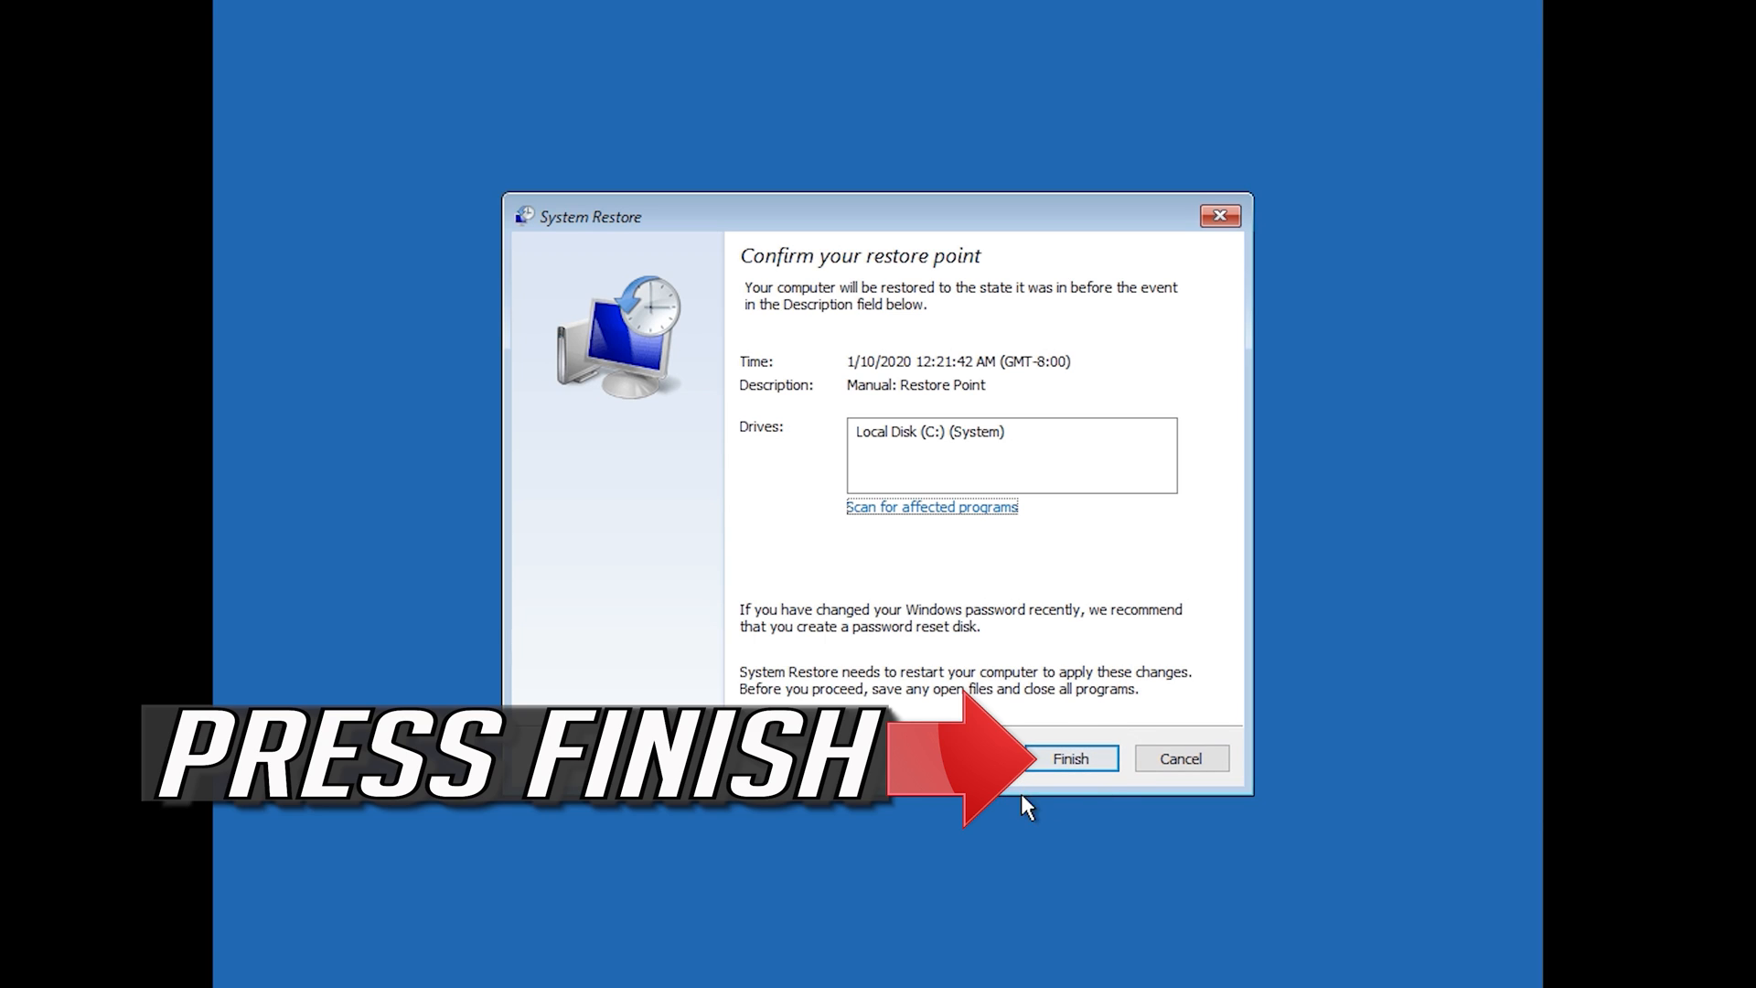
left_click(1068, 758)
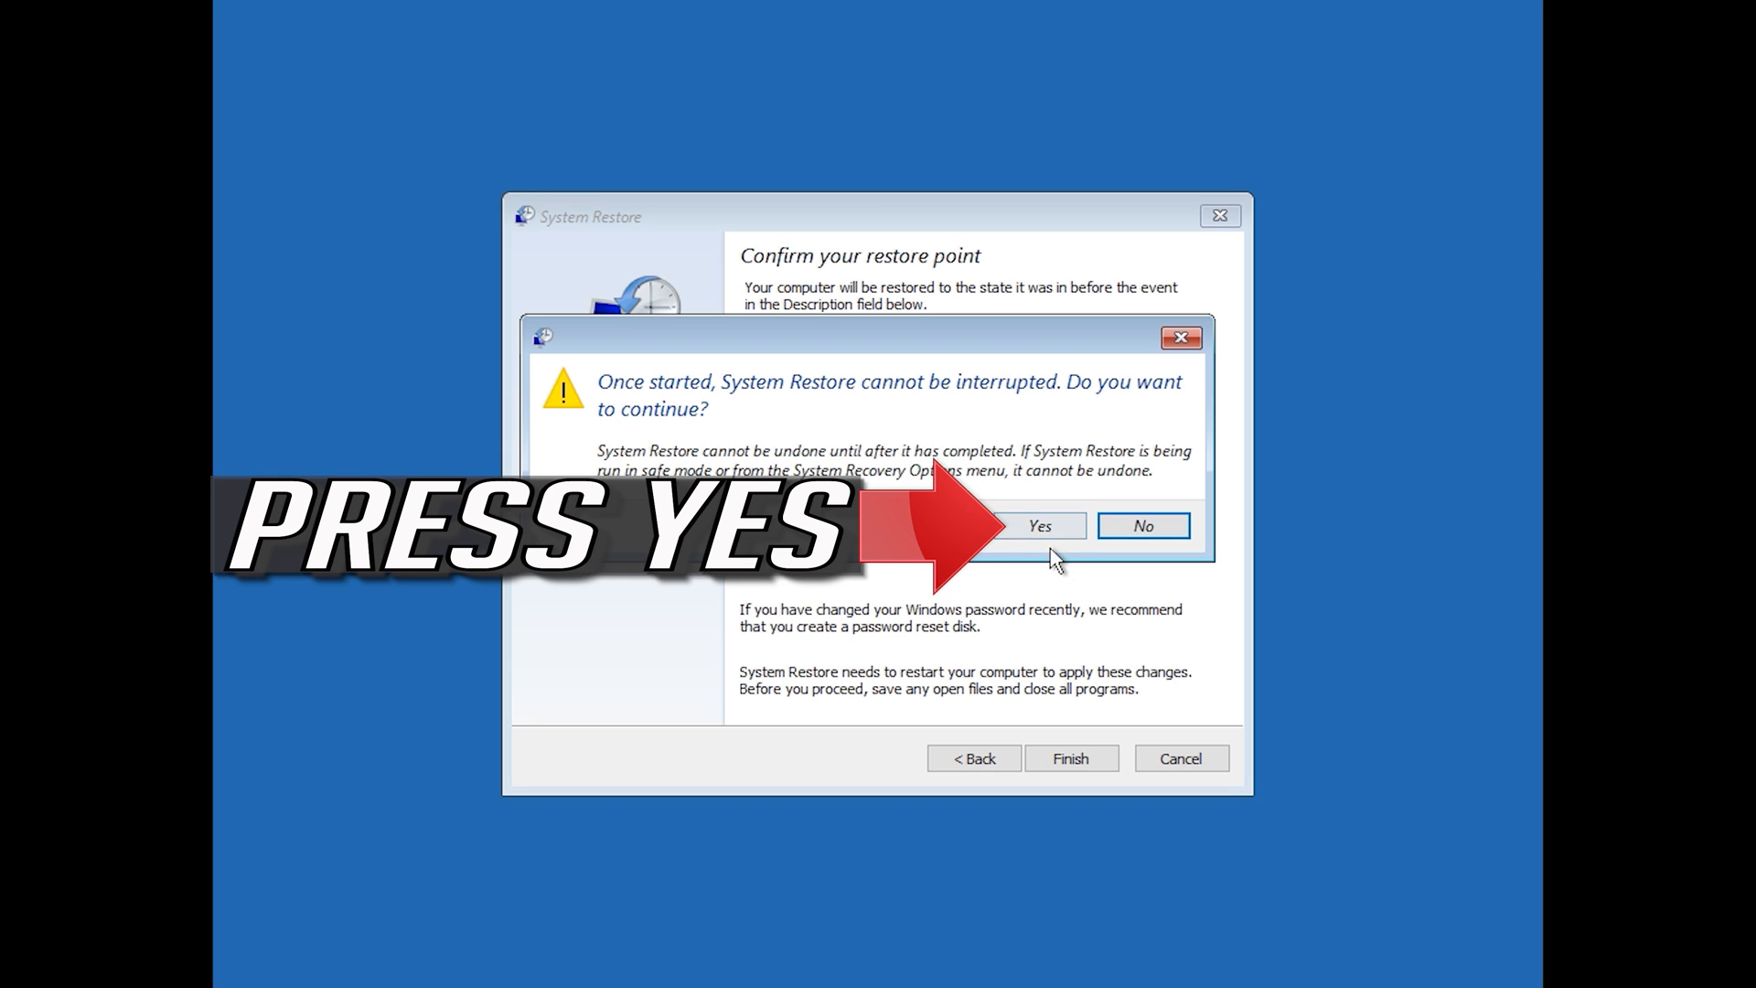
left_click(1038, 525)
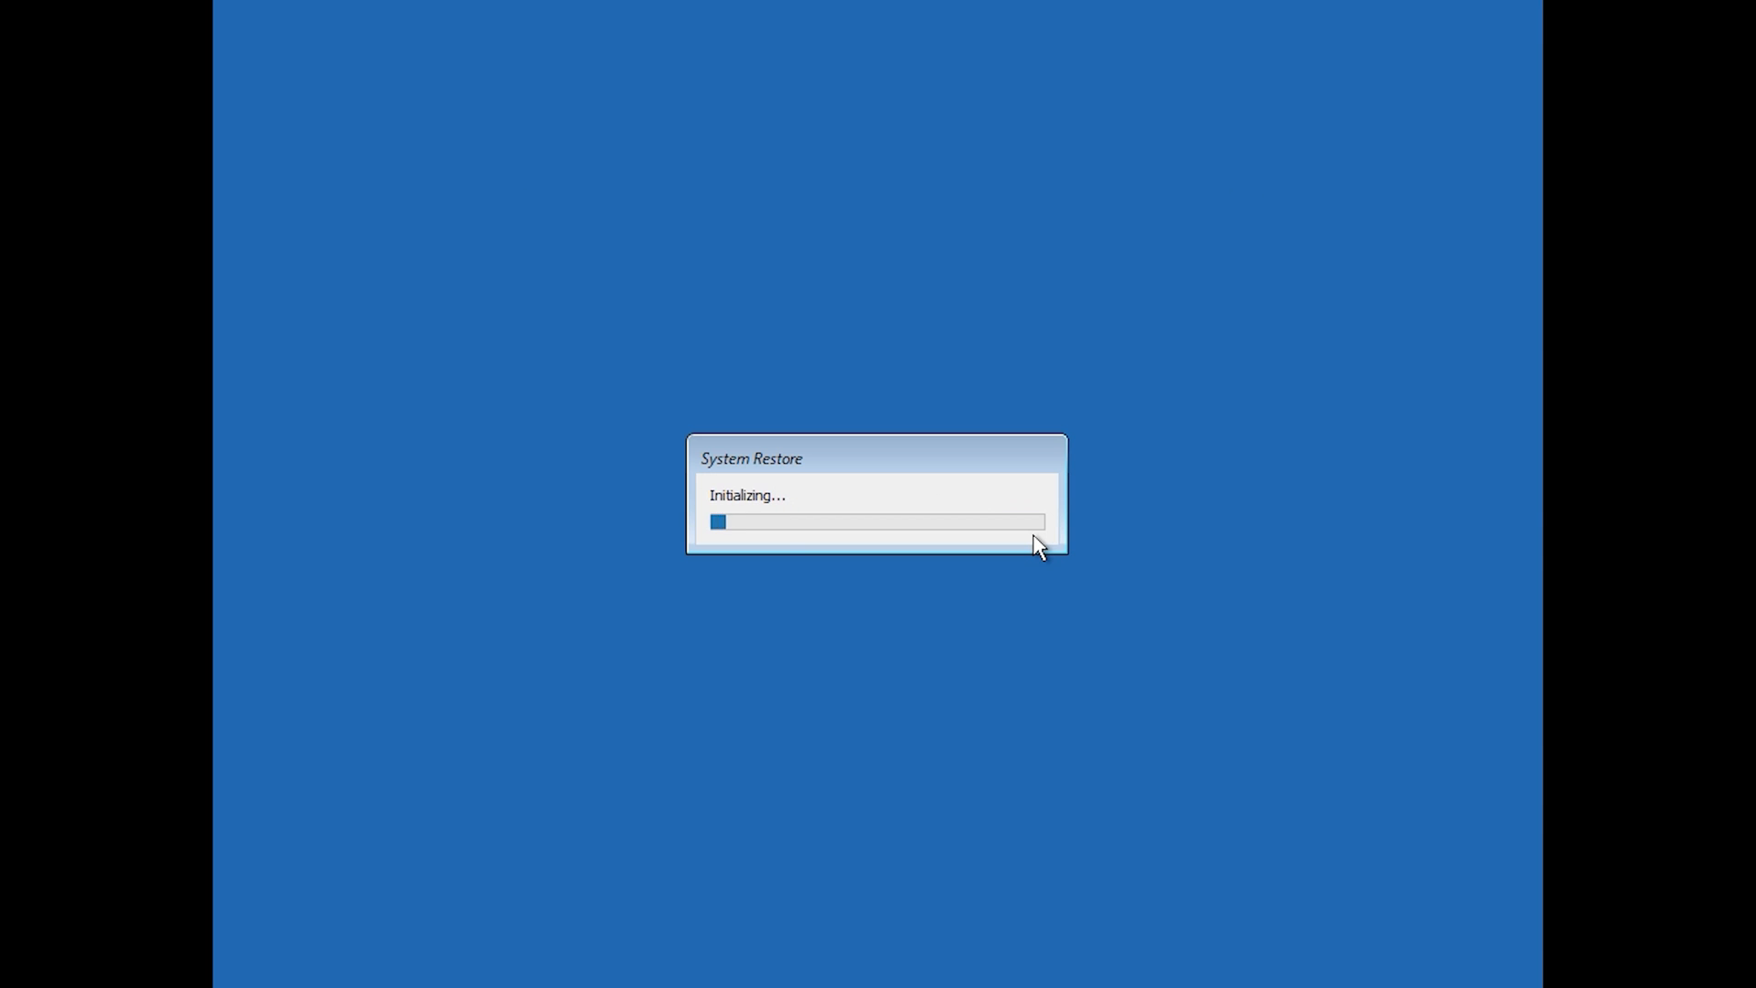